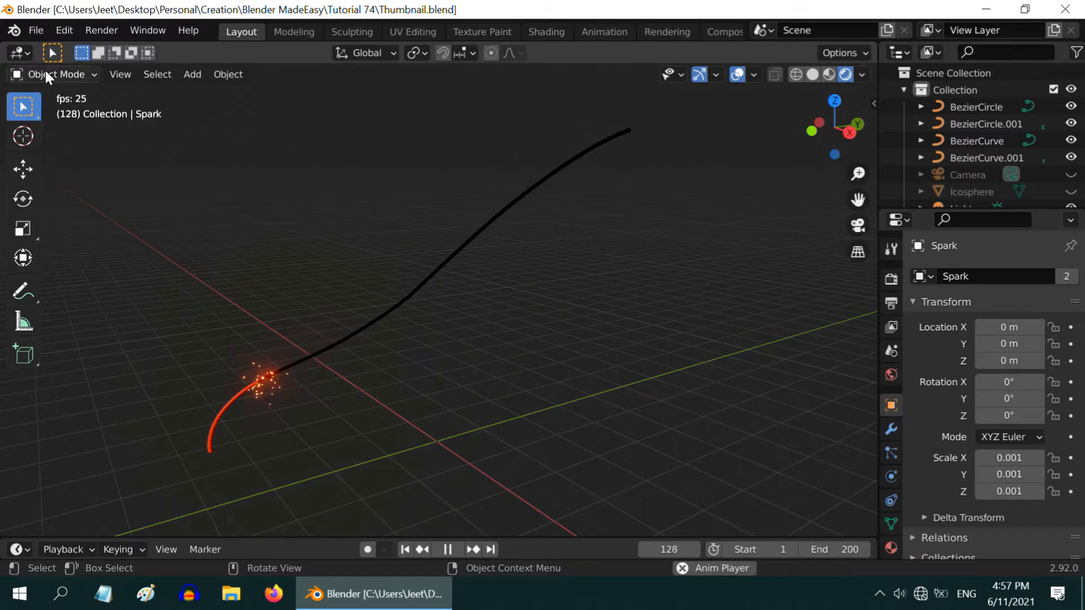
Start a new General scene and add a Bezier curve scaled up three times.
{"action": "left_click", "coordinate": [35, 29]}
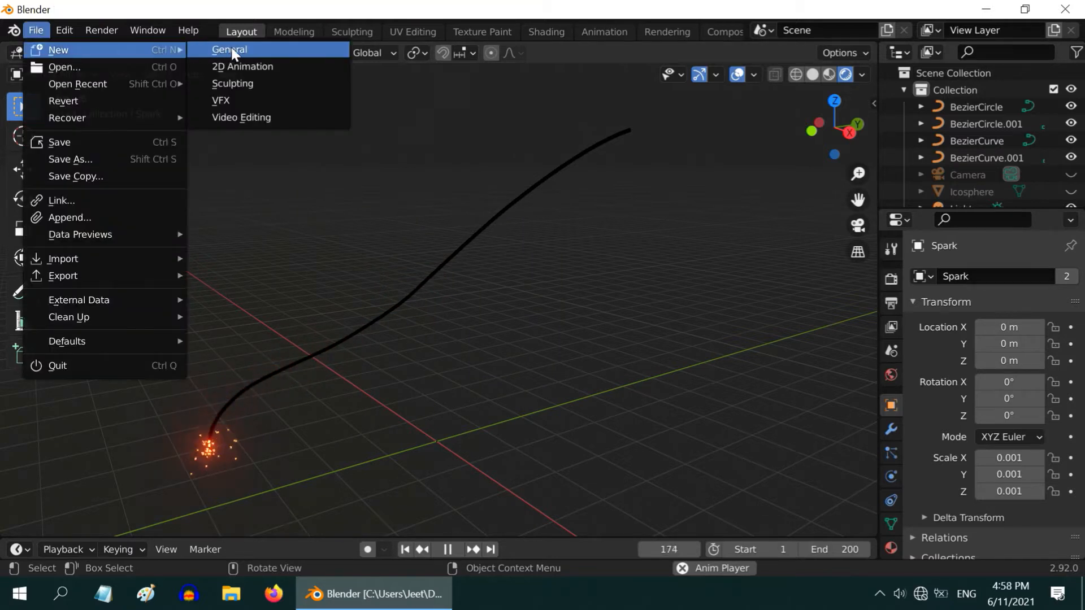
{"action": "left_click", "coordinate": [229, 48]}
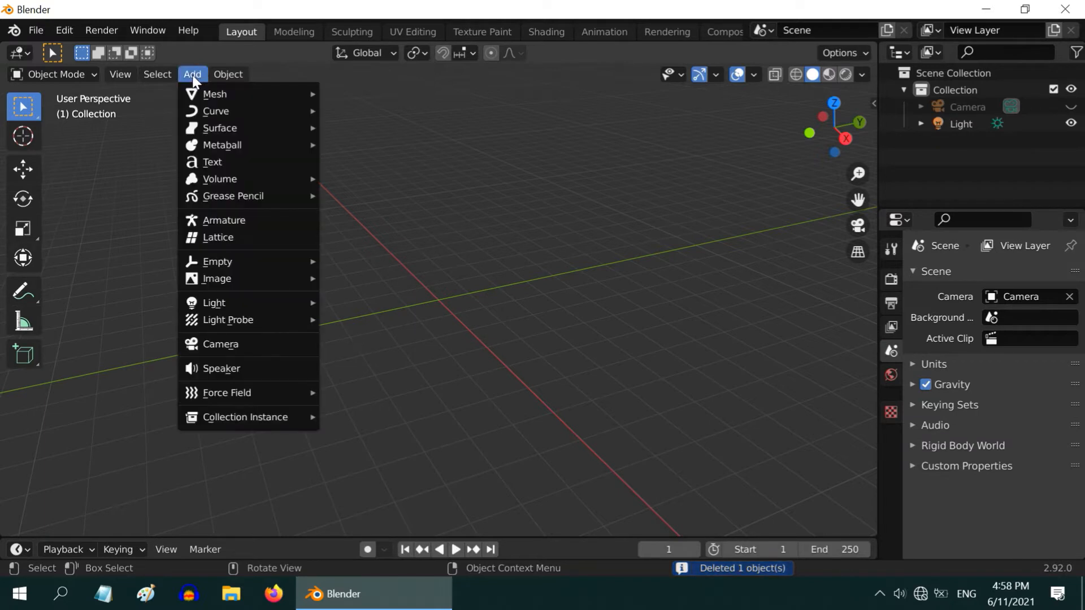
{"action": "mouse_move", "coordinate": [216, 111]}
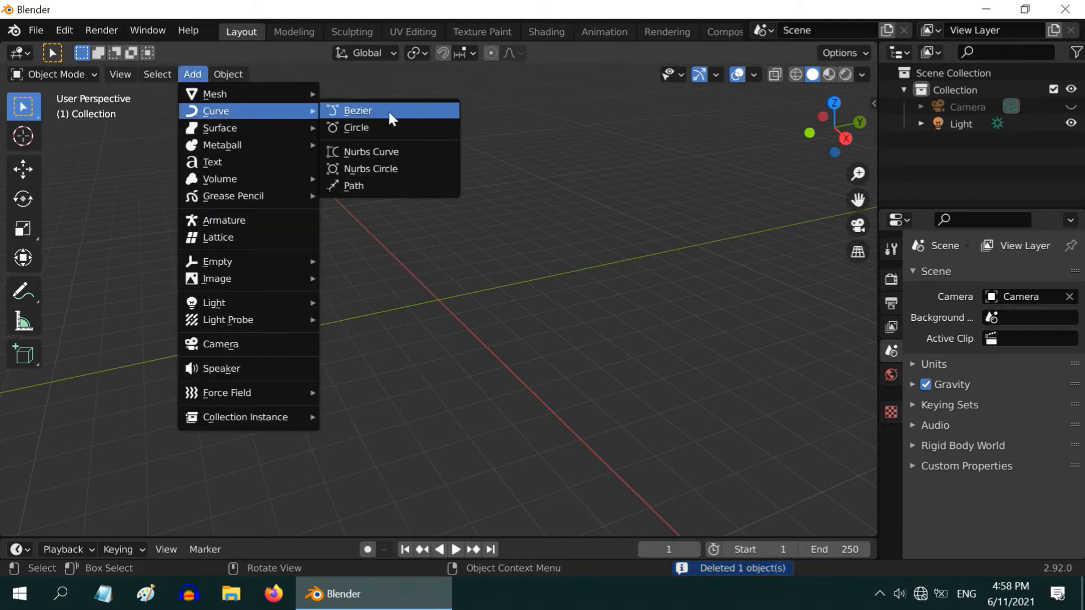
{"action": "left_click", "coordinate": [358, 111]}
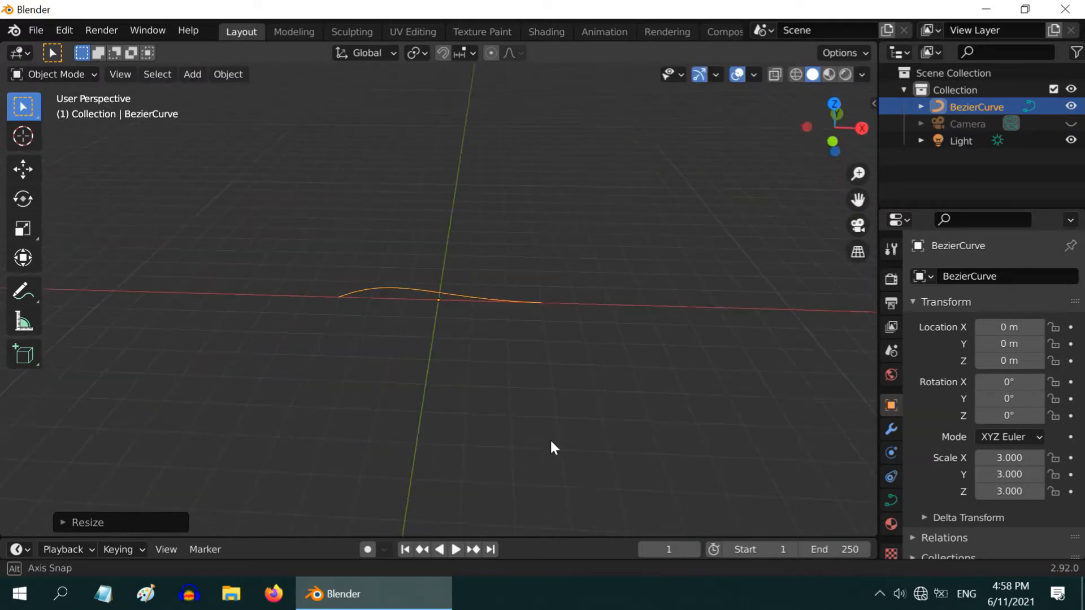
{"action": "left_click_drag", "start_coordinate": [554, 448], "coordinate": [512, 434]}
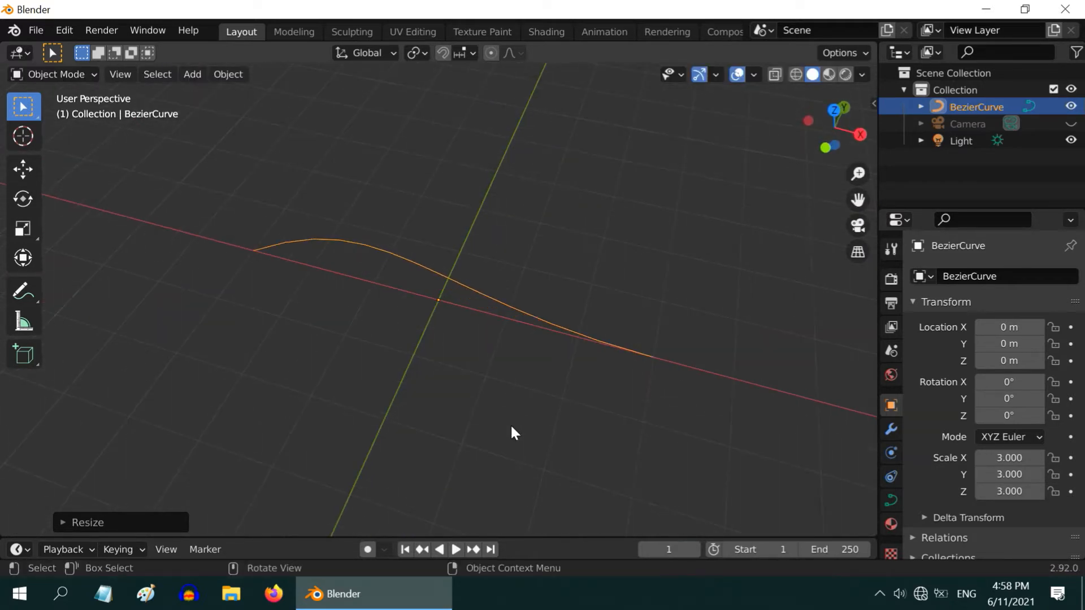
Add a Bezier circle to the scene beside the curve.
{"action": "left_click", "coordinate": [192, 75]}
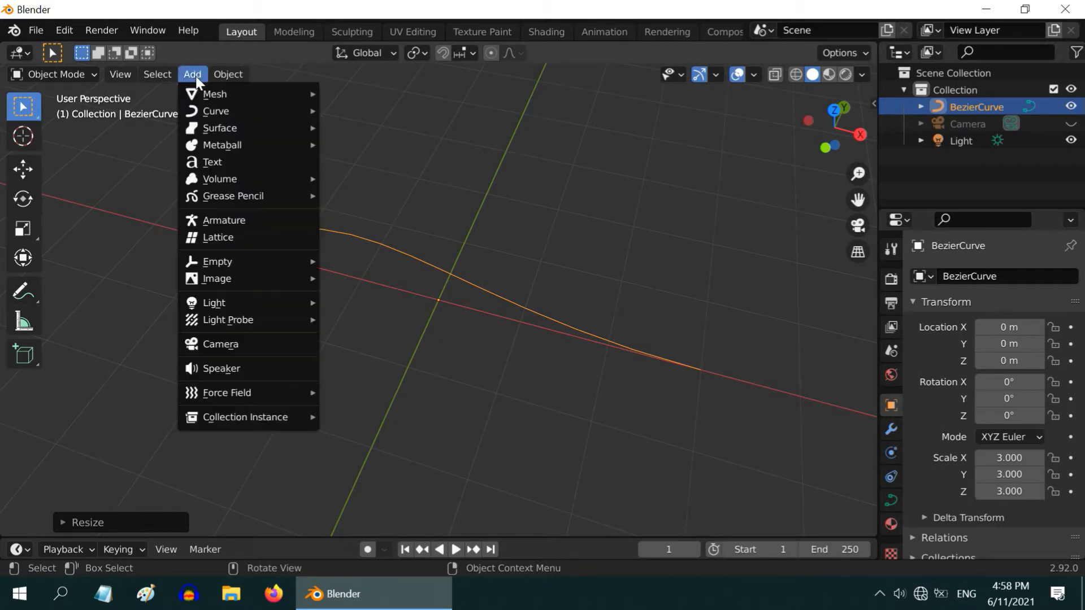
{"action": "mouse_move", "coordinate": [216, 111]}
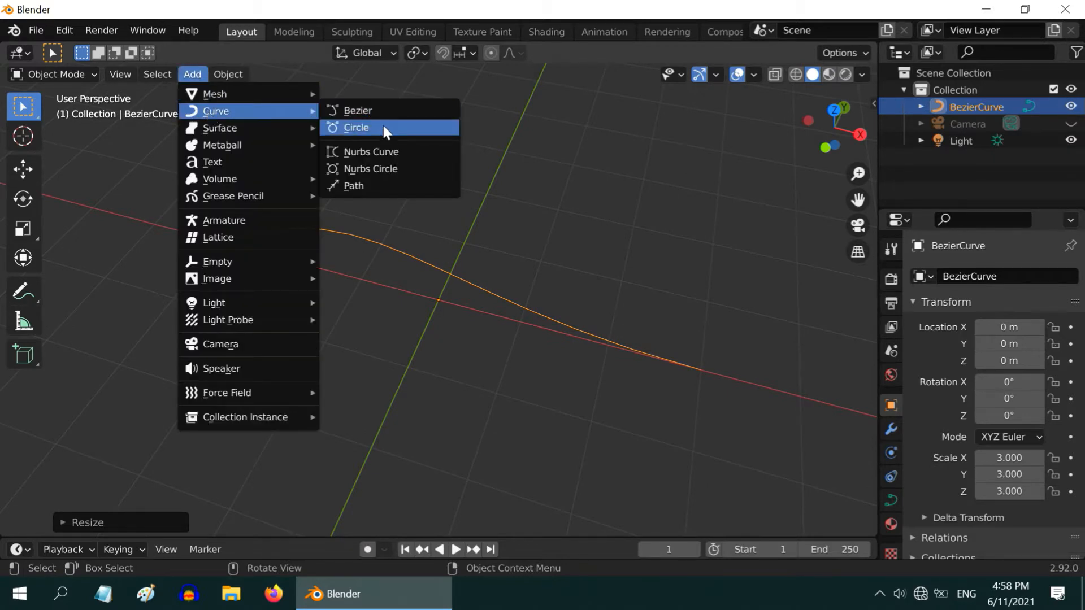
{"action": "left_click", "coordinate": [356, 128]}
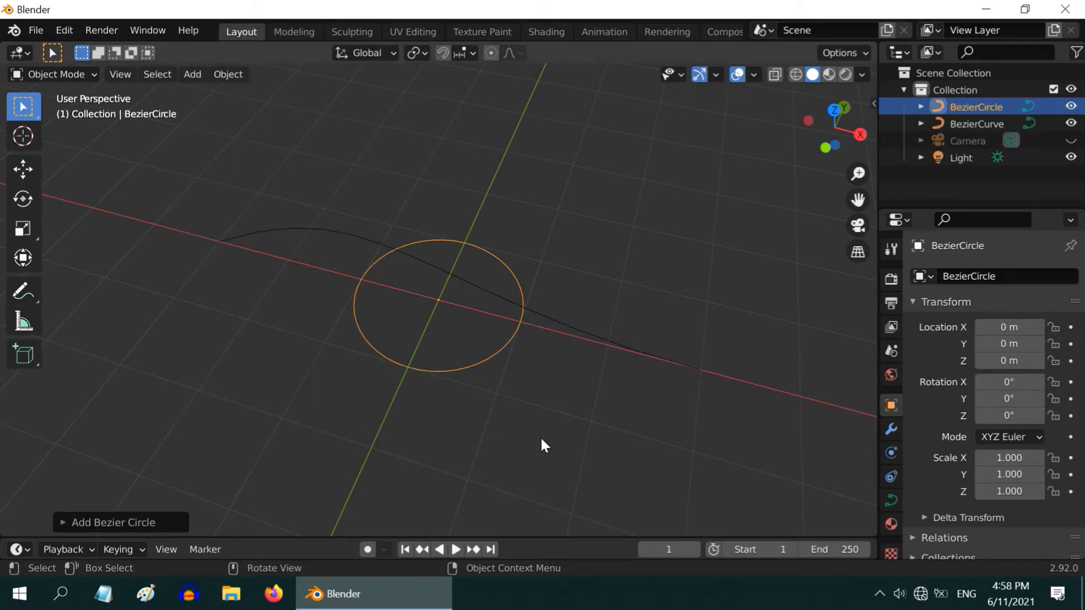
Scale the Bezier circle to 0.01 and show the curve's Geometry settings.
{"action": "key", "text": "s"}
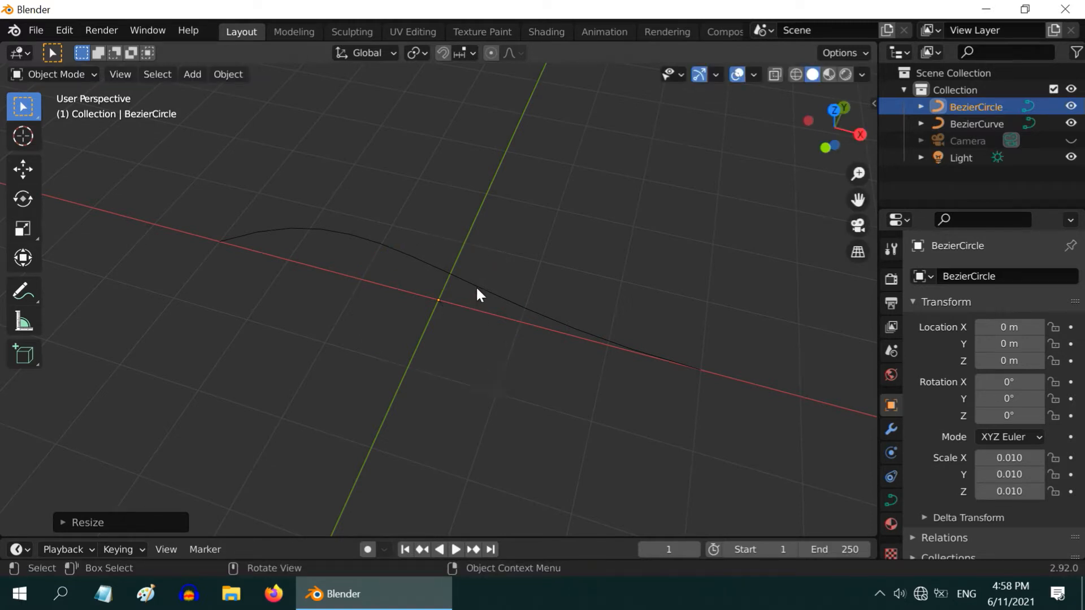
{"action": "left_click", "coordinate": [977, 123]}
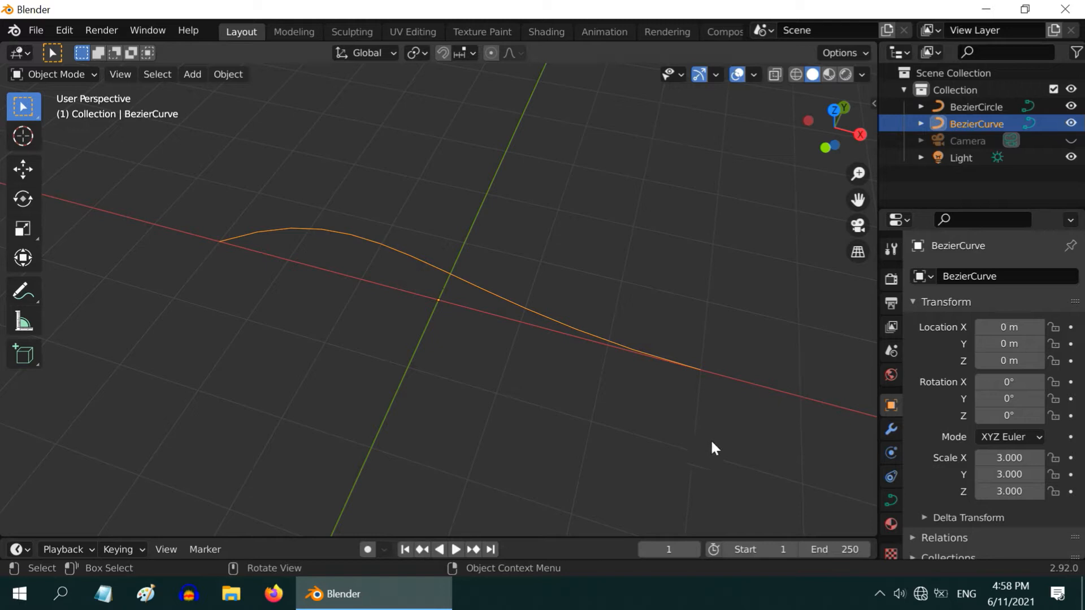
{"action": "left_click", "coordinate": [891, 500]}
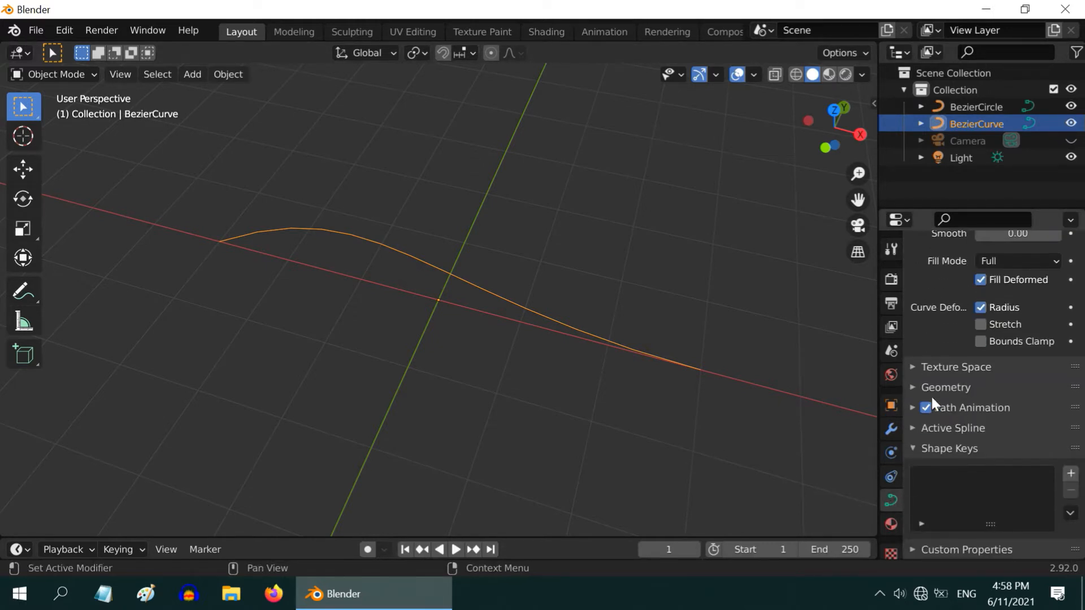
{"action": "left_click", "coordinate": [945, 386]}
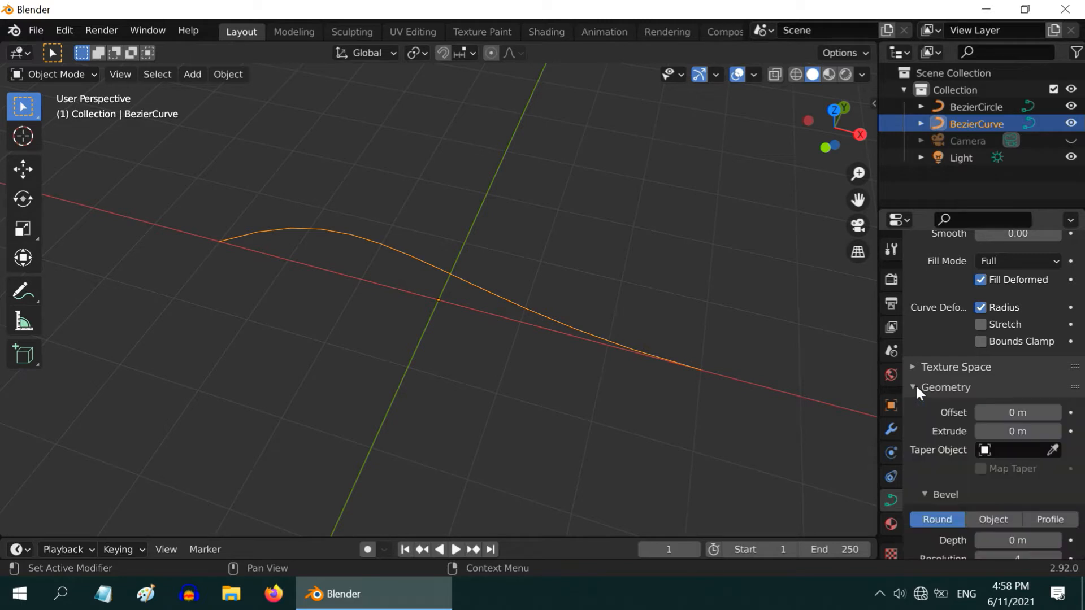
Set the curve's bevel to Object mode using BezierCircle as the profile, forming a thin tube.
{"action": "scroll", "scroll_direction": "down", "scroll_amount": 3}
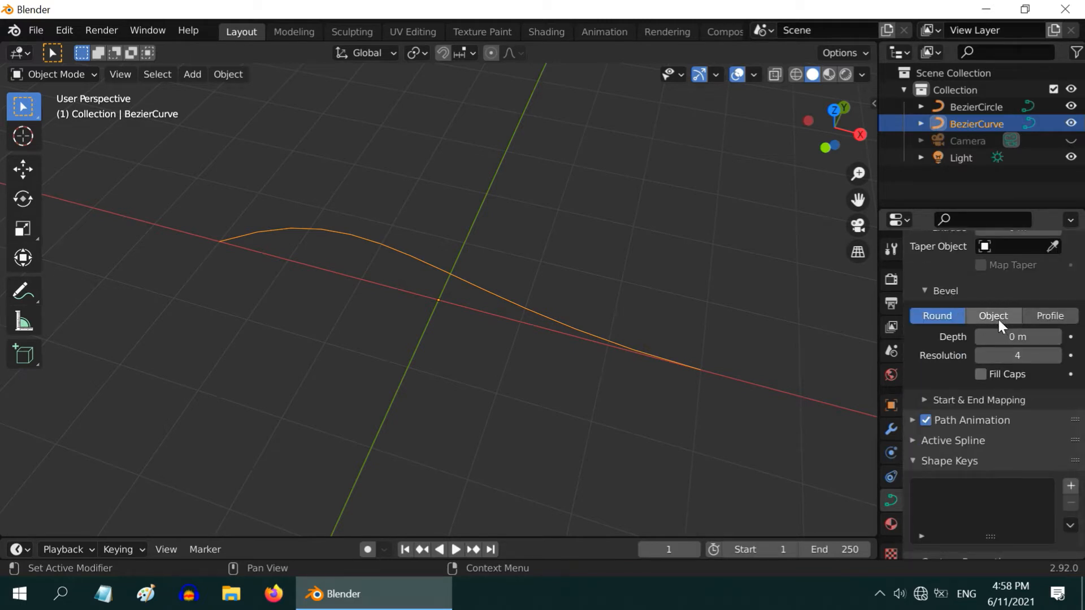
{"action": "left_click", "coordinate": [993, 316]}
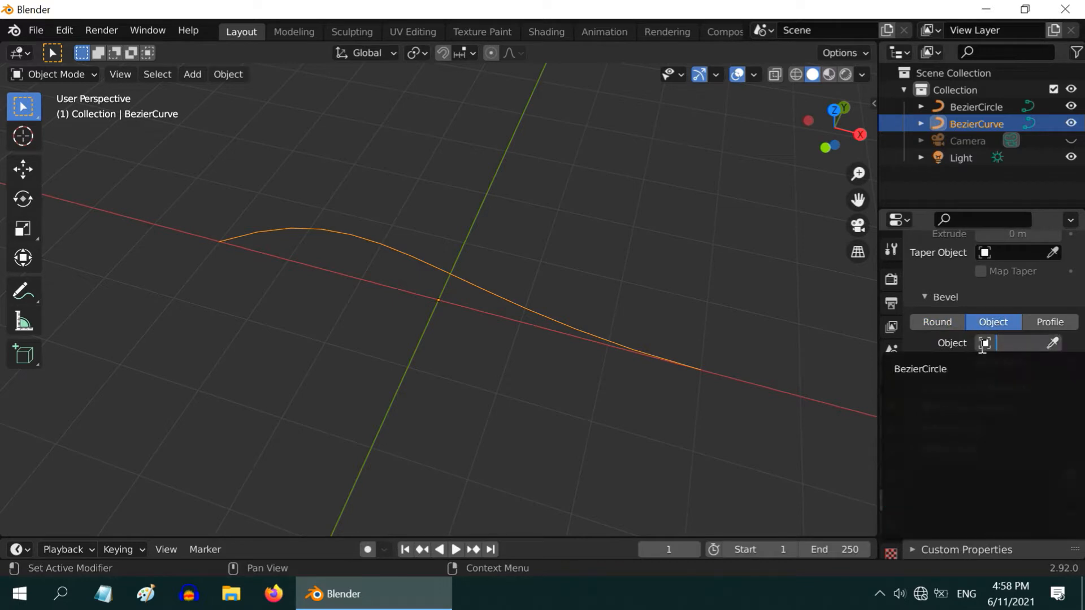
{"action": "left_click", "coordinate": [921, 368]}
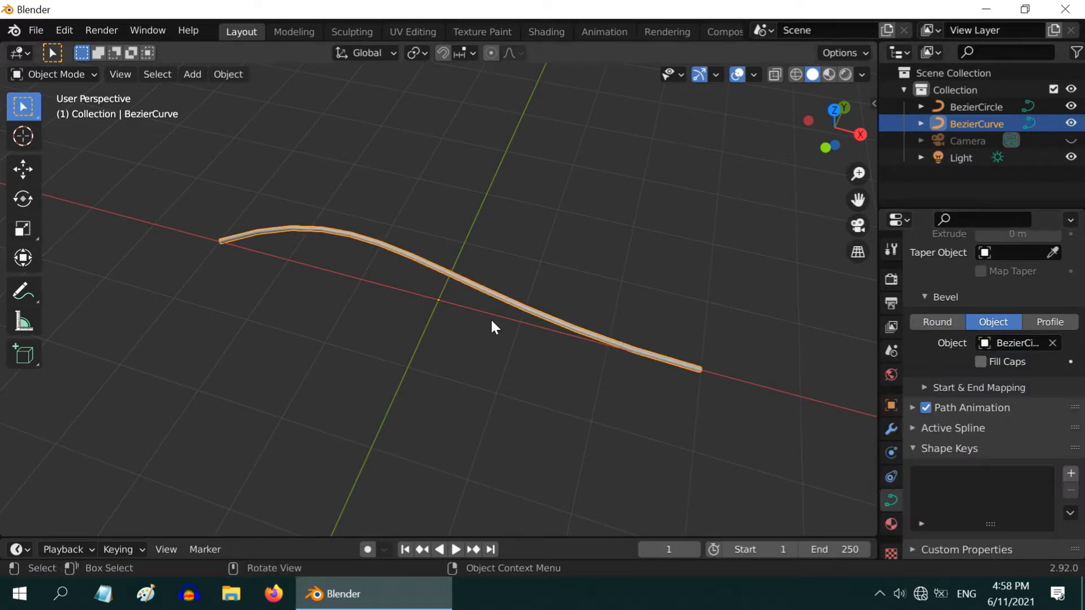
{"action": "left_click_drag", "start_coordinate": [495, 328], "coordinate": [581, 385]}
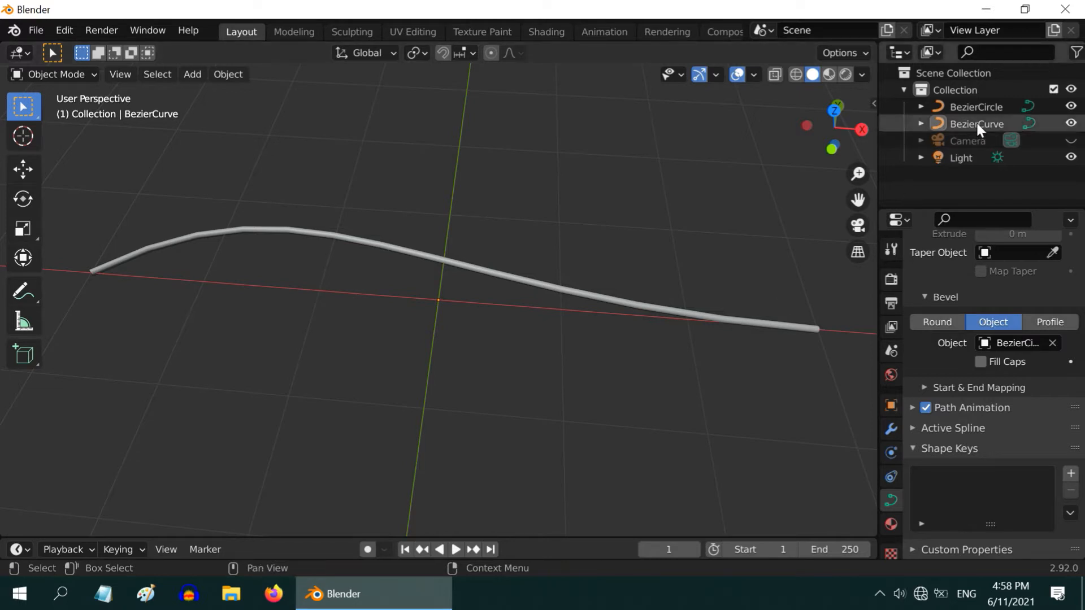
Paste copies of the curve and circle, scale BezierCircle.001 to 0.007 and hide the original curve.
{"action": "left_click", "coordinate": [976, 124]}
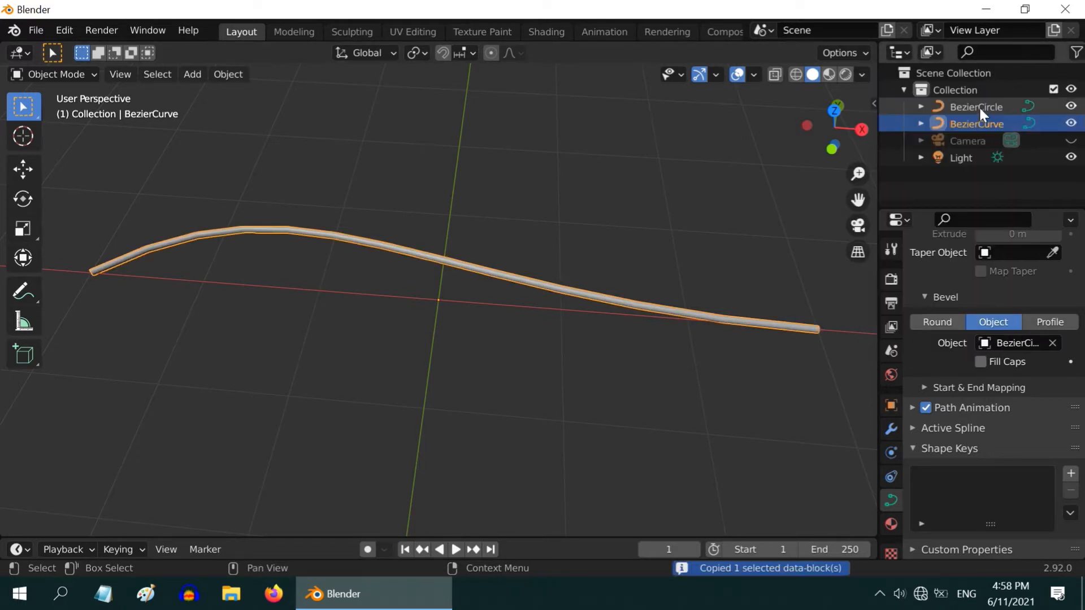
{"action": "key", "text": "ctrl+v"}
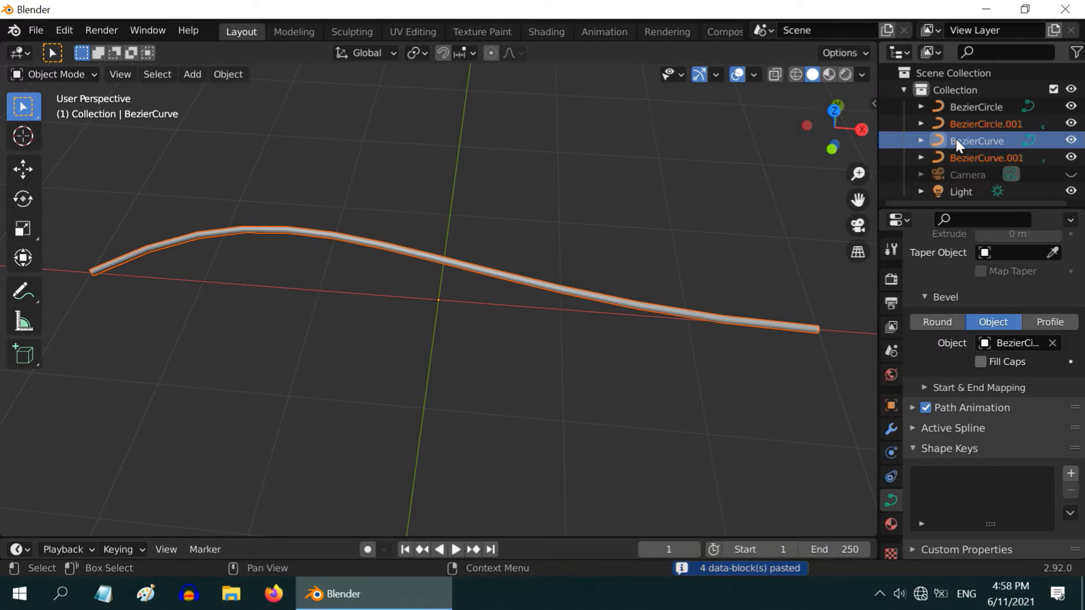
{"action": "left_click", "coordinate": [978, 159]}
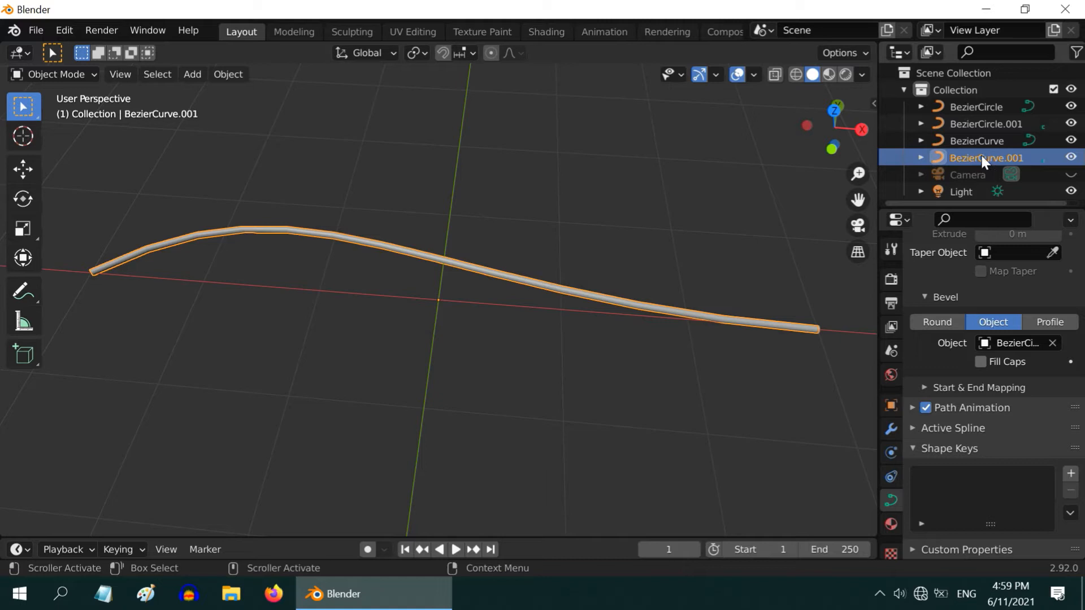
{"action": "left_click", "coordinate": [988, 123]}
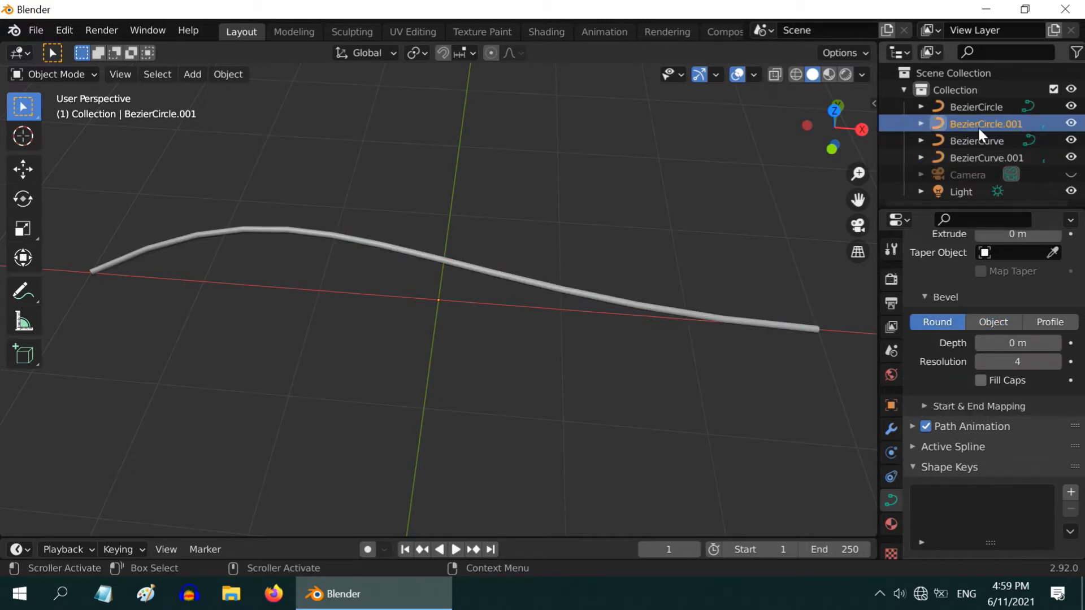
{"action": "left_click", "coordinate": [892, 406]}
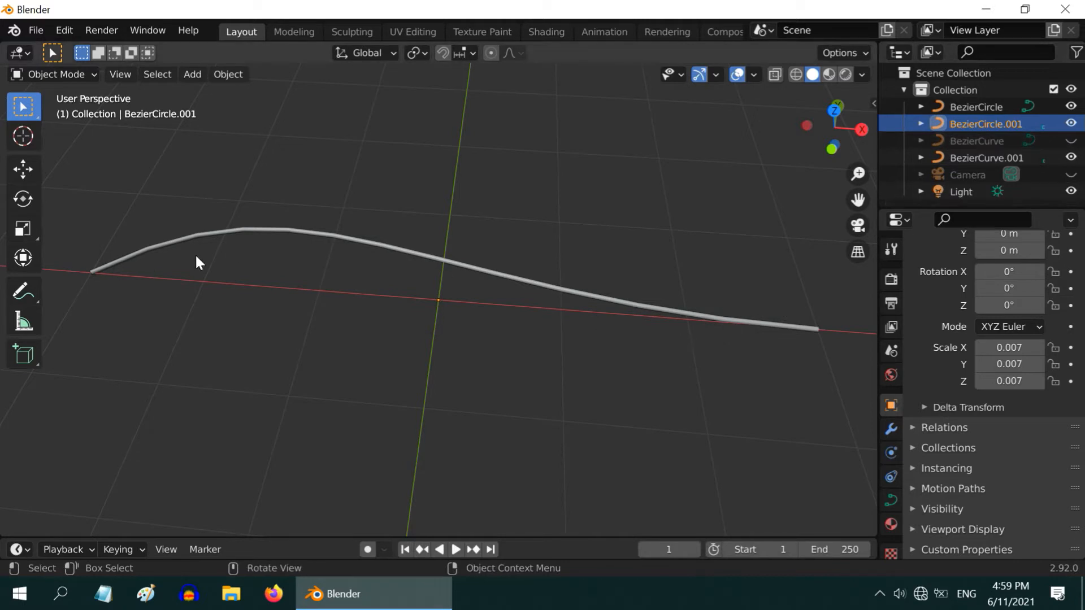
{"action": "mouse_move", "coordinate": [740, 353]}
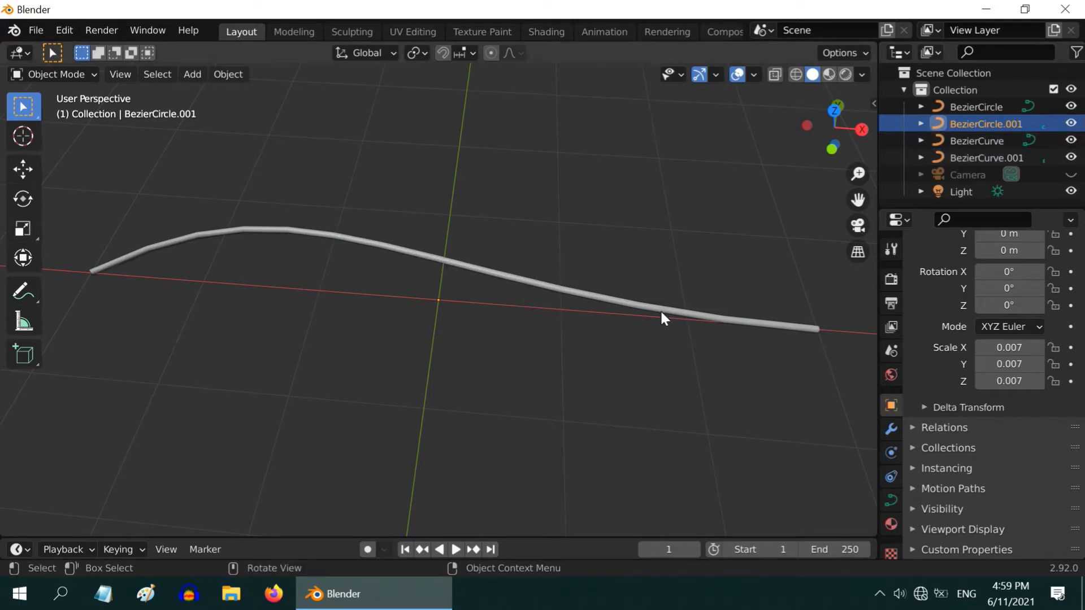
{"action": "mouse_move", "coordinate": [459, 287]}
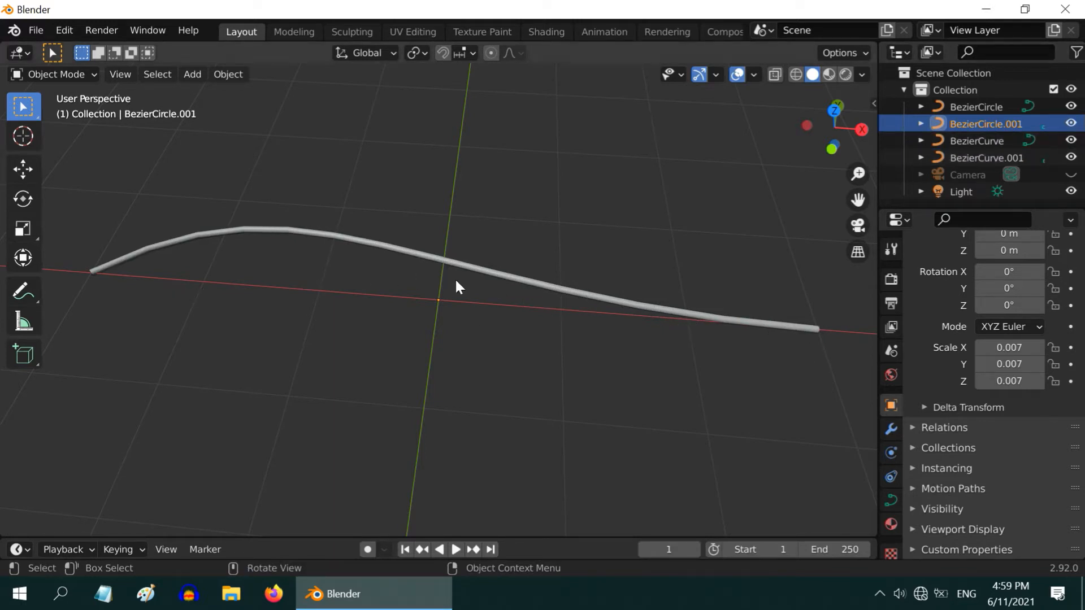
Select the wire curve in material preview shading and show its material settings.
{"action": "left_click", "coordinate": [977, 140]}
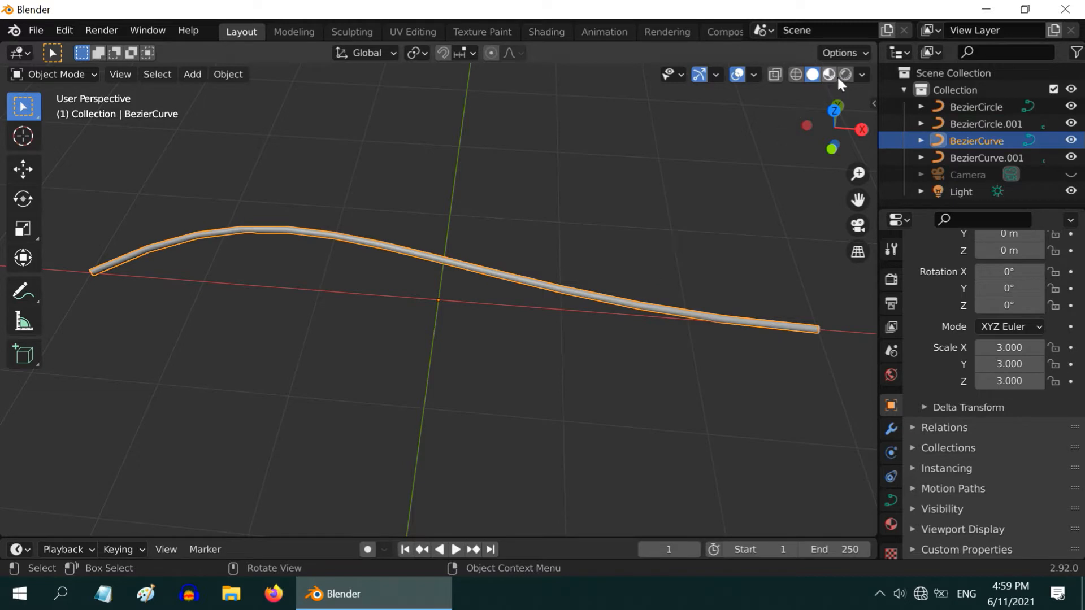
{"action": "left_click", "coordinate": [846, 75]}
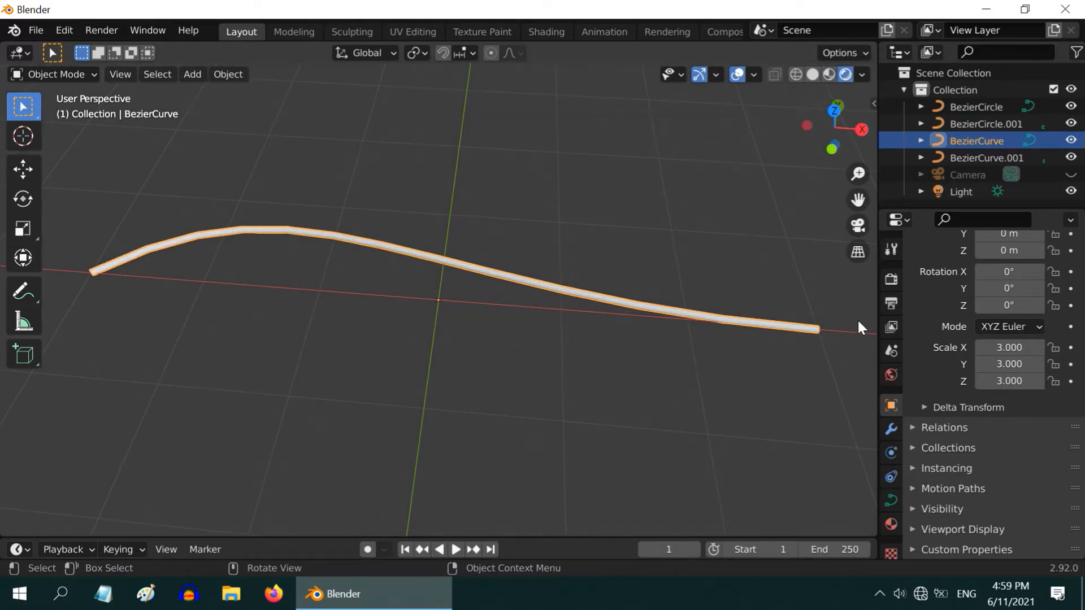
{"action": "left_click", "coordinate": [892, 374]}
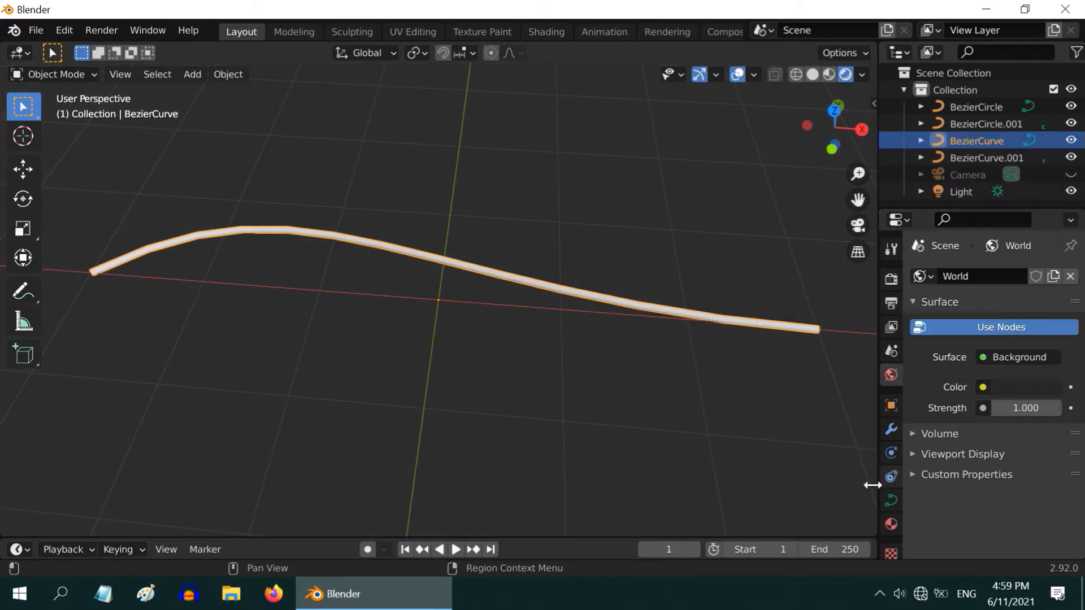
{"action": "left_click", "coordinate": [892, 523]}
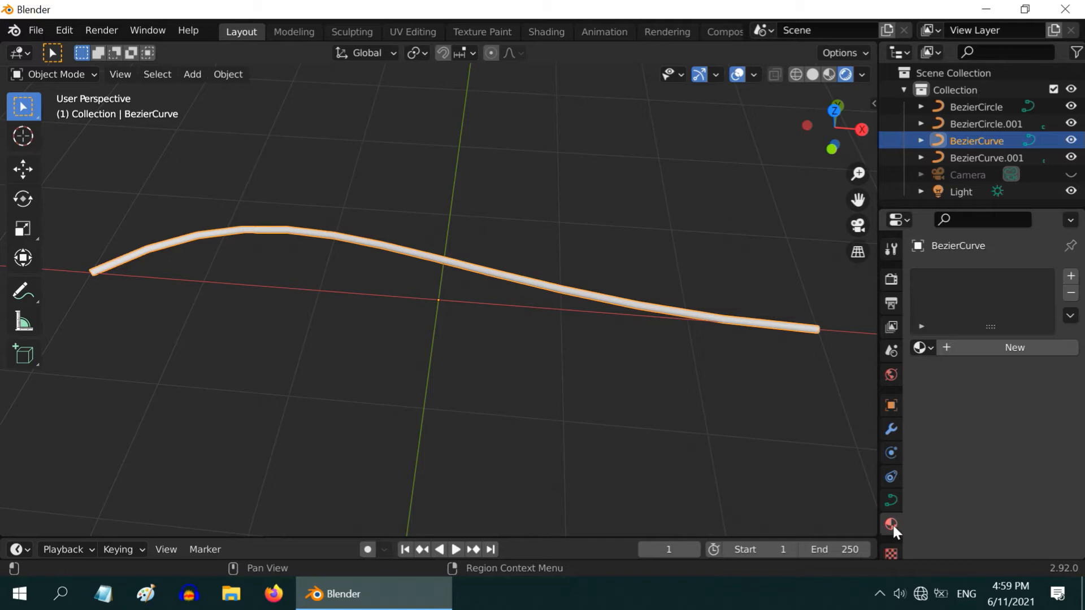
Create materials for both wire curves, giving the duplicate a black base colour.
{"action": "left_click", "coordinate": [890, 524]}
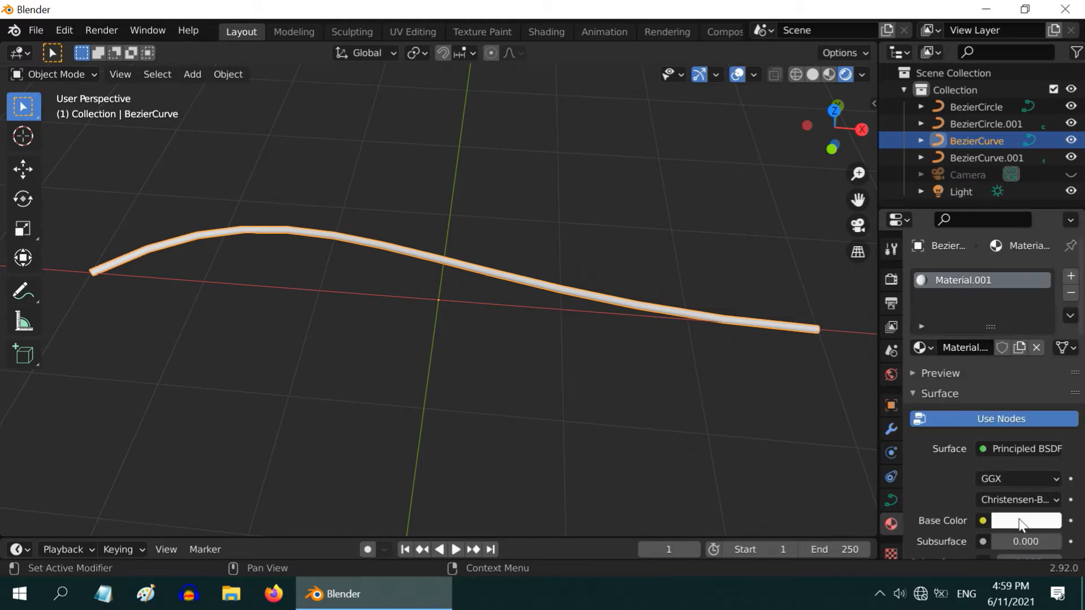
{"action": "left_click", "coordinate": [1028, 520]}
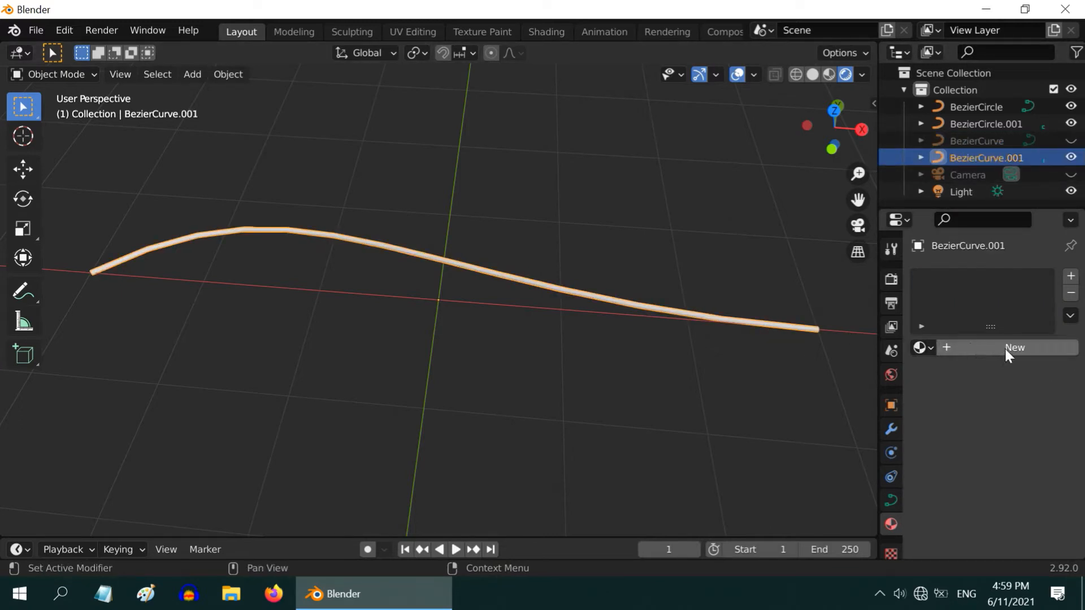
{"action": "left_click", "coordinate": [1015, 347]}
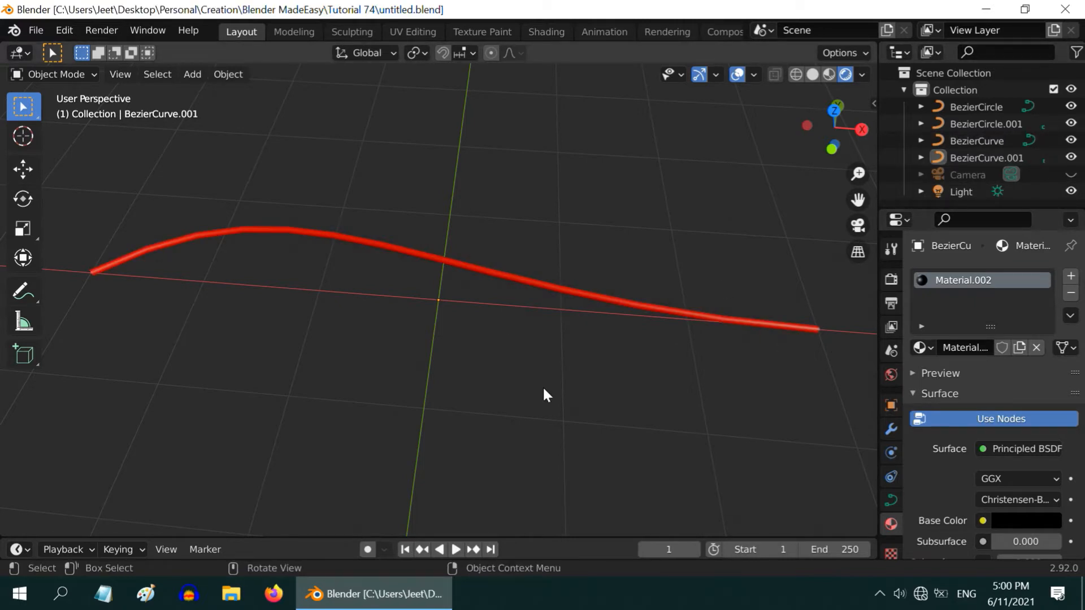
{"action": "mouse_move", "coordinate": [607, 328]}
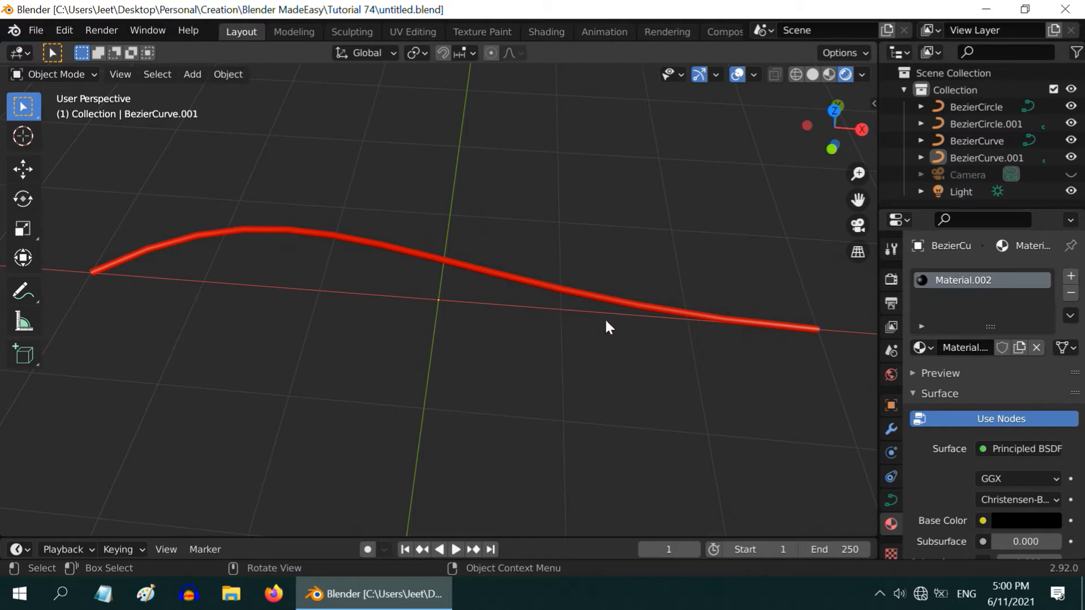
{"action": "mouse_move", "coordinate": [197, 257]}
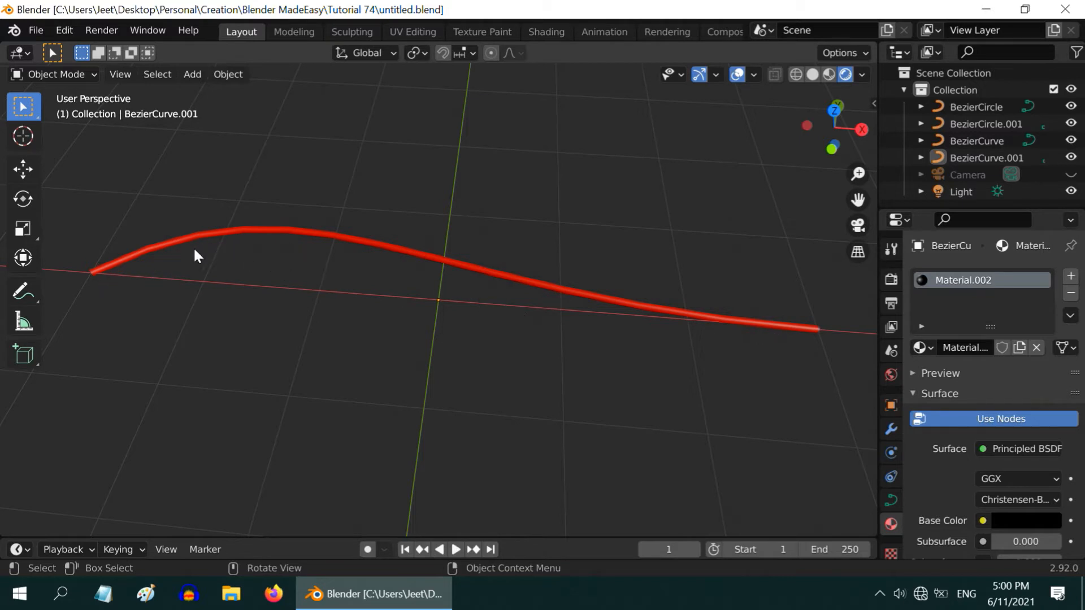
Add a UV sphere shrunk to a small bead, then select the red wire curve.
{"action": "left_click", "coordinate": [193, 75]}
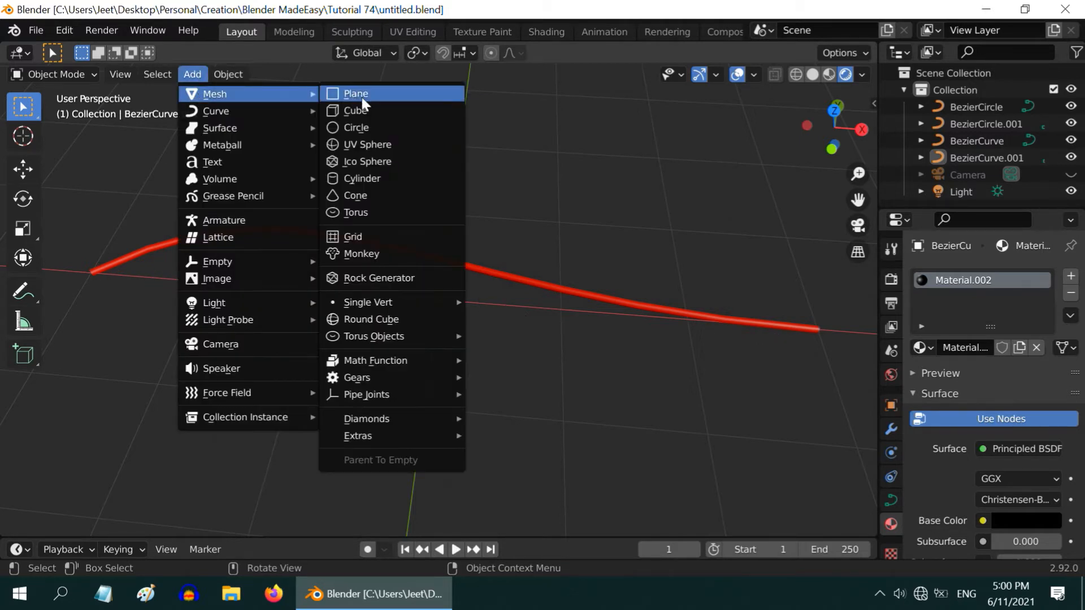
{"action": "left_click", "coordinate": [367, 143]}
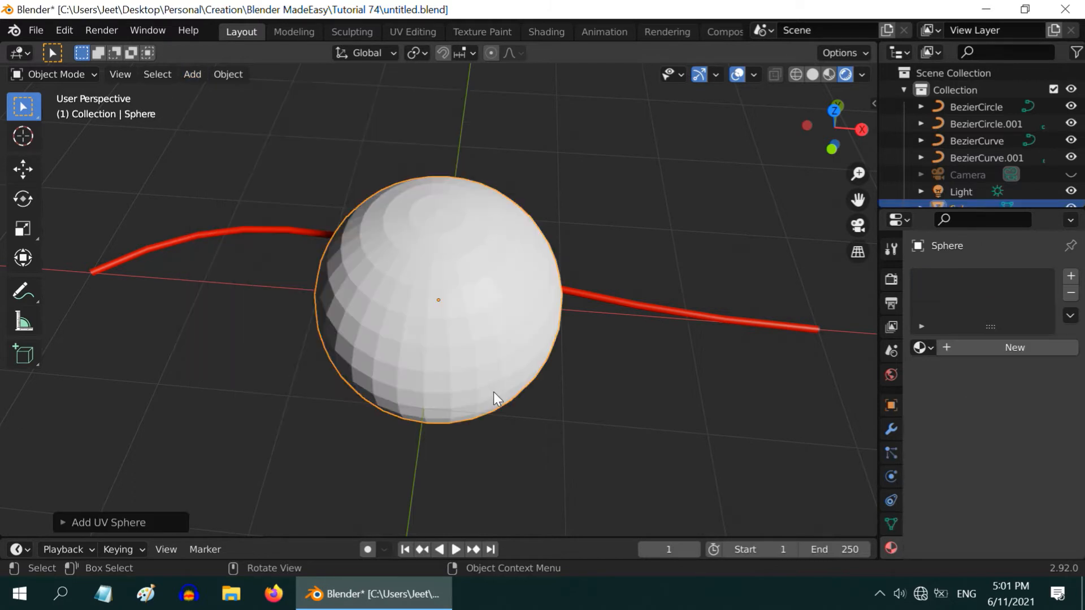
{"action": "key", "text": "s"}
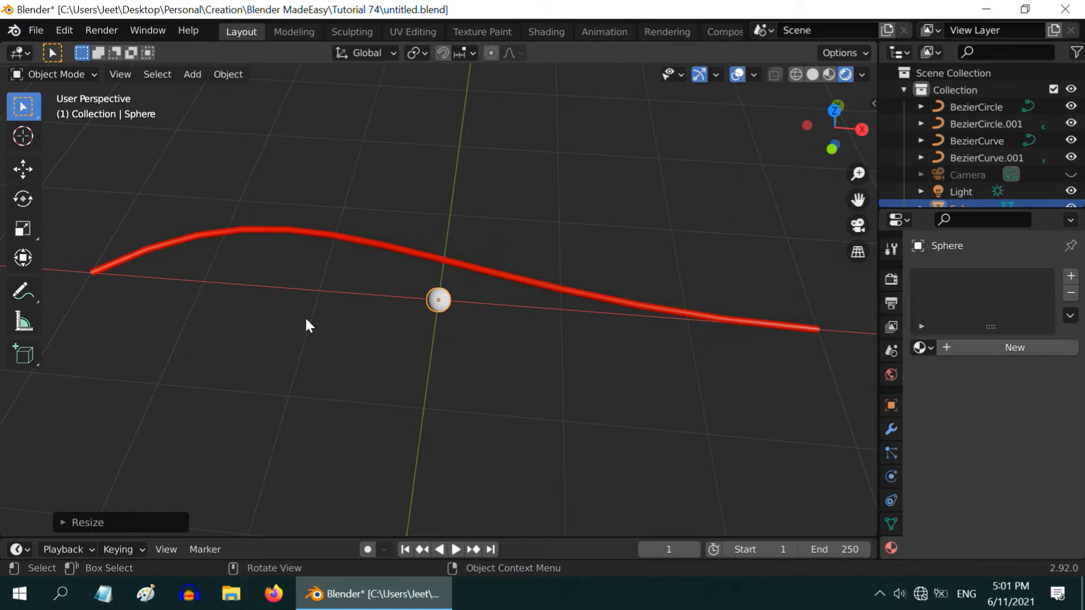
{"action": "mouse_move", "coordinate": [95, 281]}
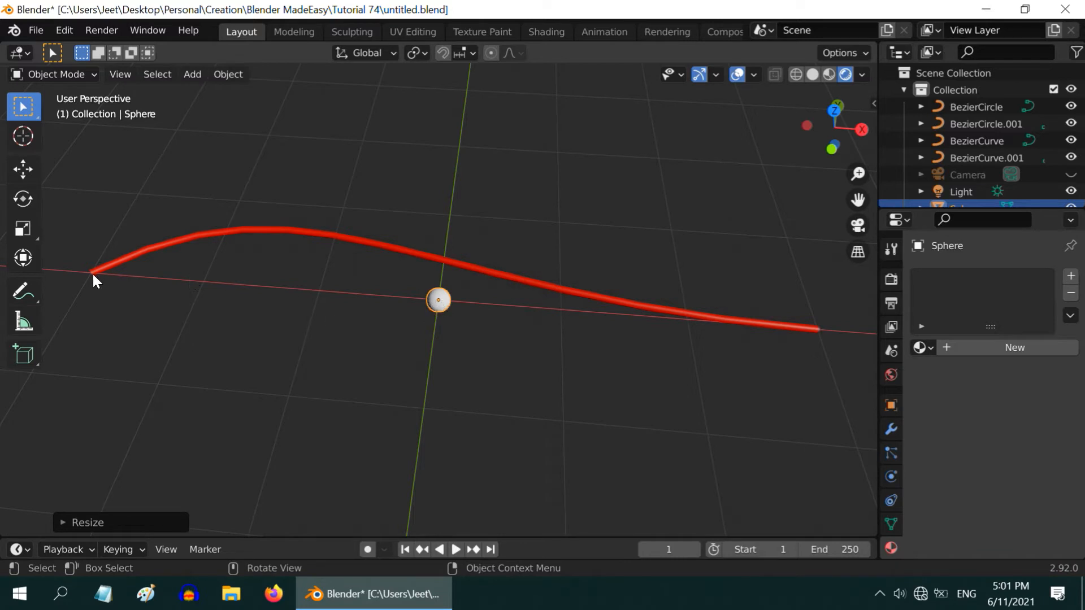
{"action": "mouse_move", "coordinate": [821, 335]}
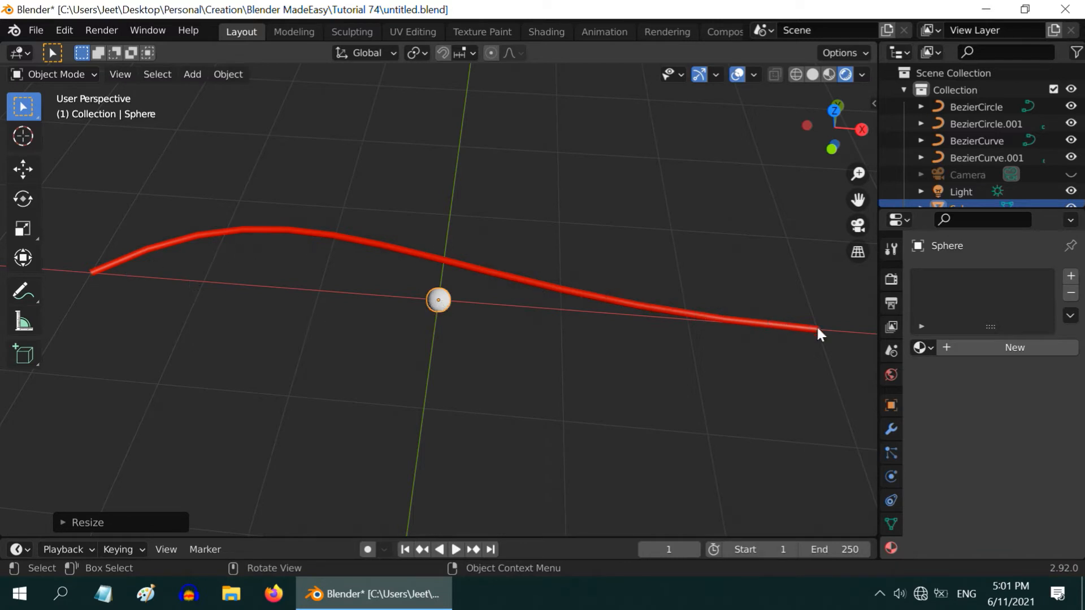
{"action": "mouse_move", "coordinate": [322, 281]}
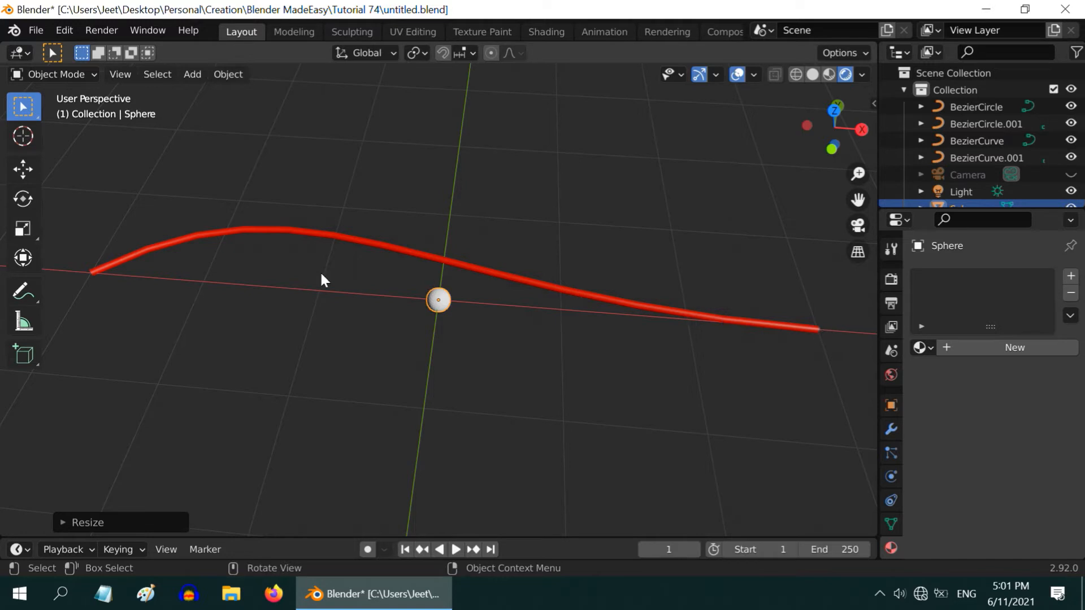
{"action": "mouse_move", "coordinate": [359, 260]}
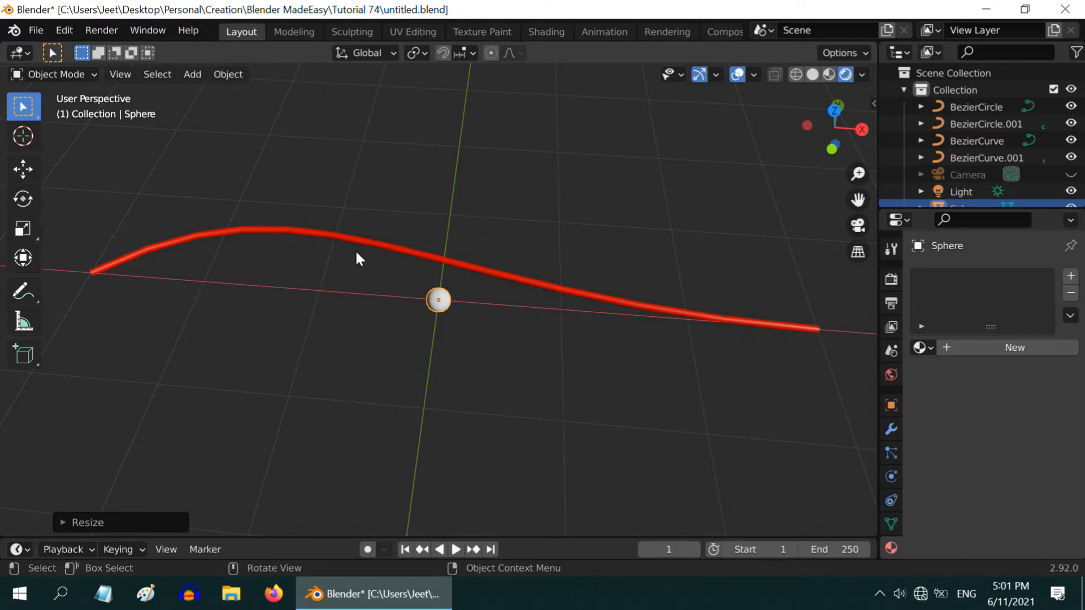
{"action": "left_click", "coordinate": [193, 244]}
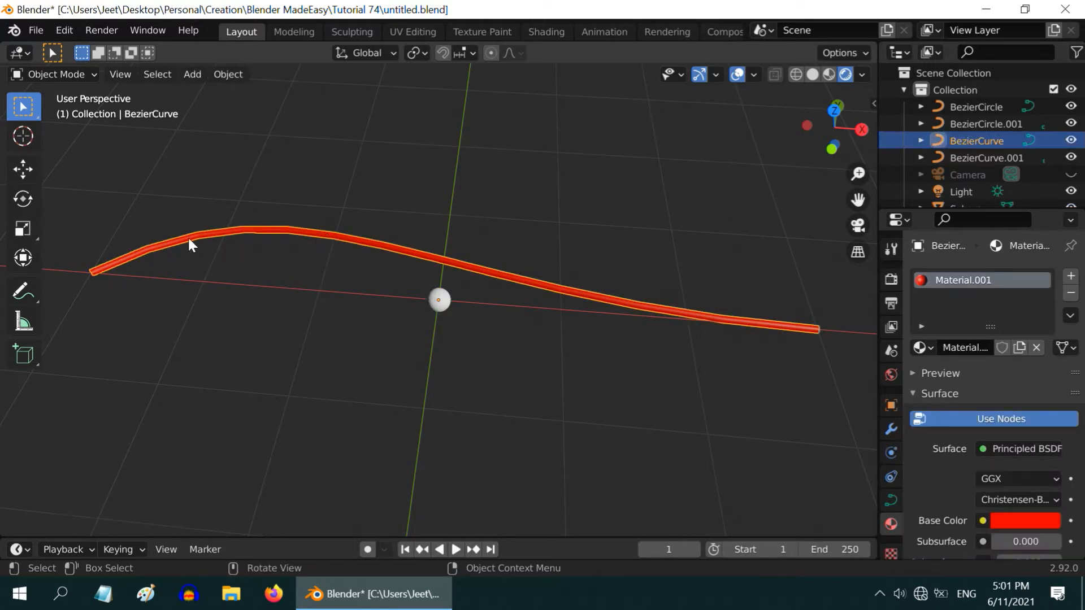
Edit the red wire curve with its direction normals shown.
{"action": "left_click", "coordinate": [55, 75]}
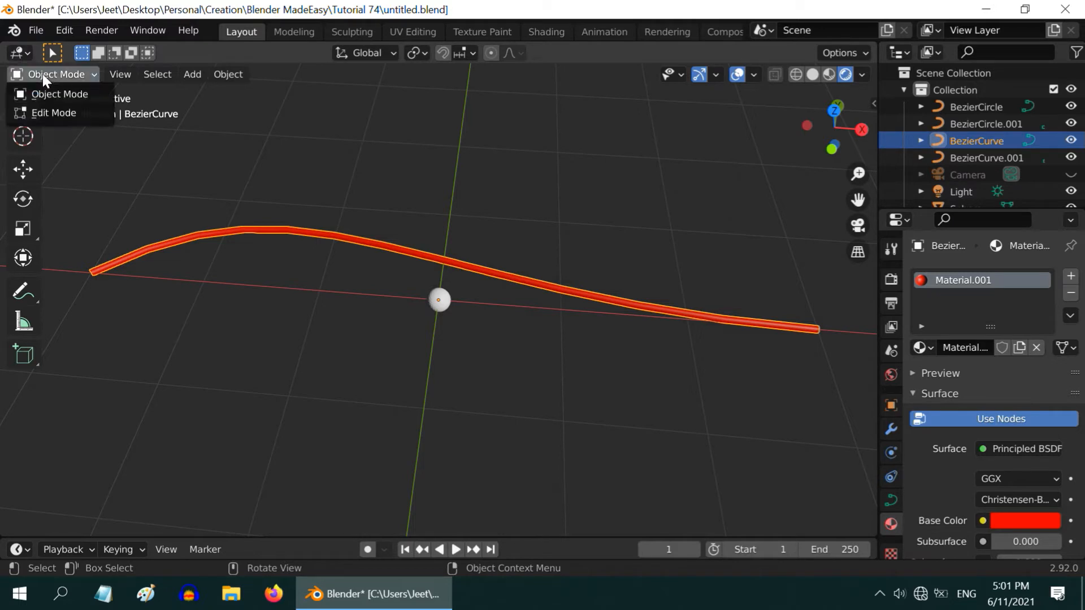
{"action": "left_click", "coordinate": [54, 115]}
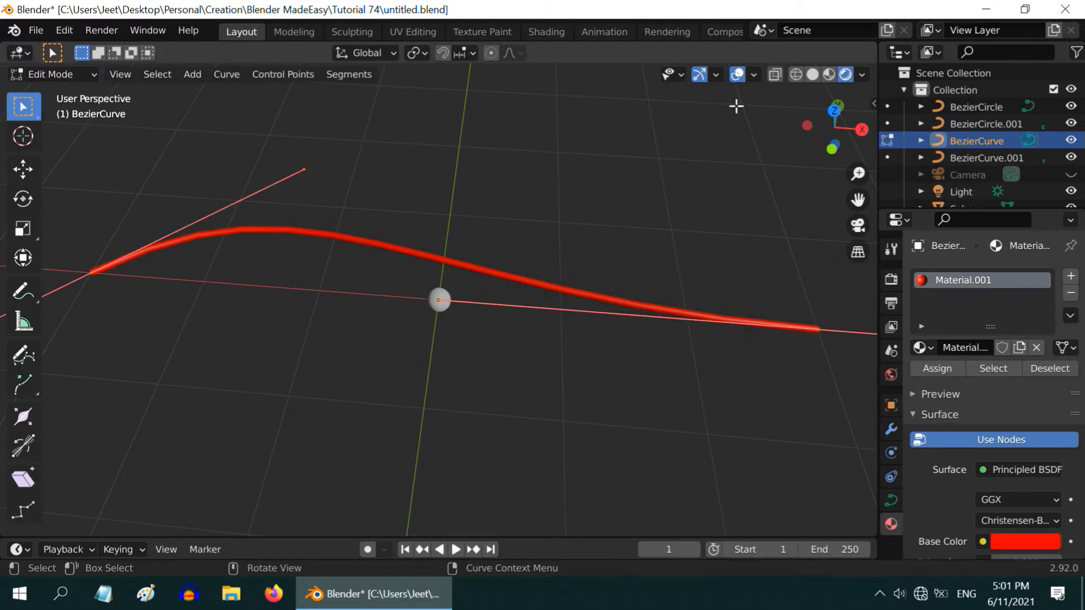
{"action": "left_click", "coordinate": [754, 75]}
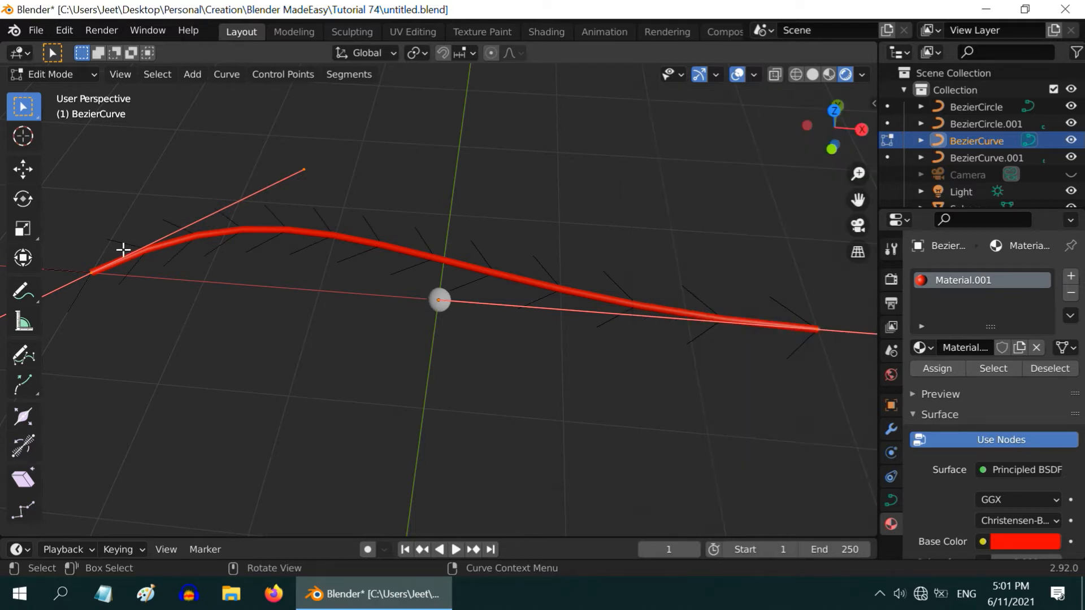
{"action": "mouse_move", "coordinate": [212, 251]}
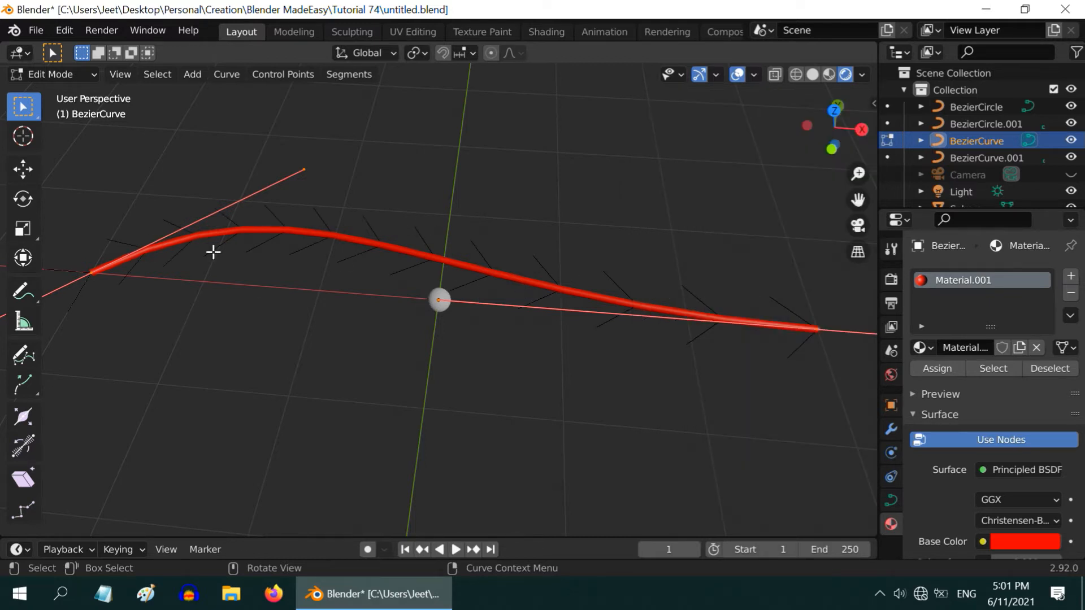
{"action": "mouse_move", "coordinate": [360, 258]}
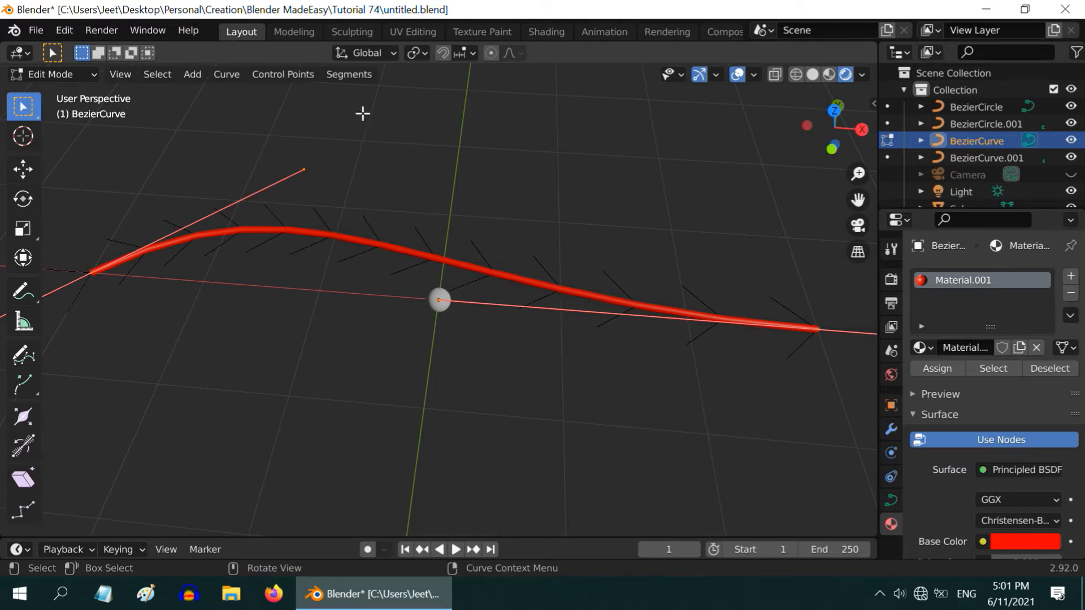
Reverse the curve's direction via Segments > Switch Direction and return to Object Mode.
{"action": "left_click", "coordinate": [350, 74]}
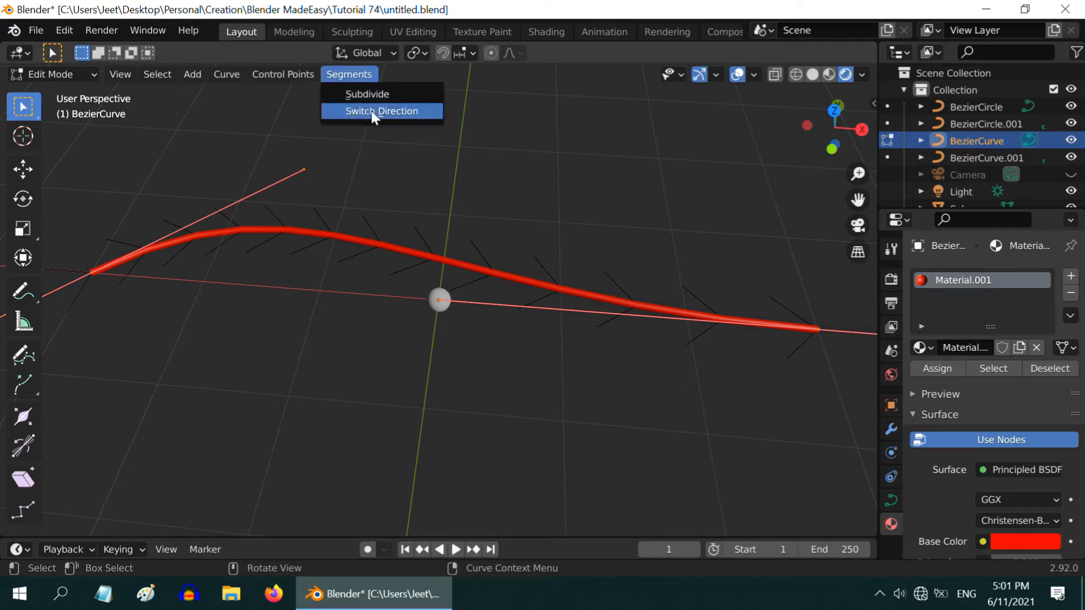
{"action": "left_click", "coordinate": [381, 111]}
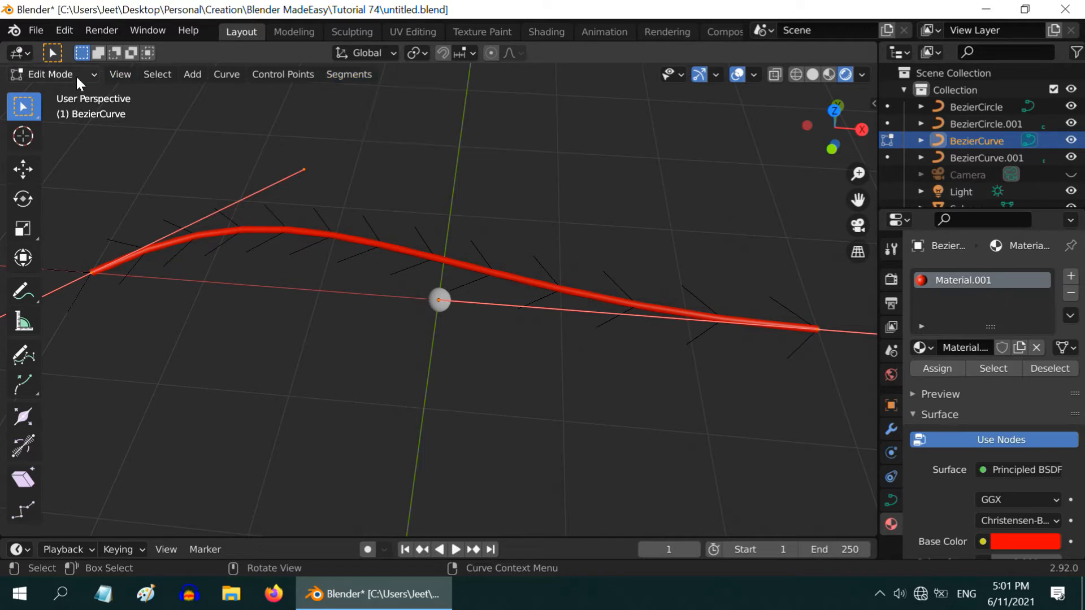
{"action": "key", "text": "Tab"}
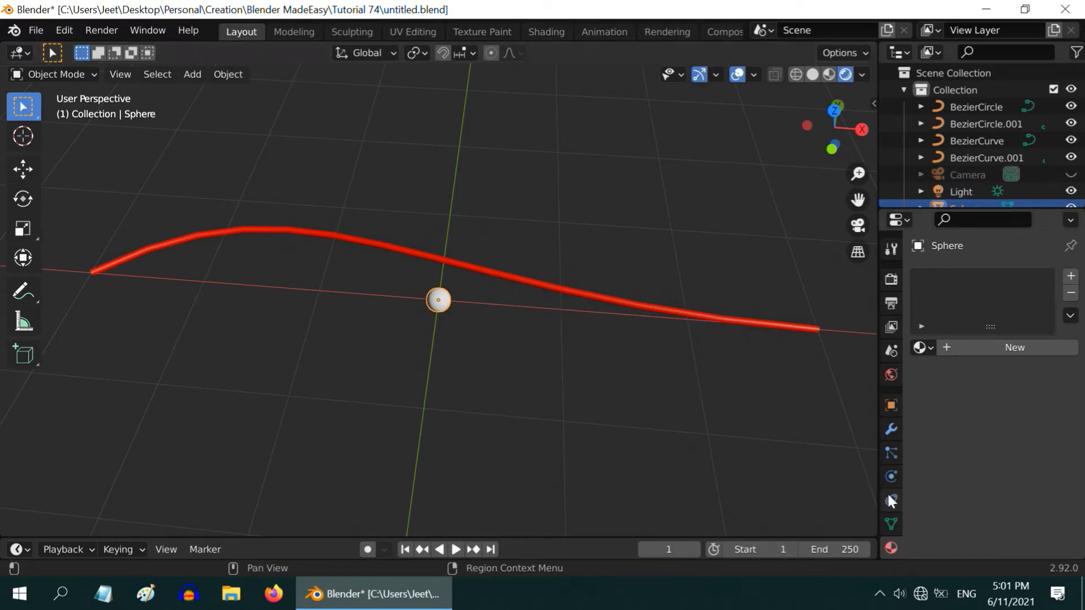
Add a Follow Path constraint targeting BezierCurve with Follow Curve enabled on the sphere.
{"action": "left_click", "coordinate": [990, 275]}
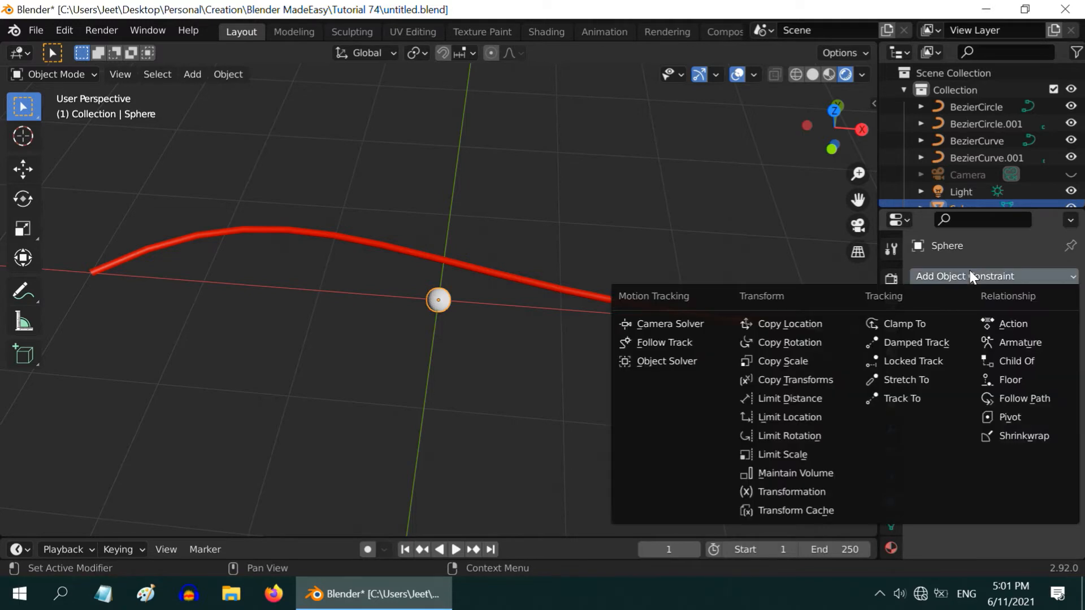
{"action": "left_click", "coordinate": [1024, 398]}
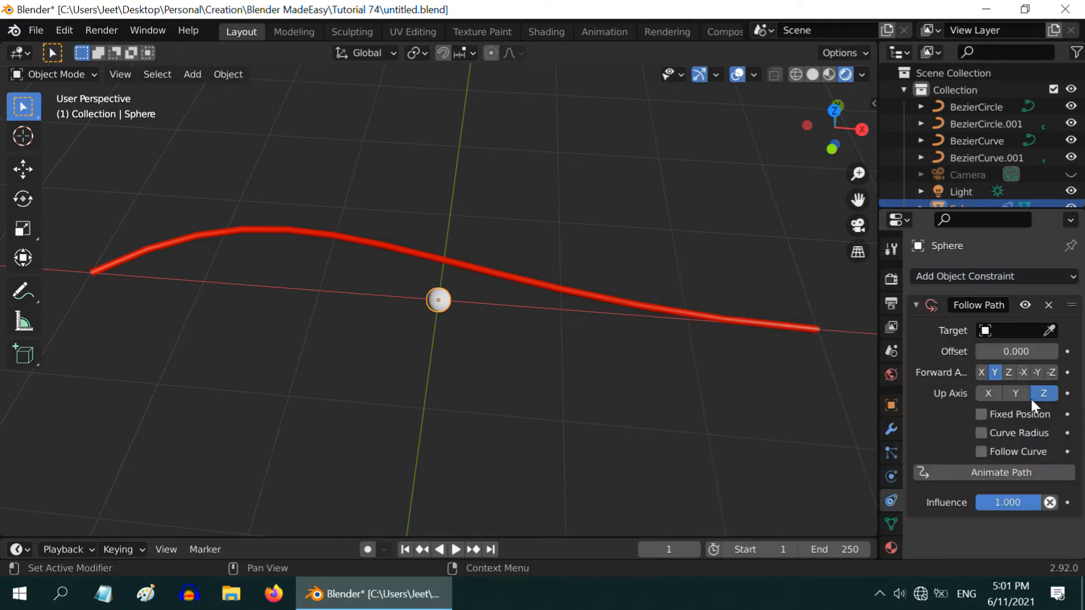
{"action": "left_click", "coordinate": [986, 330]}
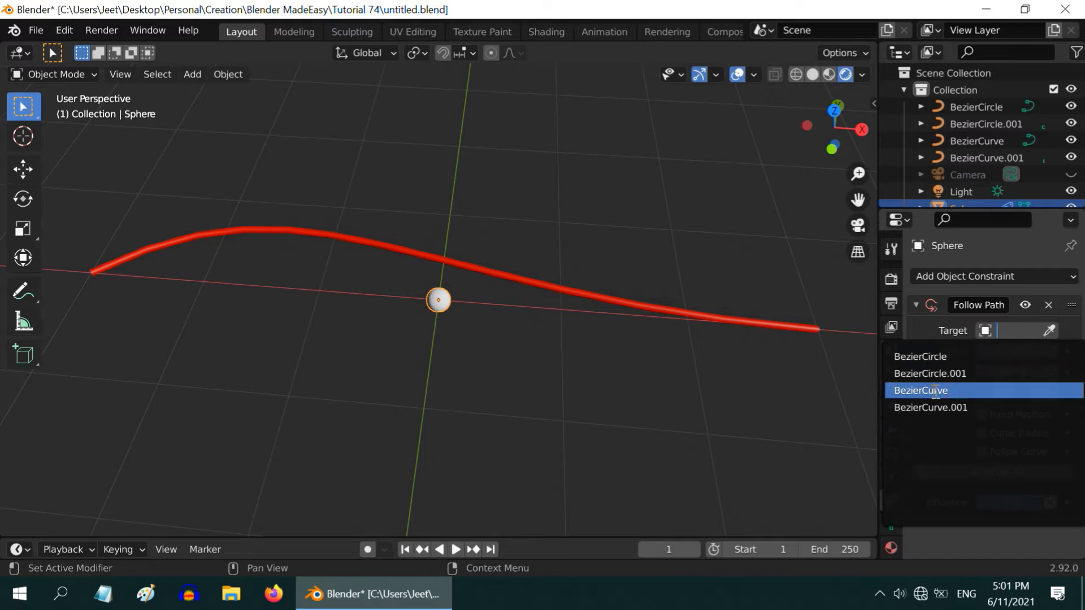
{"action": "left_click", "coordinate": [919, 390]}
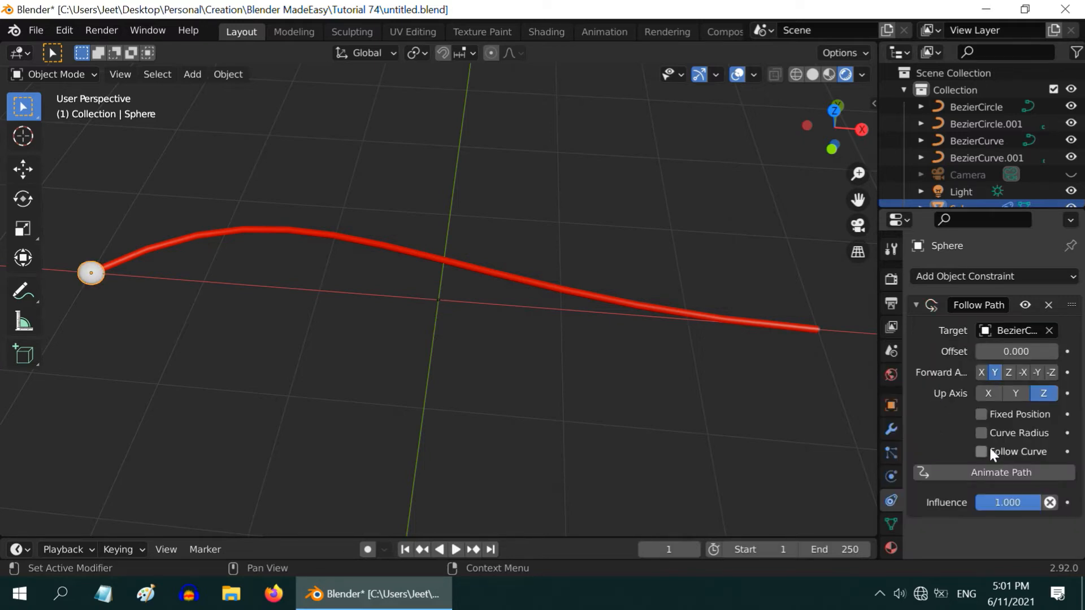
{"action": "left_click", "coordinate": [983, 451]}
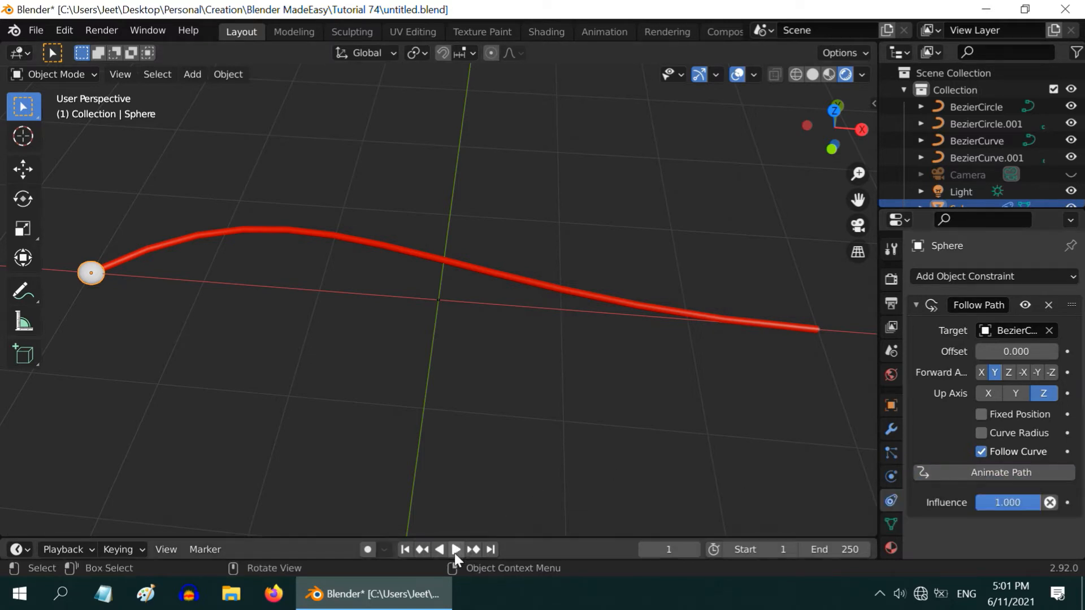
Play and stop the animation to watch the sphere travel along the wire.
{"action": "left_click", "coordinate": [455, 550]}
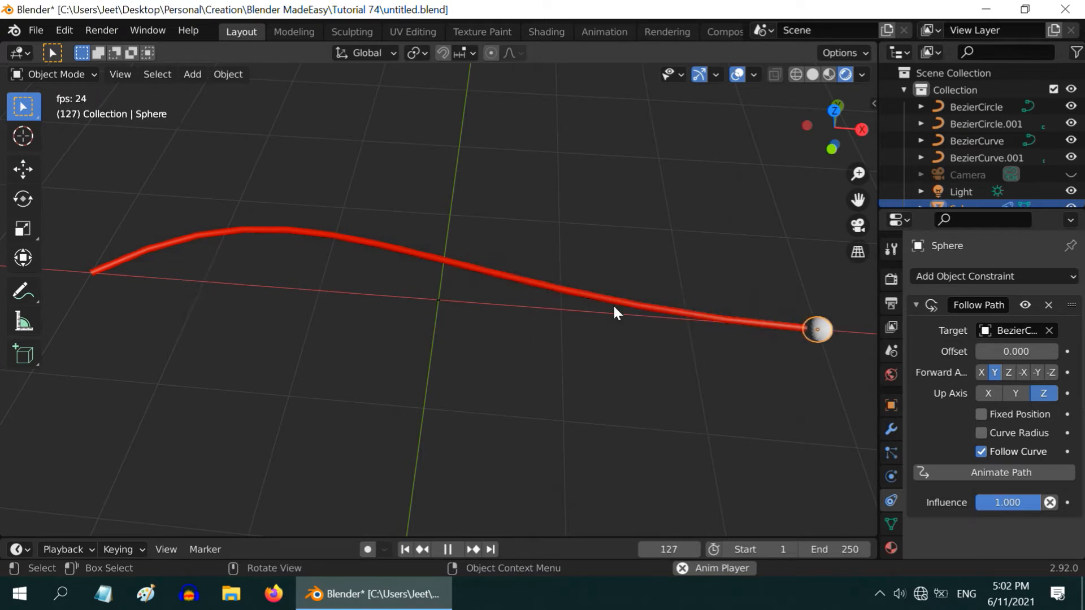
{"action": "left_click", "coordinate": [456, 549]}
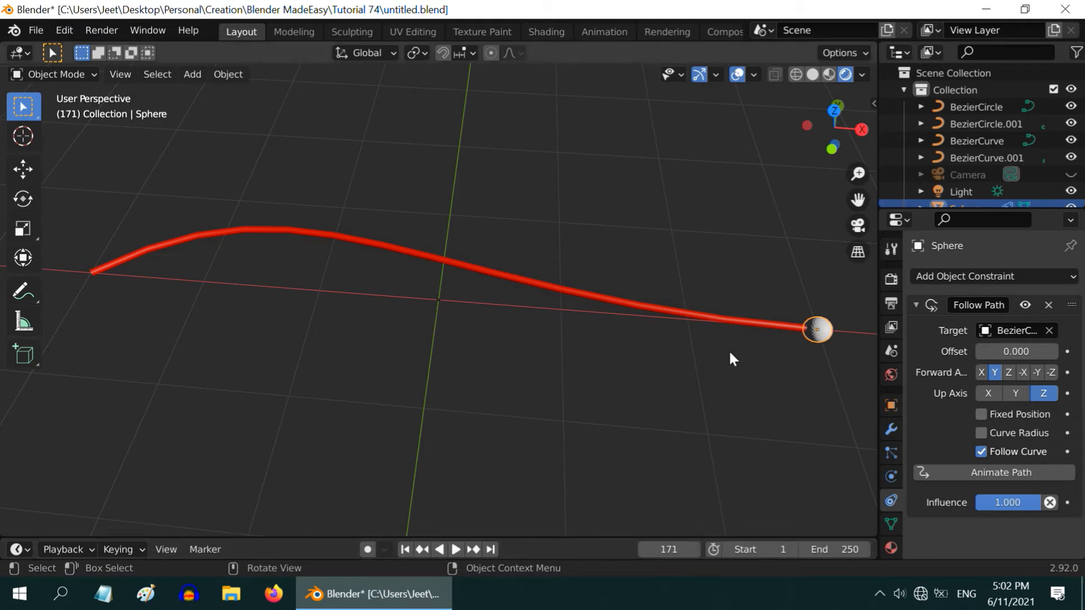
Expand the Path Animation settings of the red wire curve.
{"action": "left_click", "coordinate": [978, 141]}
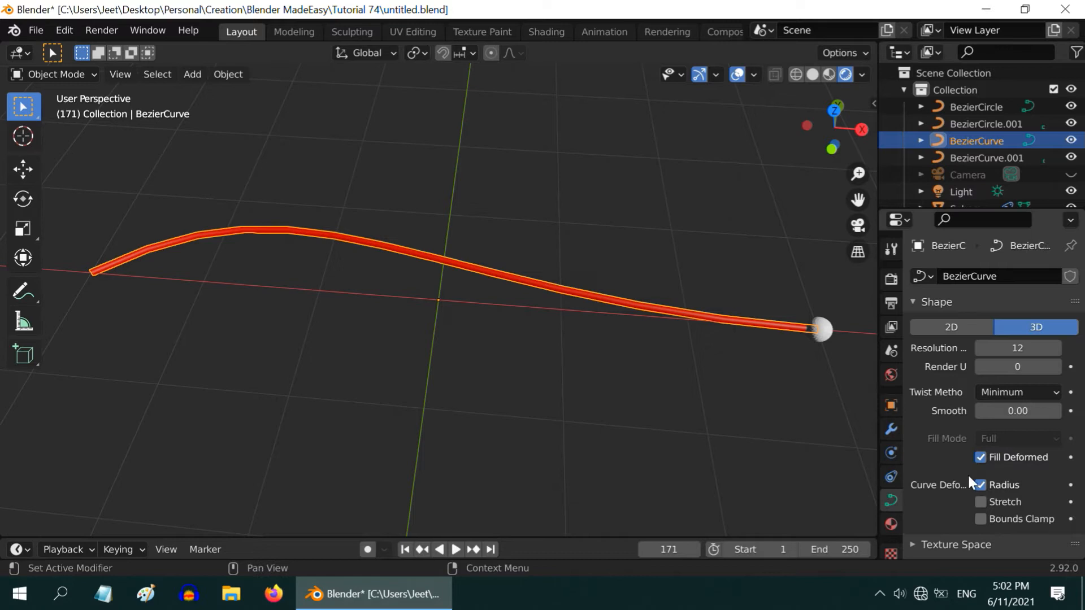
{"action": "scroll", "scroll_direction": "down", "scroll_amount": 3}
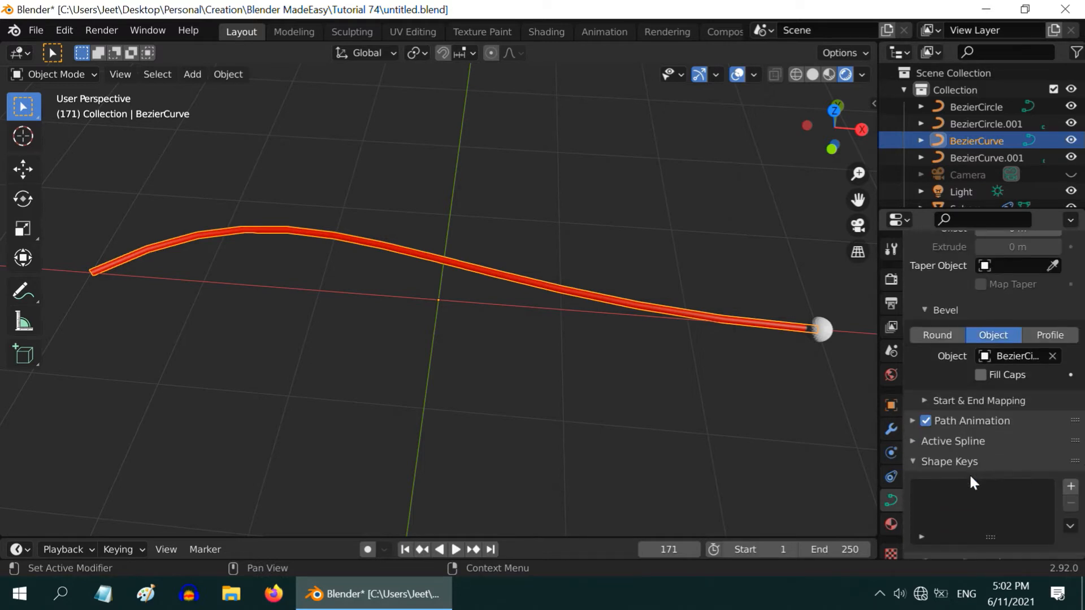
{"action": "scroll", "scroll_direction": "down", "scroll_amount": 3}
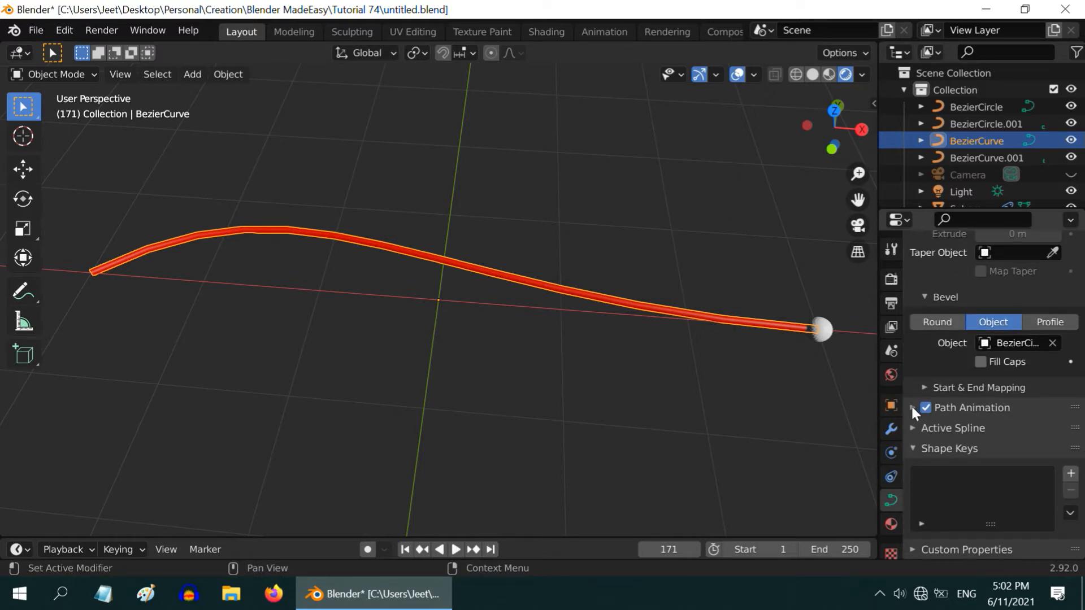
{"action": "left_click", "coordinate": [915, 408]}
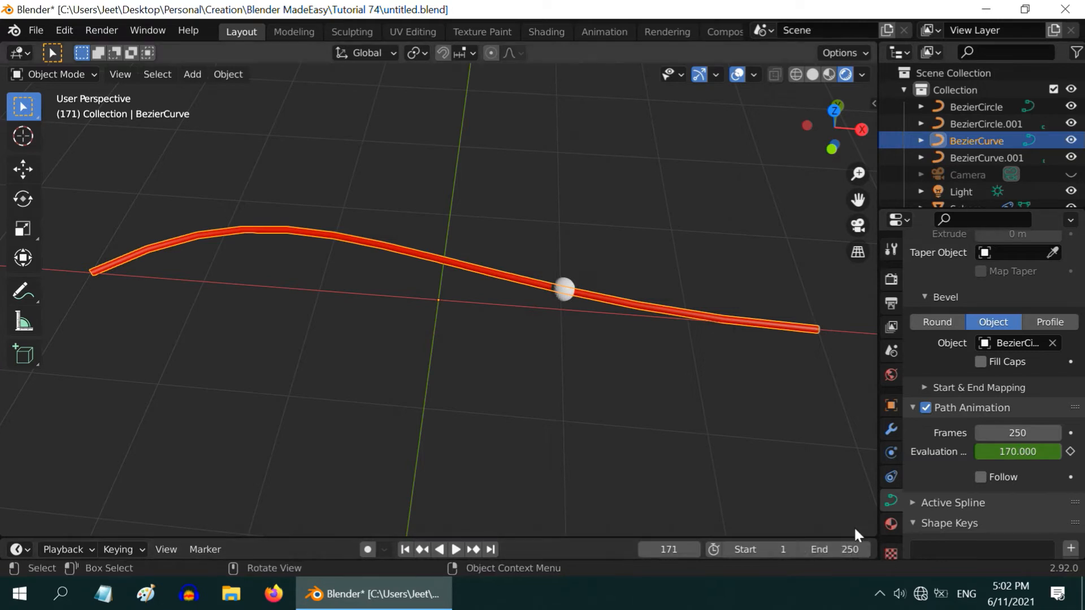
Jump to the first frame and play the animation to check the motion.
{"action": "left_click", "coordinate": [405, 549]}
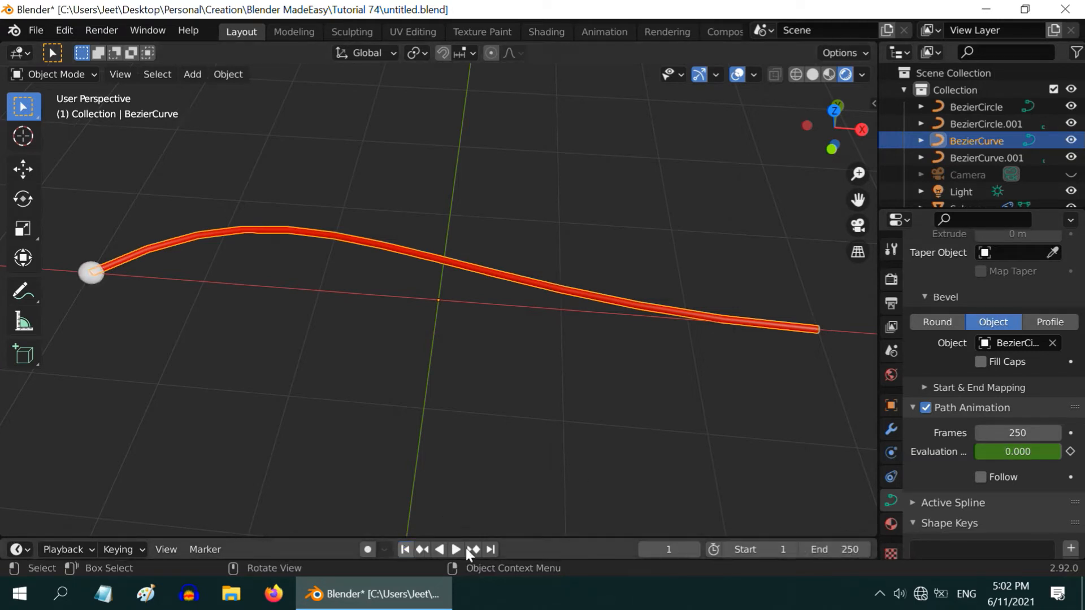
{"action": "left_click", "coordinate": [456, 551]}
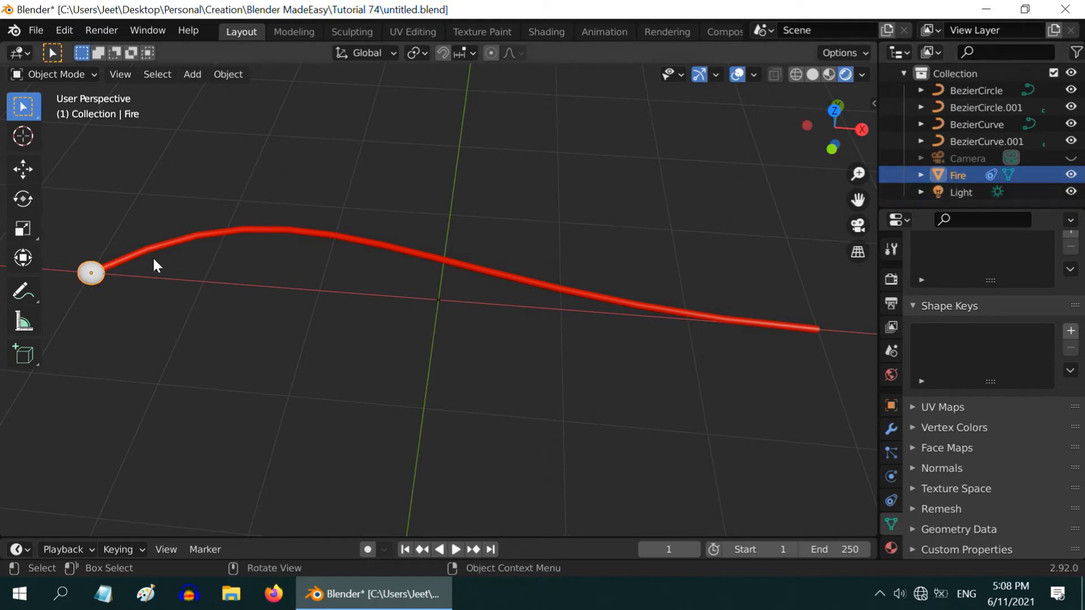
{"action": "mouse_move", "coordinate": [140, 253]}
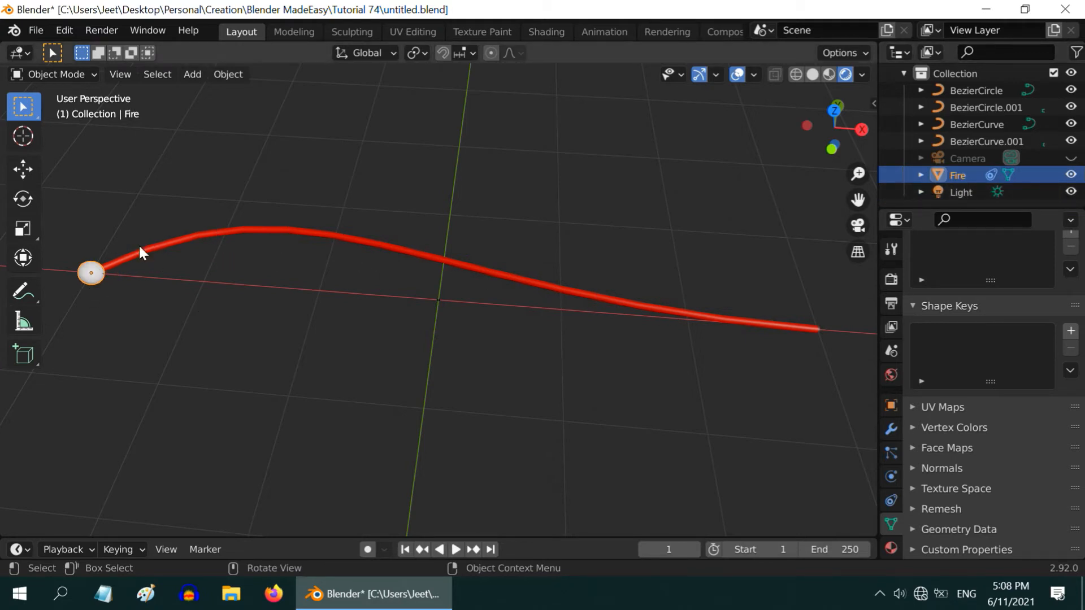
{"action": "mouse_move", "coordinate": [233, 233]}
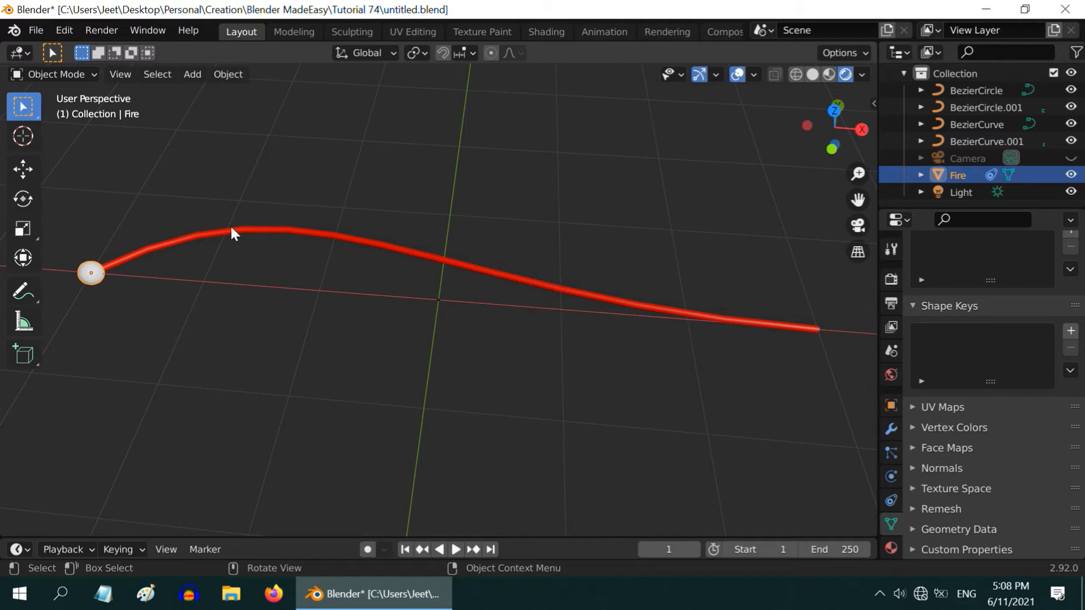
{"action": "mouse_move", "coordinate": [224, 234]}
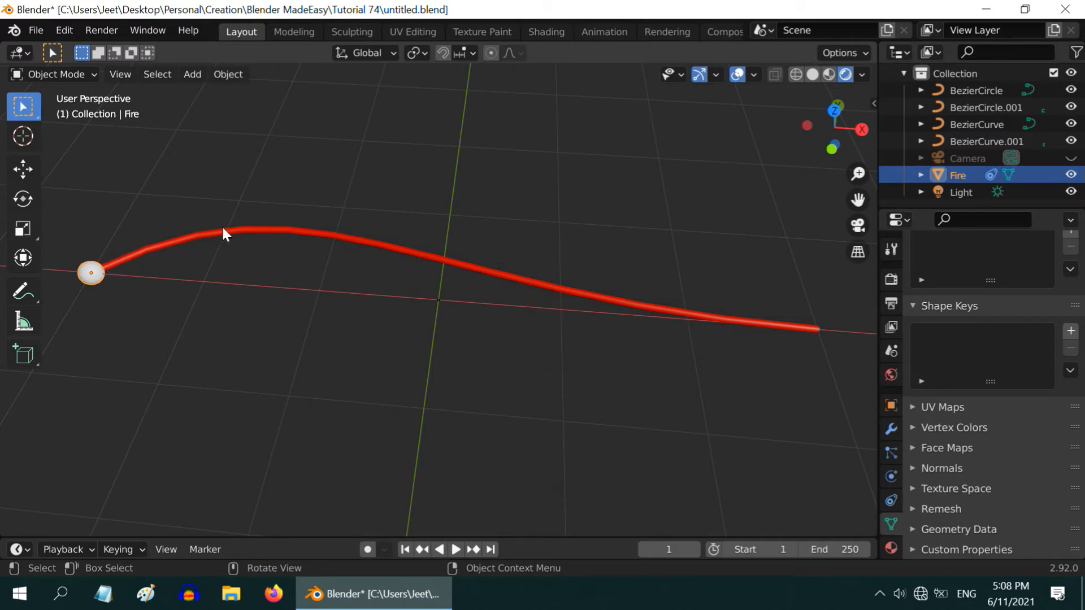
{"action": "mouse_move", "coordinate": [313, 234]}
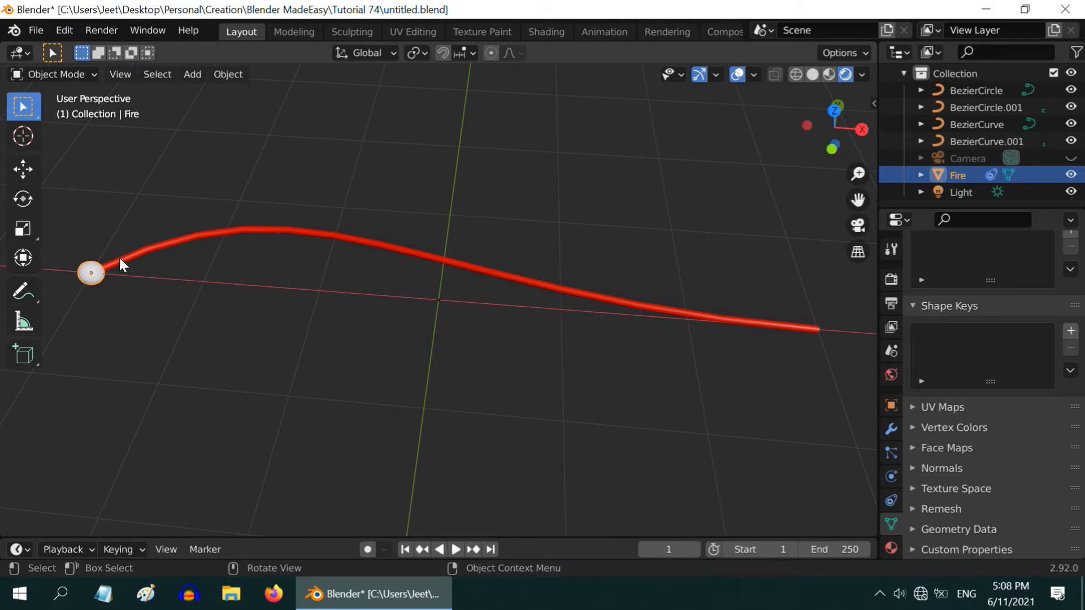
{"action": "mouse_move", "coordinate": [346, 242]}
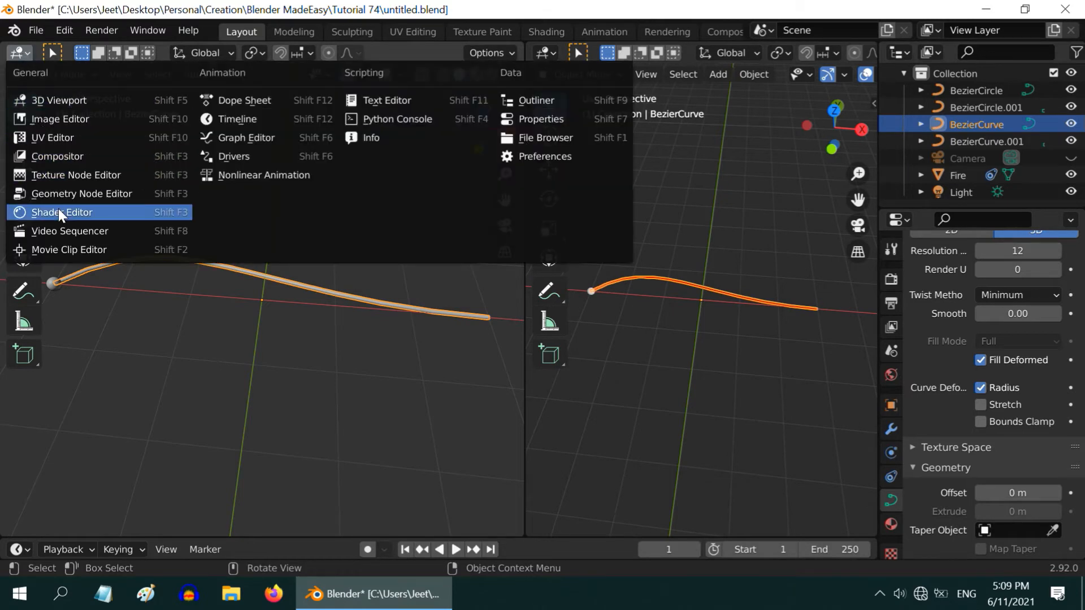
Show the Shader Editor and insert a Mix Shader between the Principled BSDF and Material Output.
{"action": "left_click", "coordinate": [62, 211]}
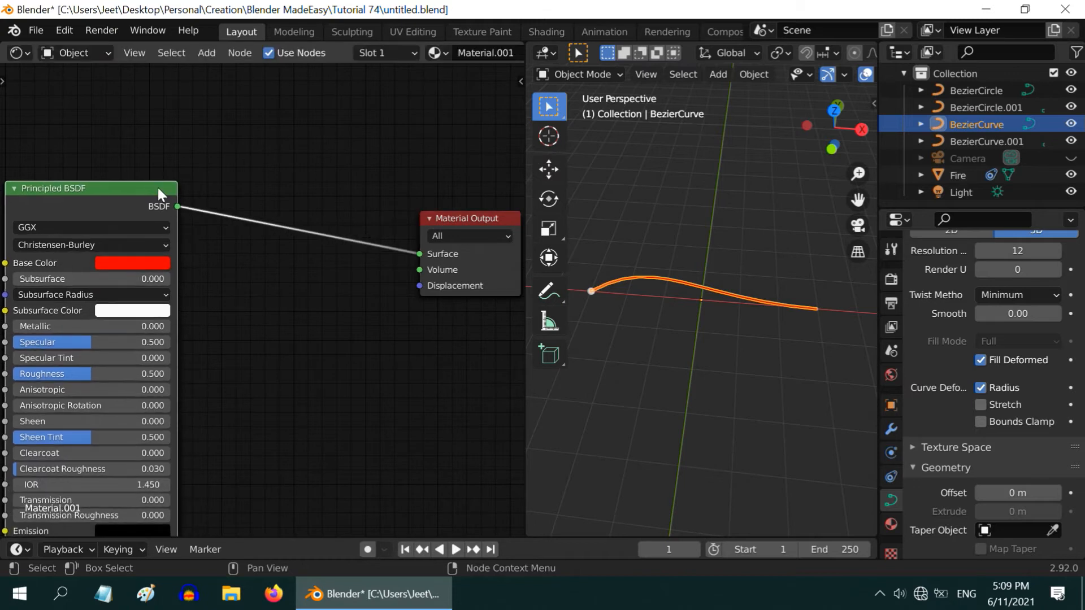
{"action": "left_click", "coordinate": [206, 53]}
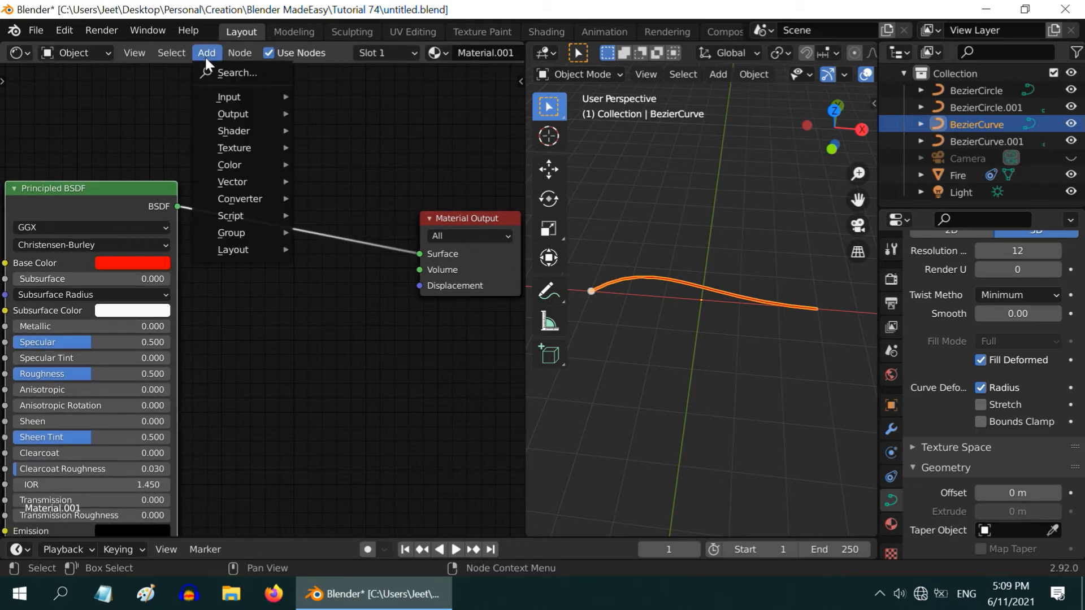
{"action": "mouse_move", "coordinate": [233, 131]}
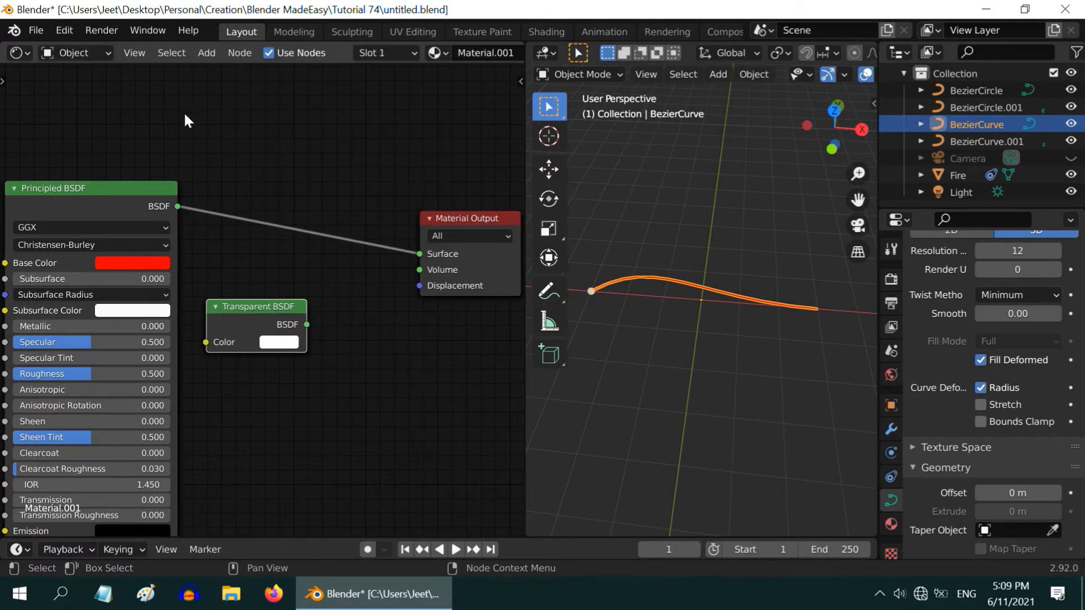
{"action": "left_click", "coordinate": [206, 53]}
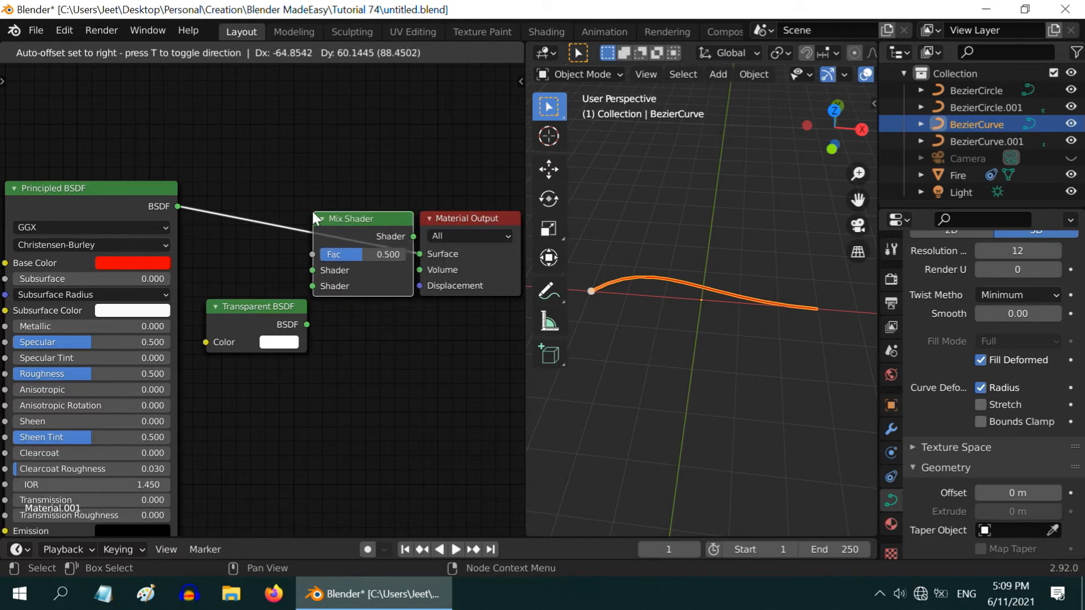
{"action": "left_click_drag", "start_coordinate": [352, 219], "coordinate": [347, 215]}
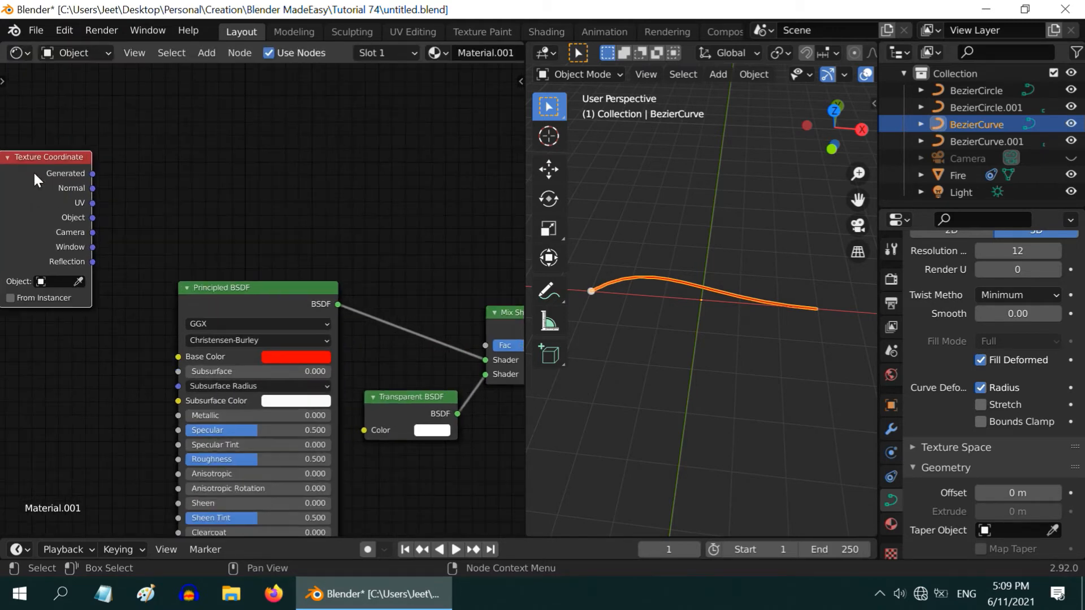
{"action": "mouse_move", "coordinate": [685, 291]}
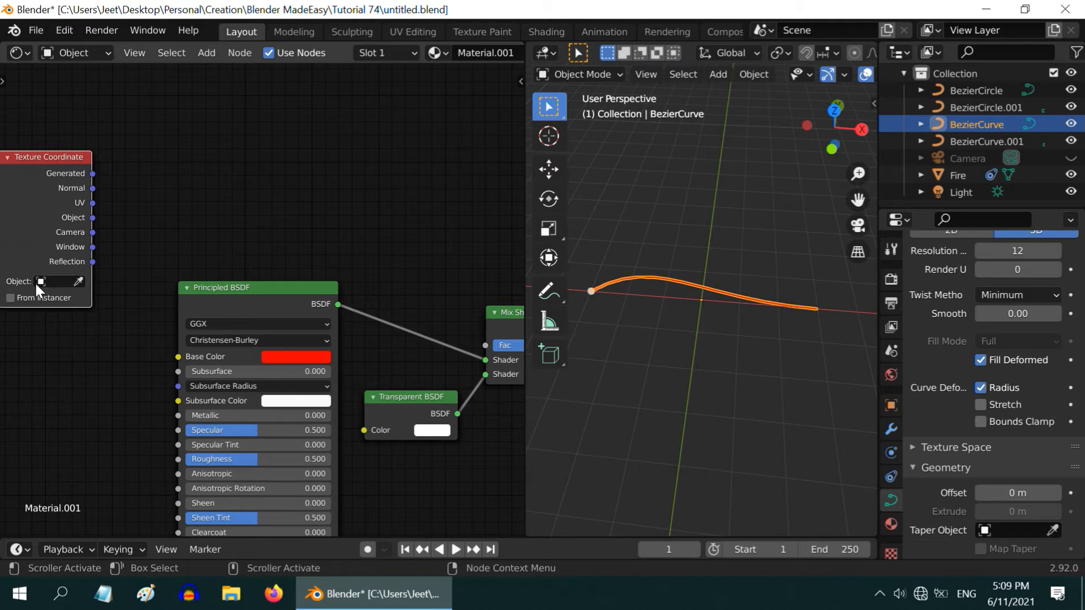
Set the Texture Coordinate object to Fire and add a Separate XYZ node.
{"action": "left_click", "coordinate": [58, 281]}
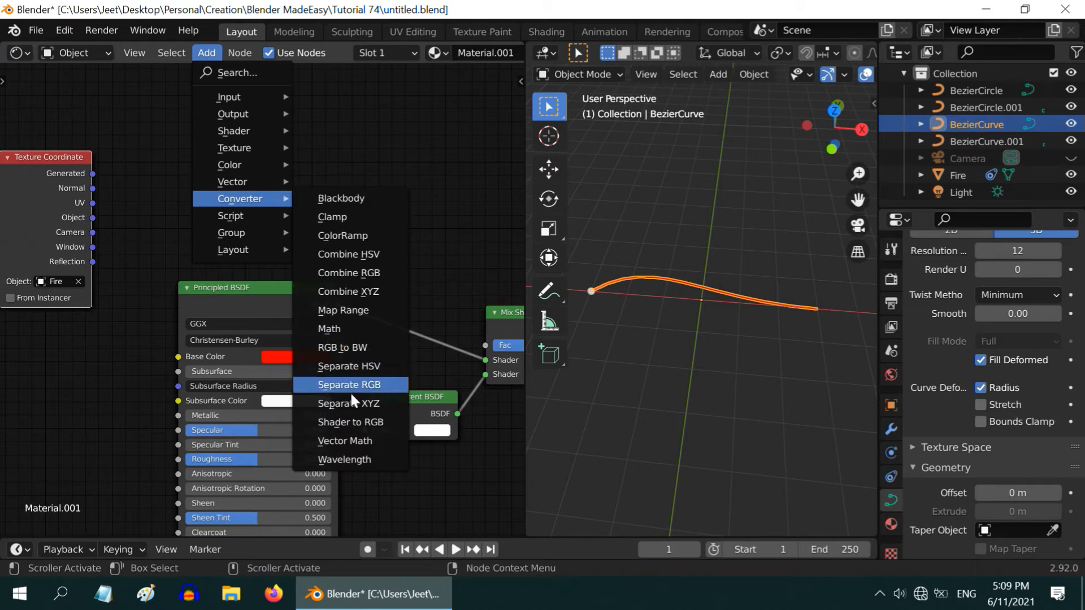
{"action": "left_click", "coordinate": [349, 404]}
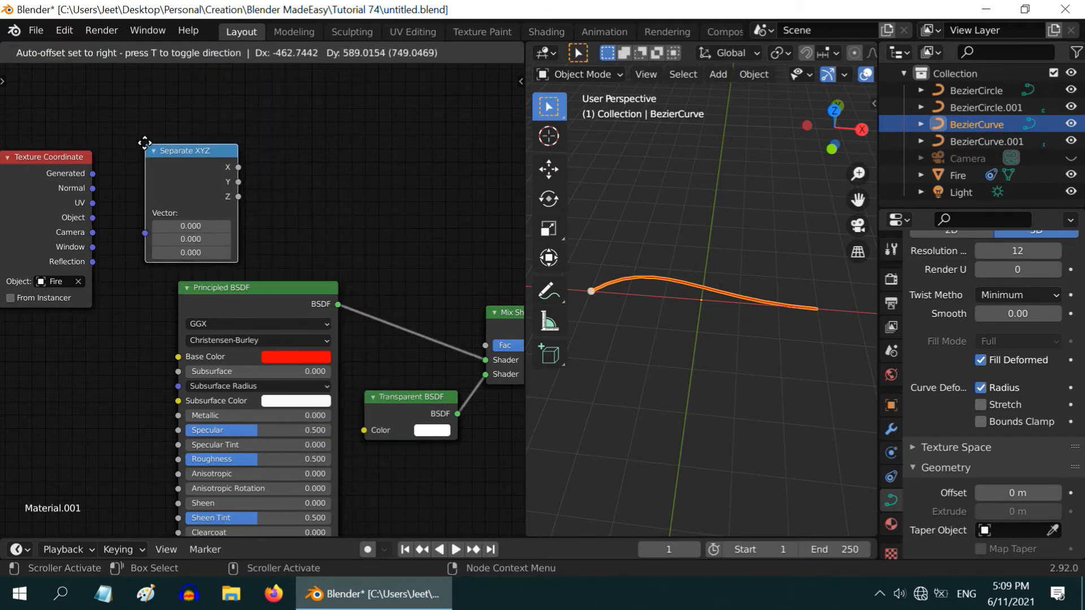
{"action": "left_click", "coordinate": [206, 53]}
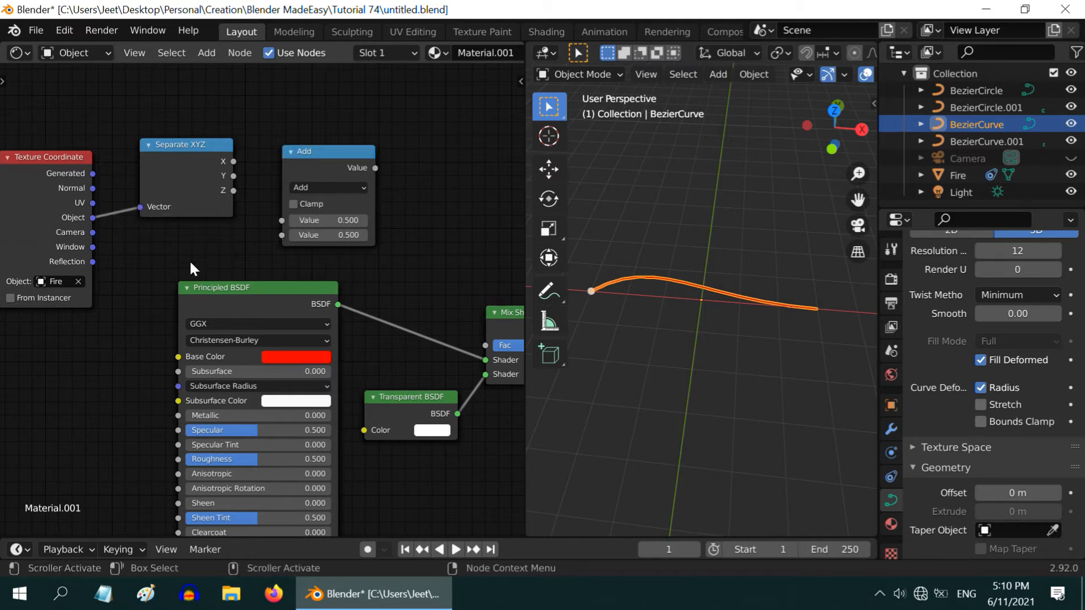
{"action": "mouse_move", "coordinate": [223, 178]}
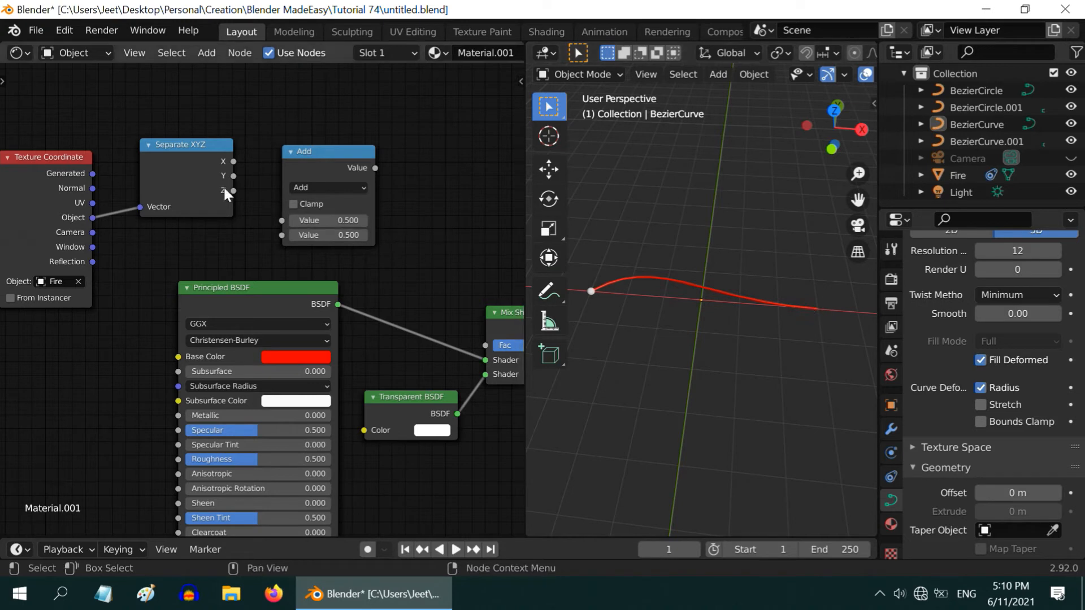
{"action": "mouse_move", "coordinate": [245, 189]}
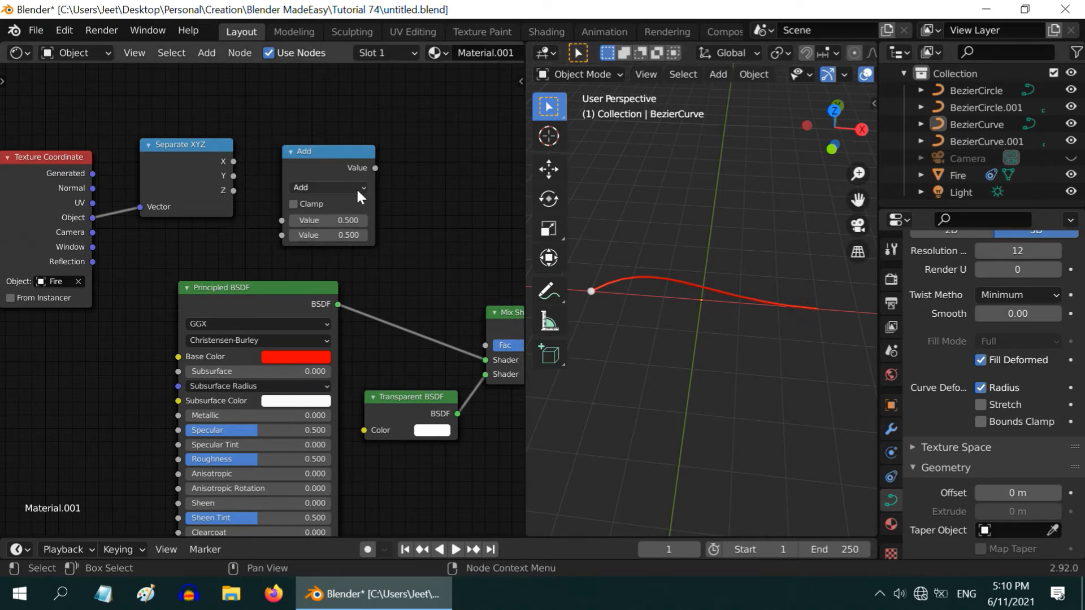
Switch the Math node to Less Than and feed its result into the Mix Shader factor.
{"action": "left_click", "coordinate": [329, 187]}
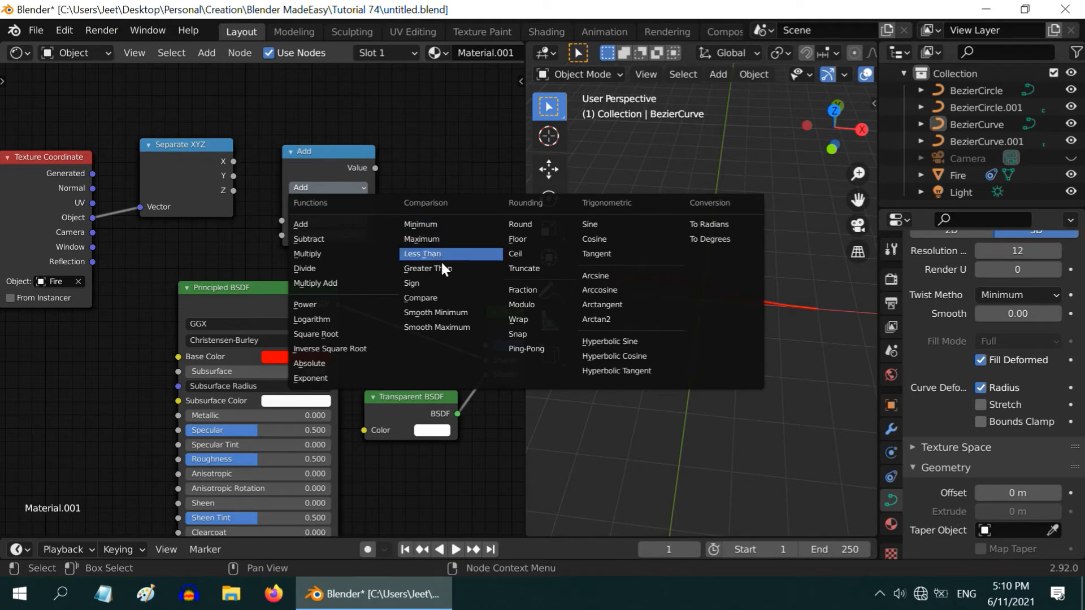
{"action": "left_click", "coordinate": [422, 253]}
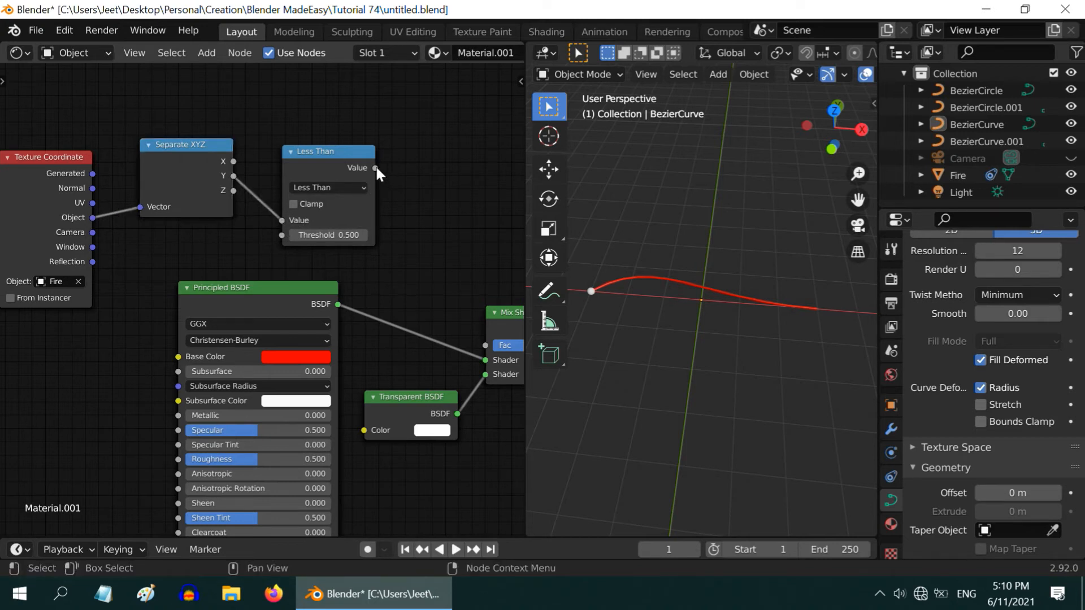
{"action": "left_click_drag", "start_coordinate": [375, 167], "coordinate": [488, 353]}
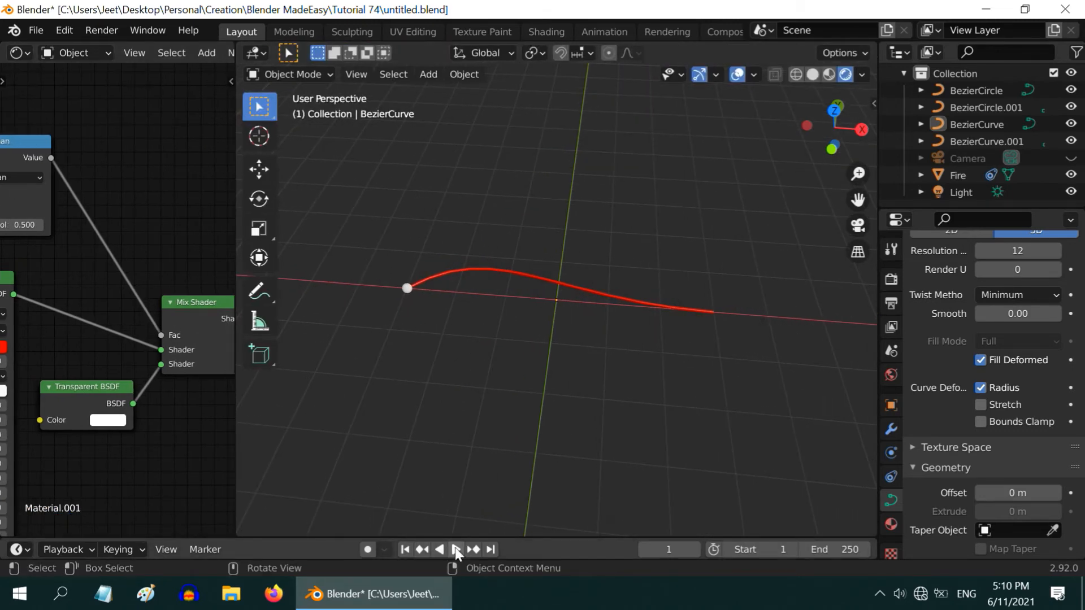
Play the animation to check the wire burning black behind Fire, then rewind to frame 1.
{"action": "left_click", "coordinate": [456, 549]}
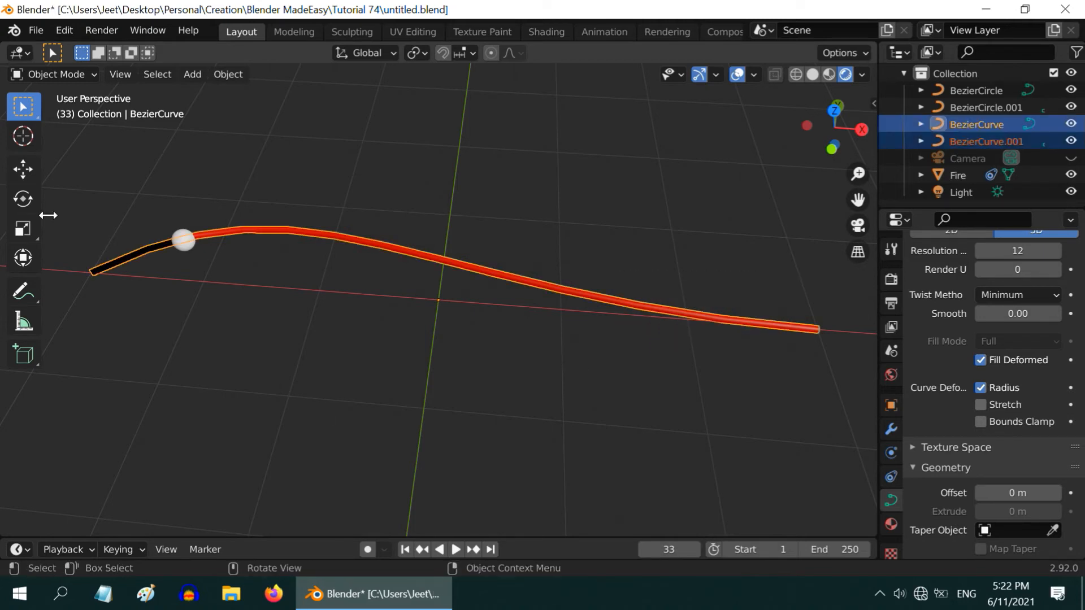
{"action": "left_click", "coordinate": [23, 199]}
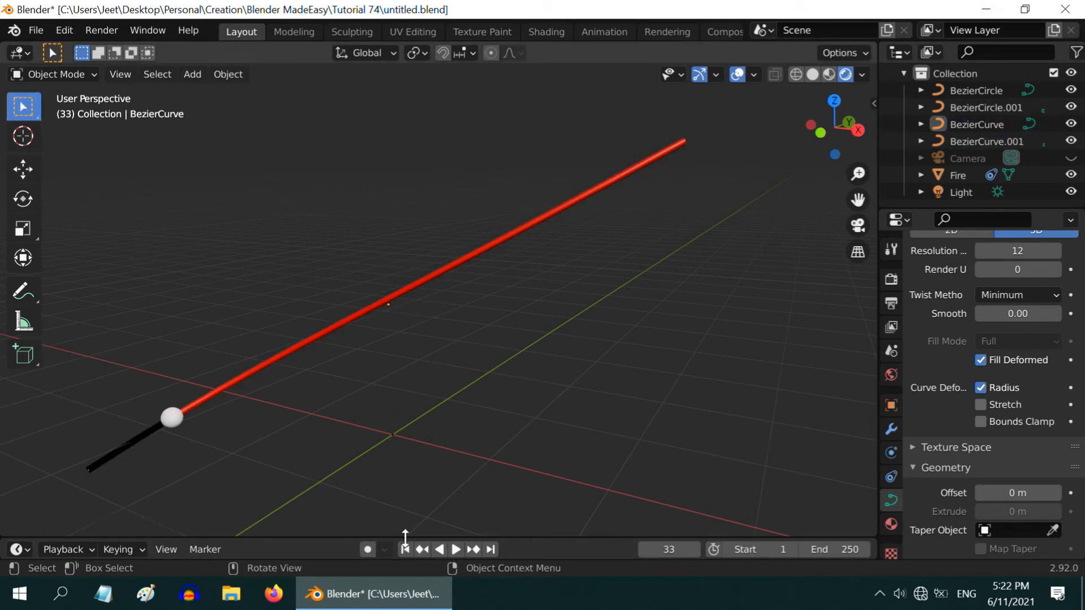
{"action": "left_click", "coordinate": [456, 550]}
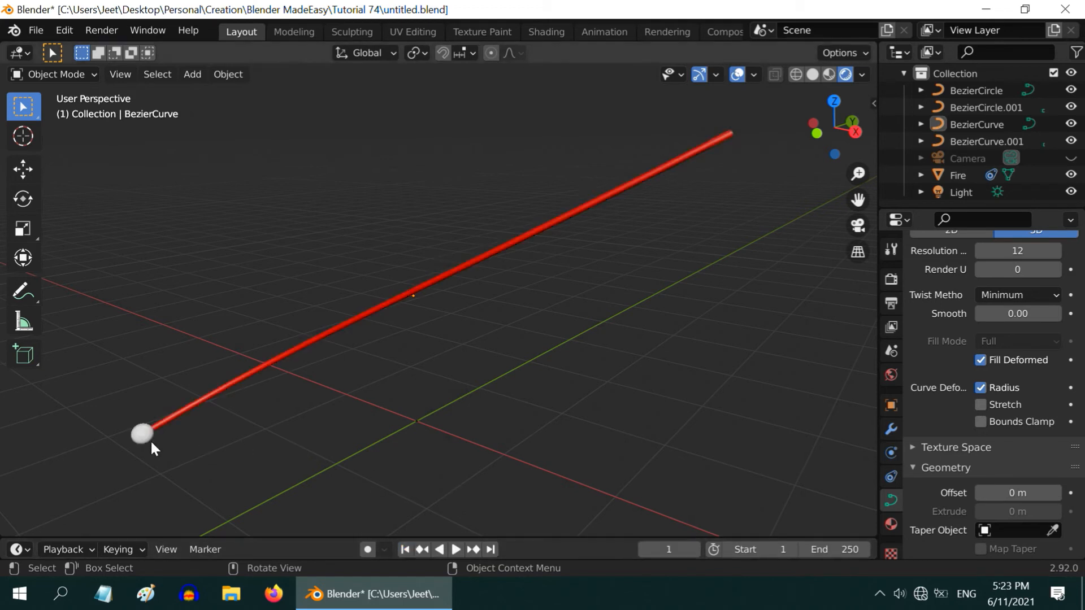
{"action": "mouse_move", "coordinate": [242, 403]}
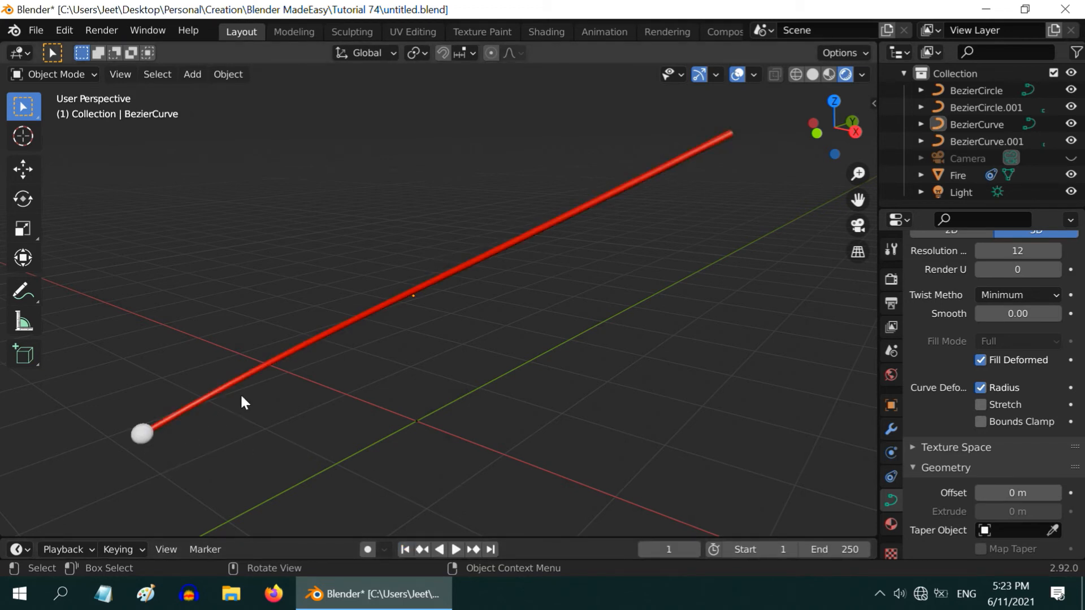
Add an emitter particle system to the Fire object and preview it in playback.
{"action": "left_click", "coordinate": [142, 434]}
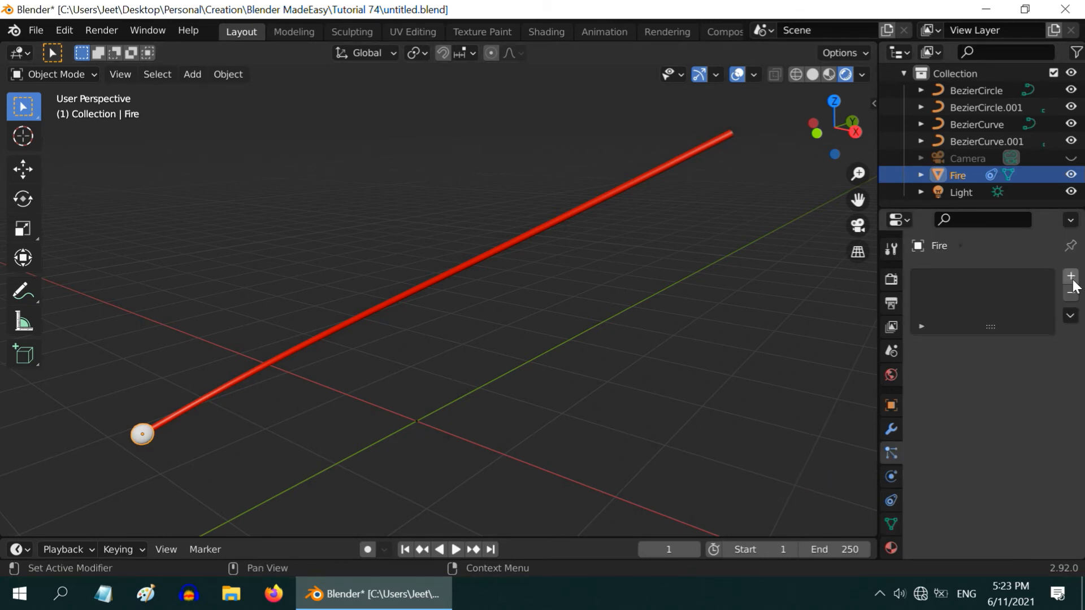
{"action": "left_click", "coordinate": [1069, 277]}
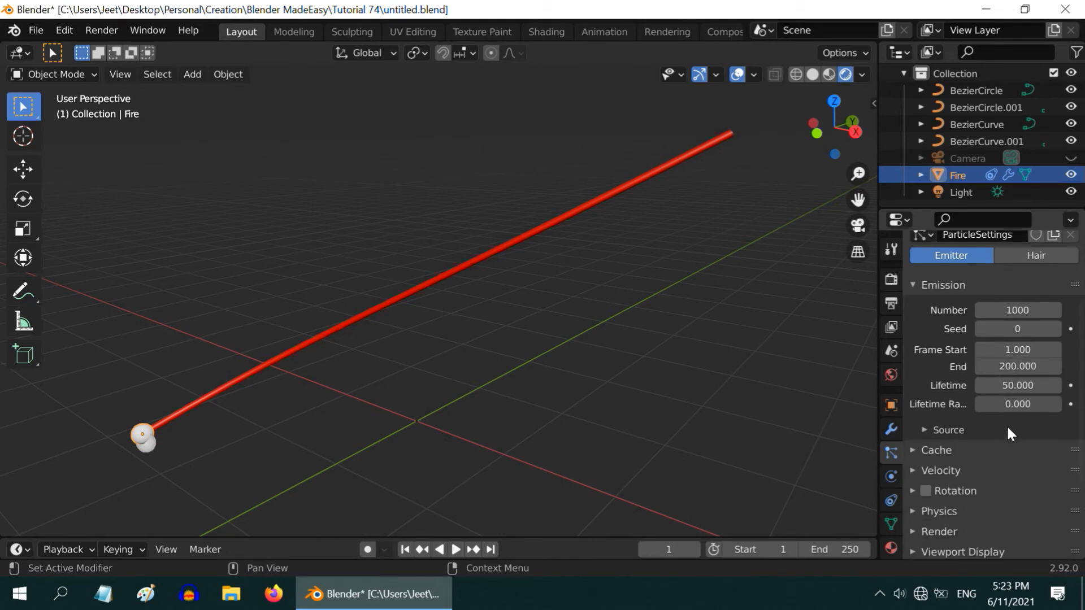
{"action": "left_click", "coordinate": [456, 549]}
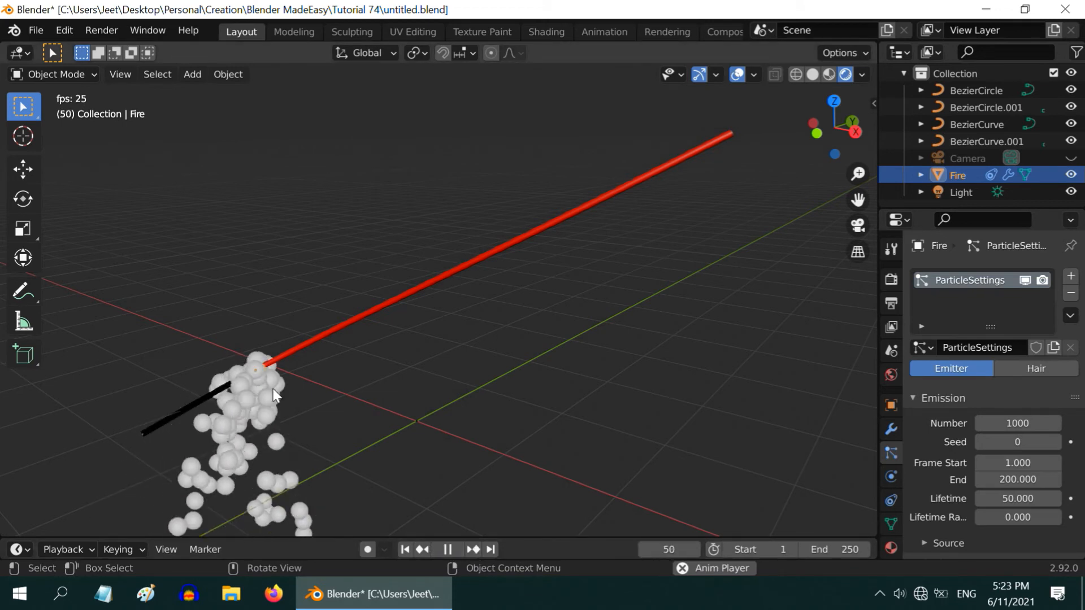
{"action": "left_click", "coordinate": [446, 549]}
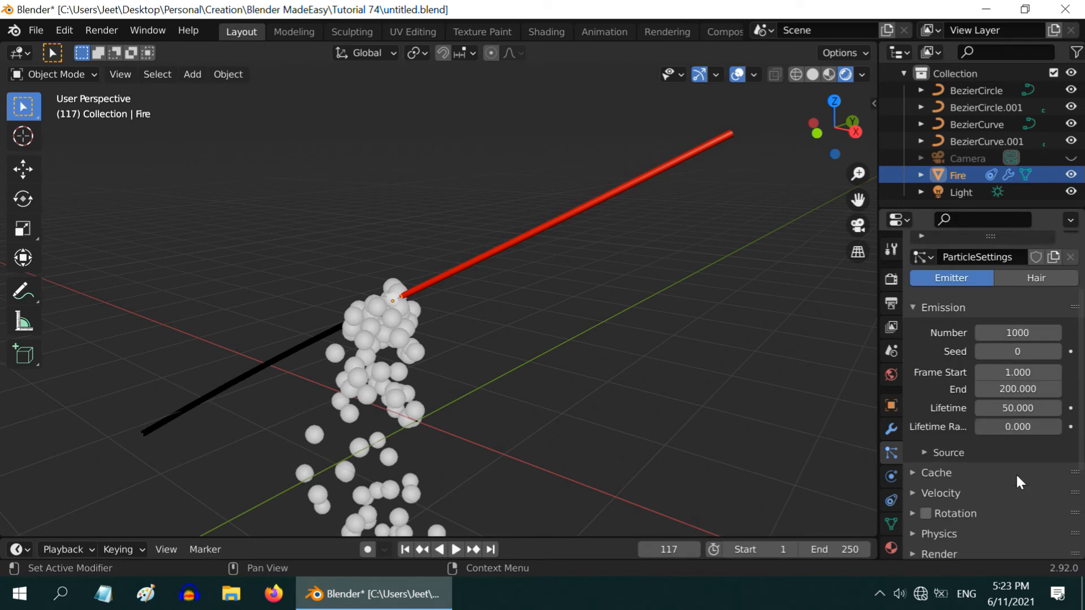
Set the Fire particle system's velocity Randomize to 5.
{"action": "scroll", "scroll_direction": "down", "scroll_amount": 3}
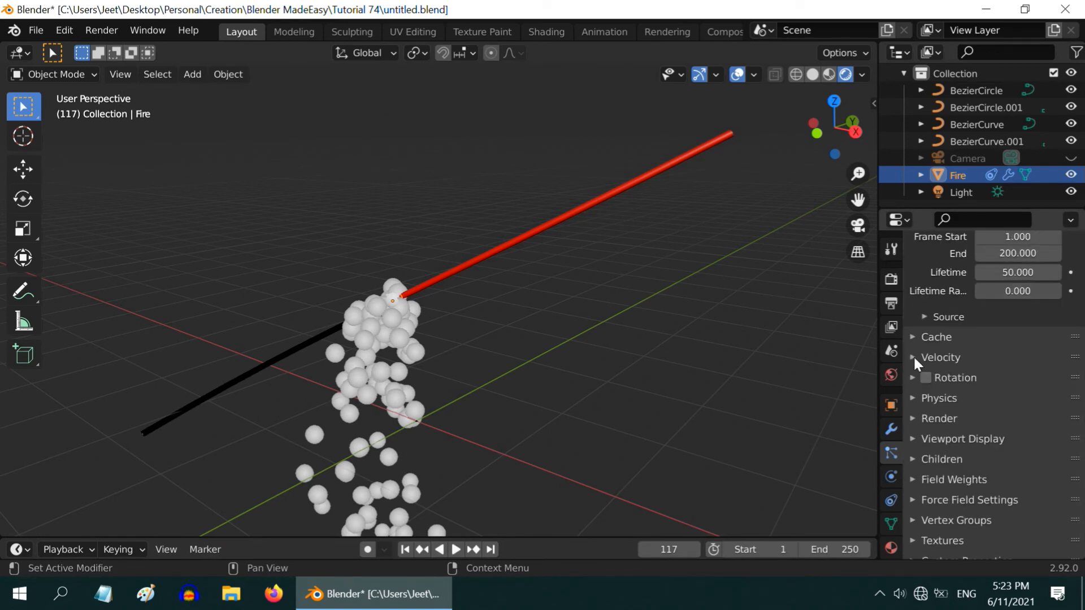
{"action": "left_click", "coordinate": [913, 357]}
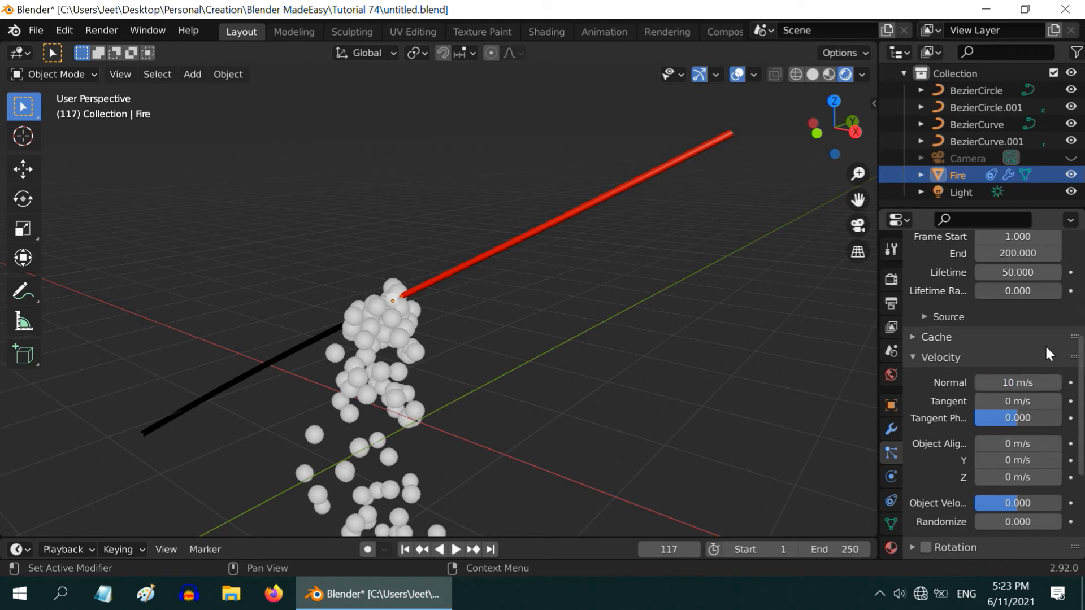
{"action": "mouse_move", "coordinate": [1017, 522]}
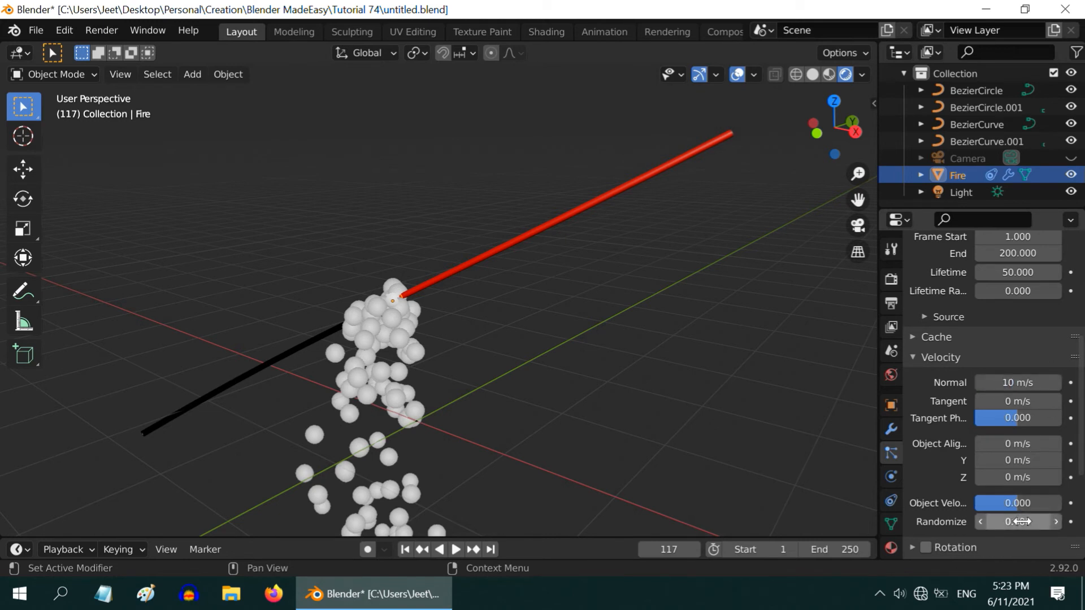
{"action": "left_click_drag", "start_coordinate": [1017, 522], "coordinate": [1038, 522]}
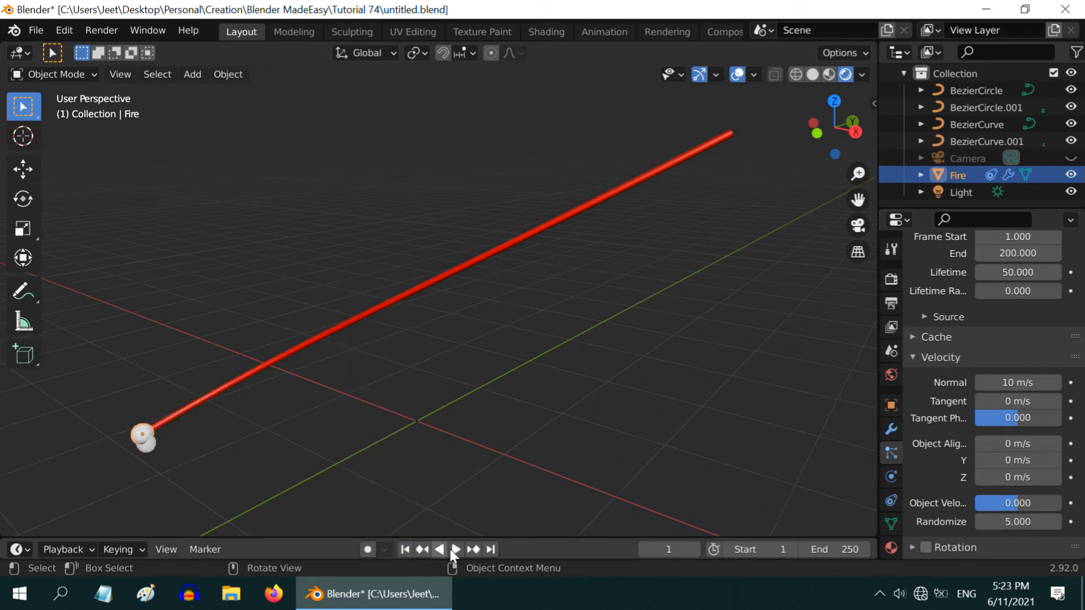
Set Fire's particle emission Number to 7000 with emission ending at frame 250.
{"action": "left_click", "coordinate": [454, 549]}
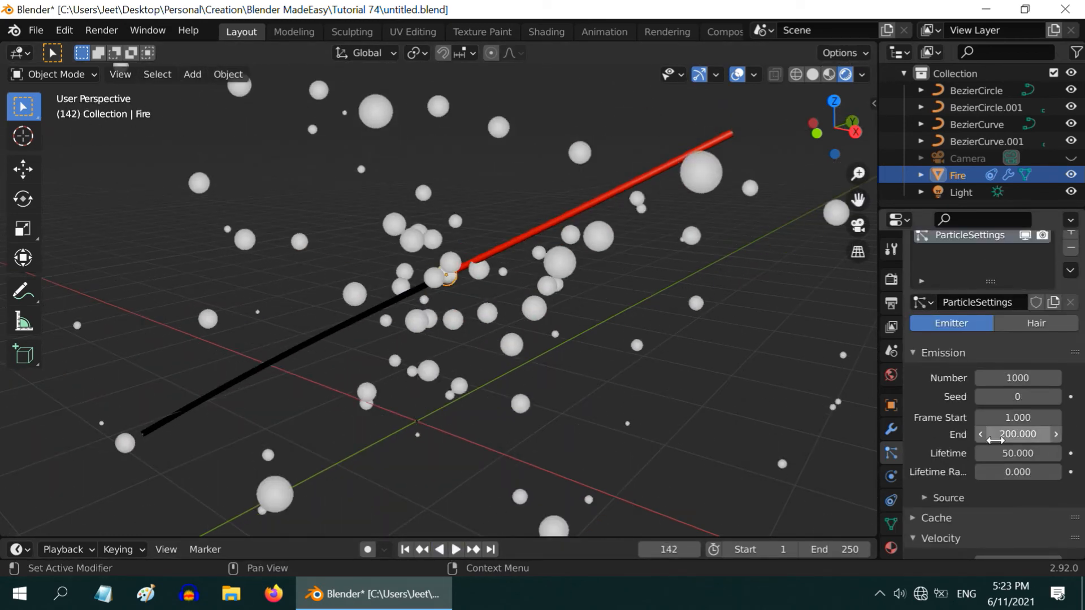
{"action": "left_click", "coordinate": [1018, 378]}
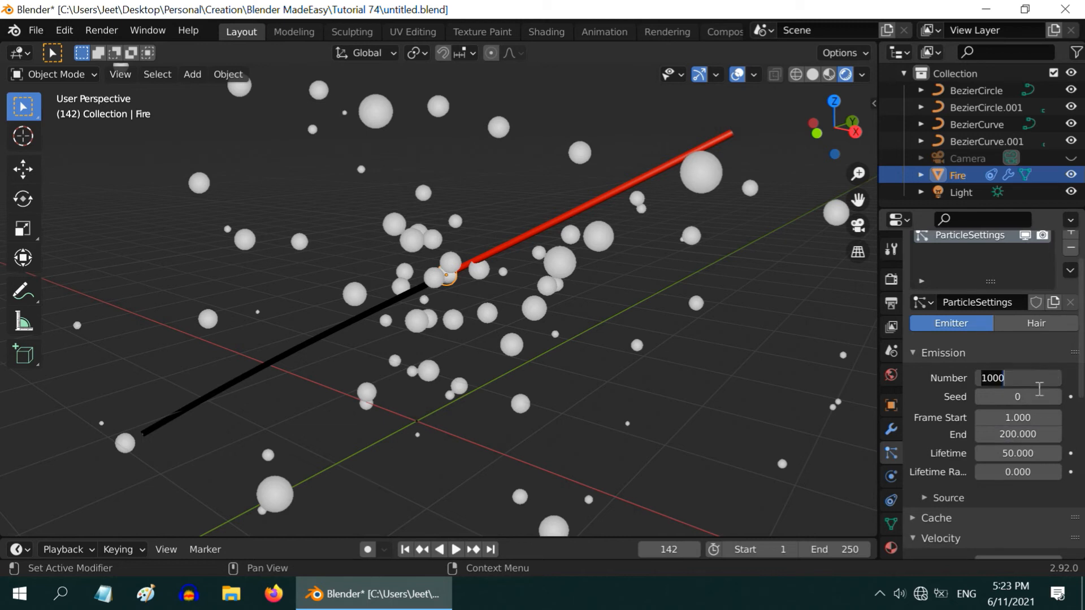
{"action": "type", "text": "7000"}
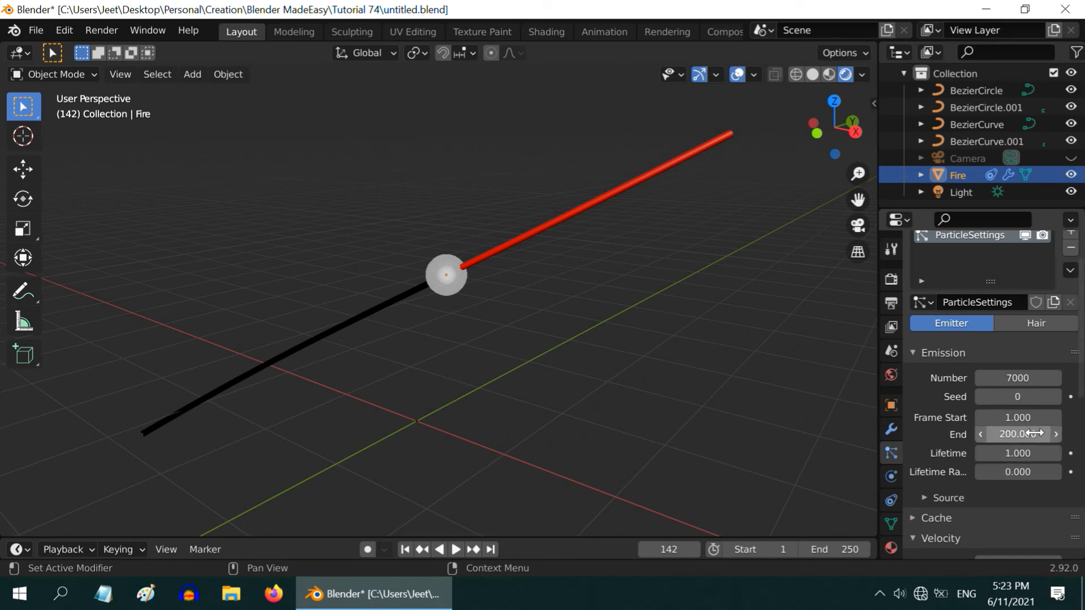
{"action": "left_click", "coordinate": [1017, 434]}
{"action": "type", "text": "250"}
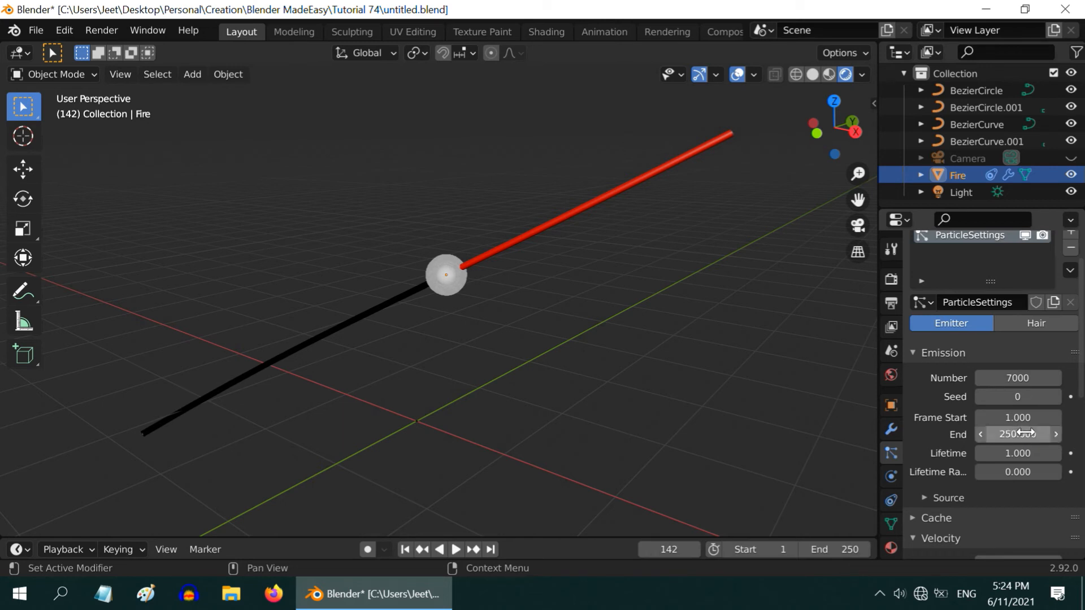
{"action": "left_click", "coordinate": [455, 549]}
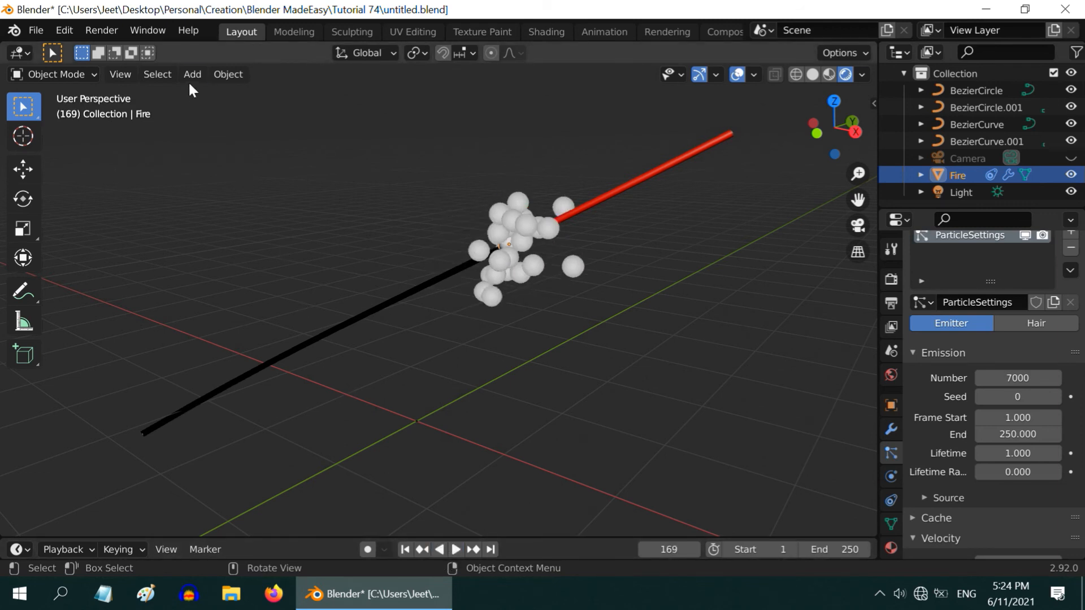
Add an Ico Sphere mesh to the scene near the origin.
{"action": "left_click", "coordinate": [192, 75]}
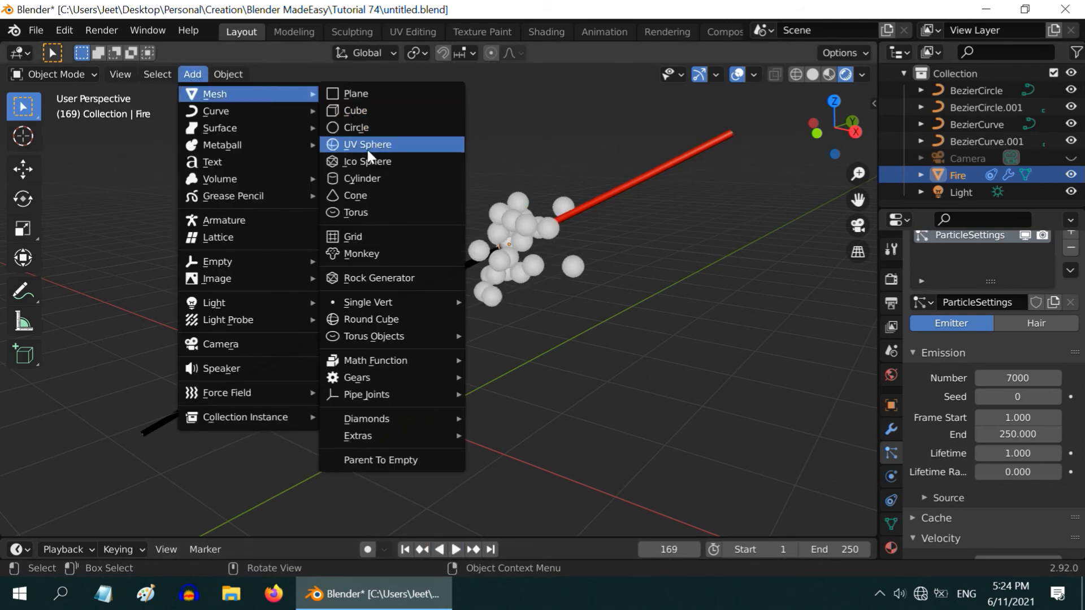
{"action": "left_click", "coordinate": [365, 161]}
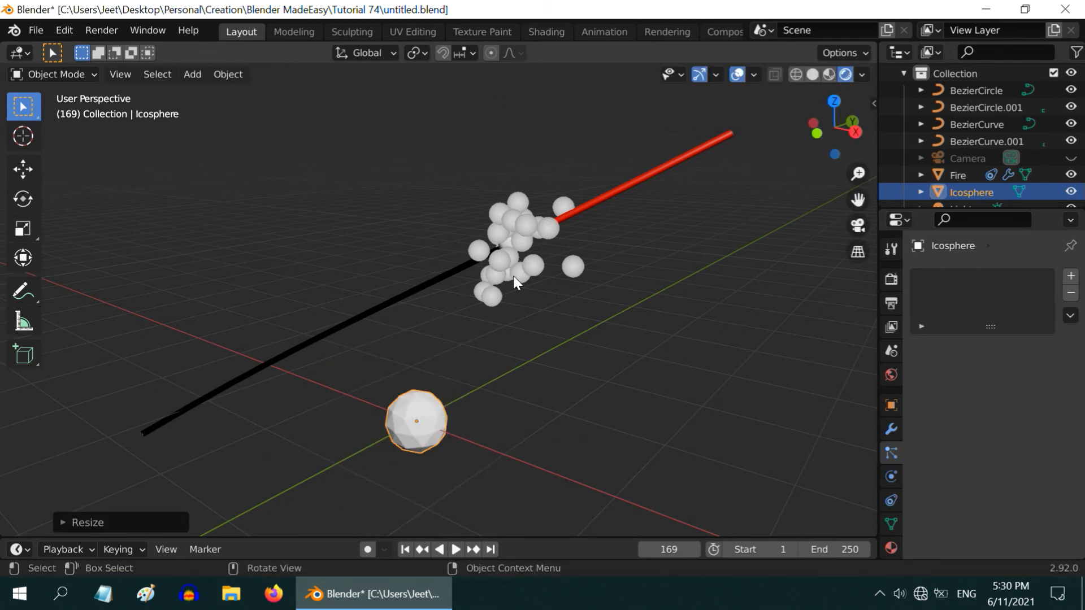
{"action": "mouse_move", "coordinate": [416, 418]}
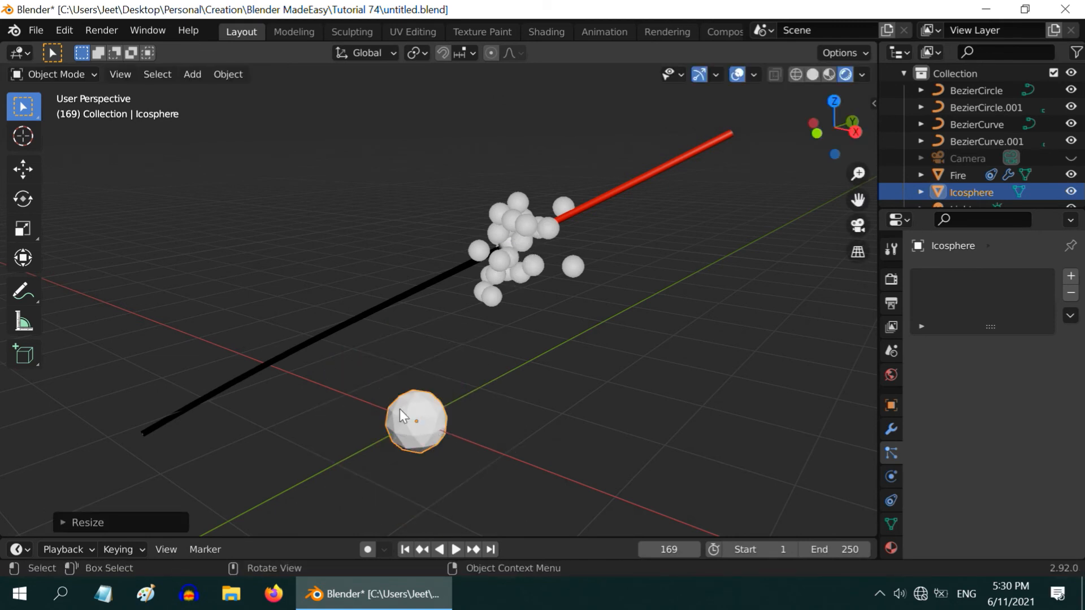
{"action": "mouse_move", "coordinate": [430, 448]}
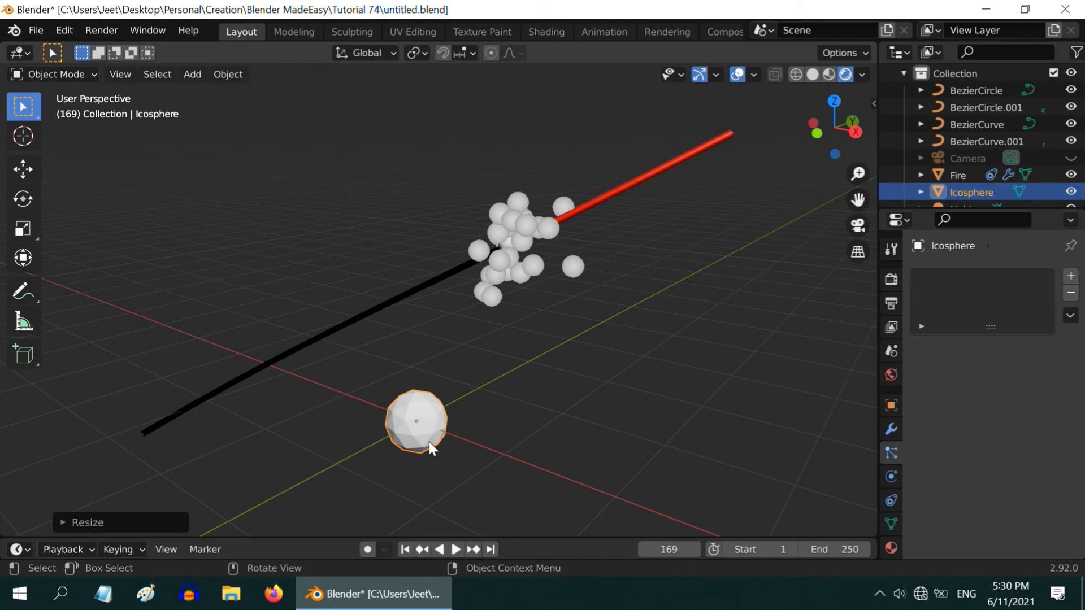
{"action": "mouse_move", "coordinate": [431, 420]}
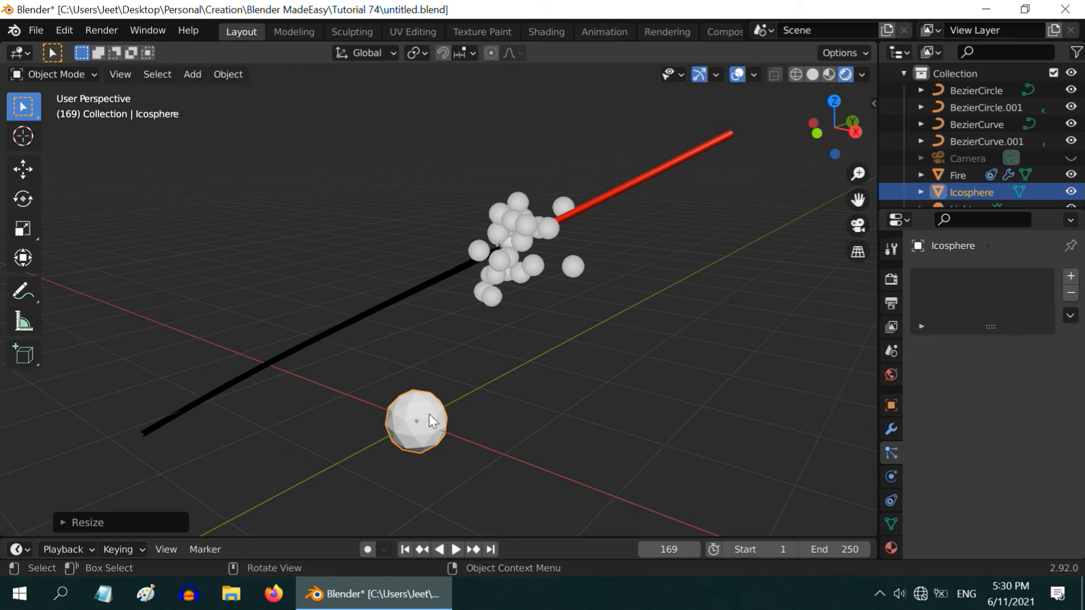
{"action": "mouse_move", "coordinate": [434, 433]}
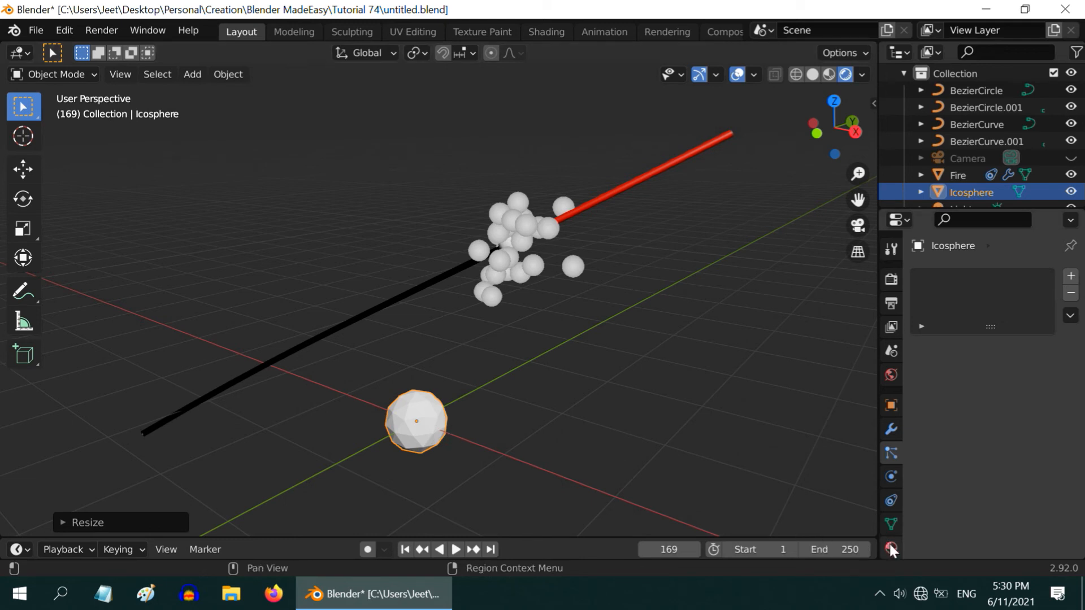
Give the icosphere a new Emission material with orange colour and strength 300.
{"action": "left_click", "coordinate": [890, 547]}
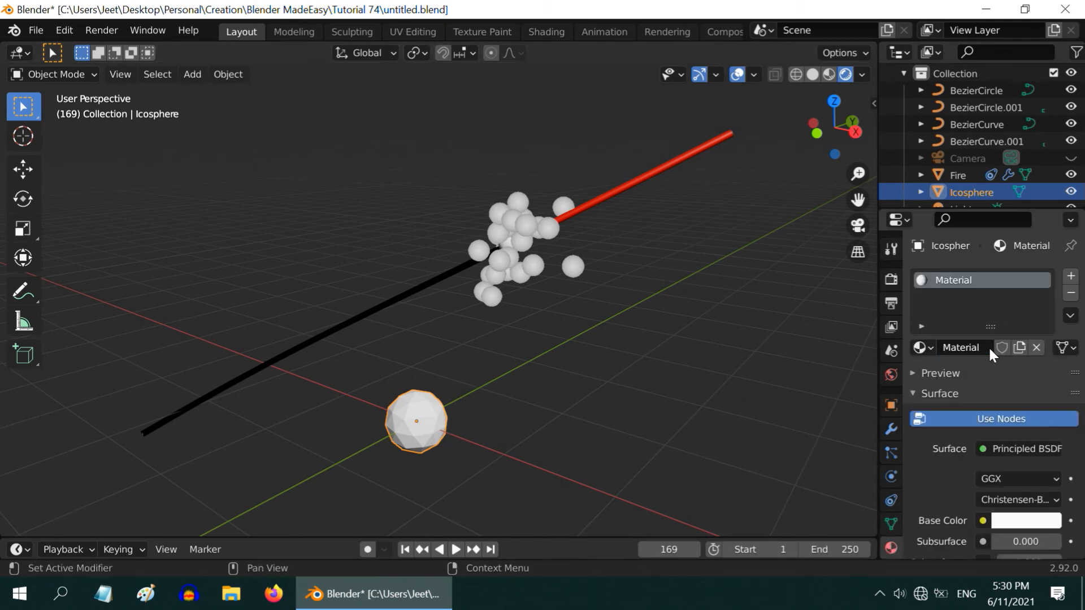
{"action": "left_click", "coordinate": [1028, 449]}
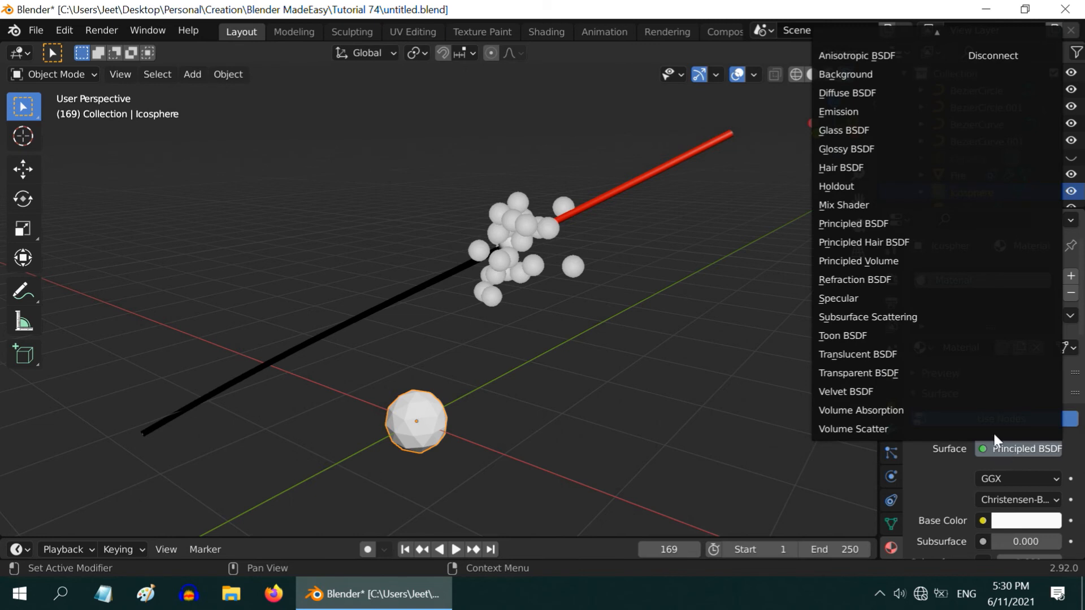
{"action": "left_click", "coordinate": [837, 112]}
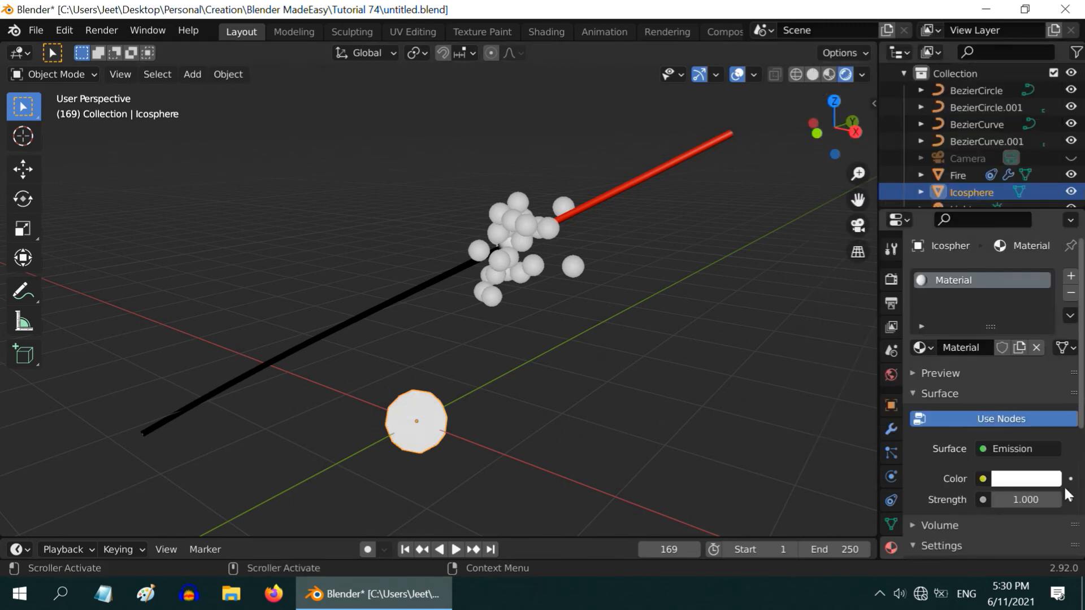
{"action": "left_click", "coordinate": [1026, 478]}
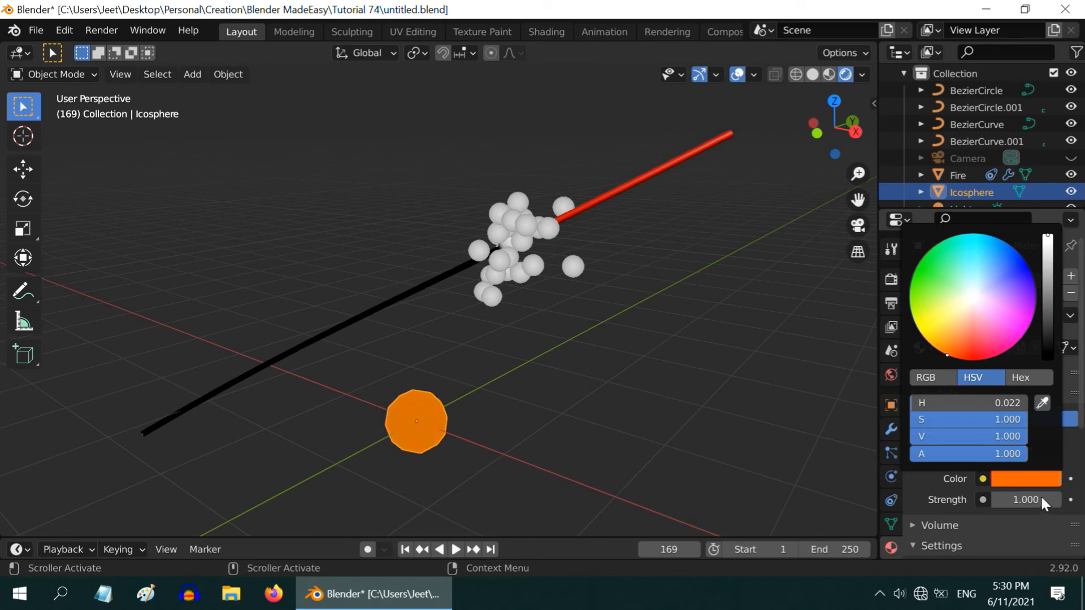
{"action": "left_click", "coordinate": [1024, 499]}
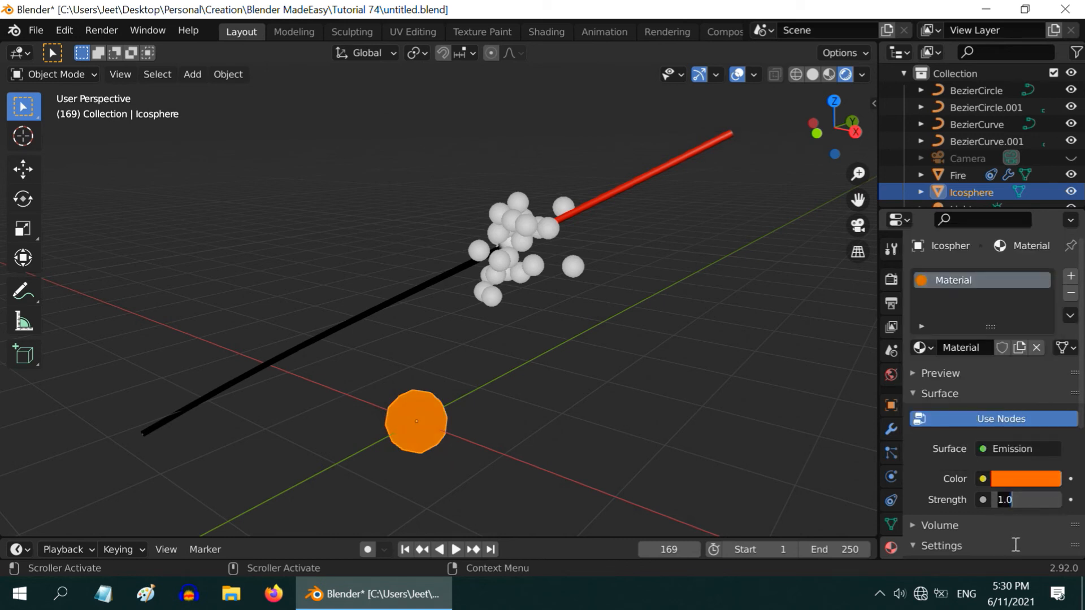
{"action": "type", "text": "300.000"}
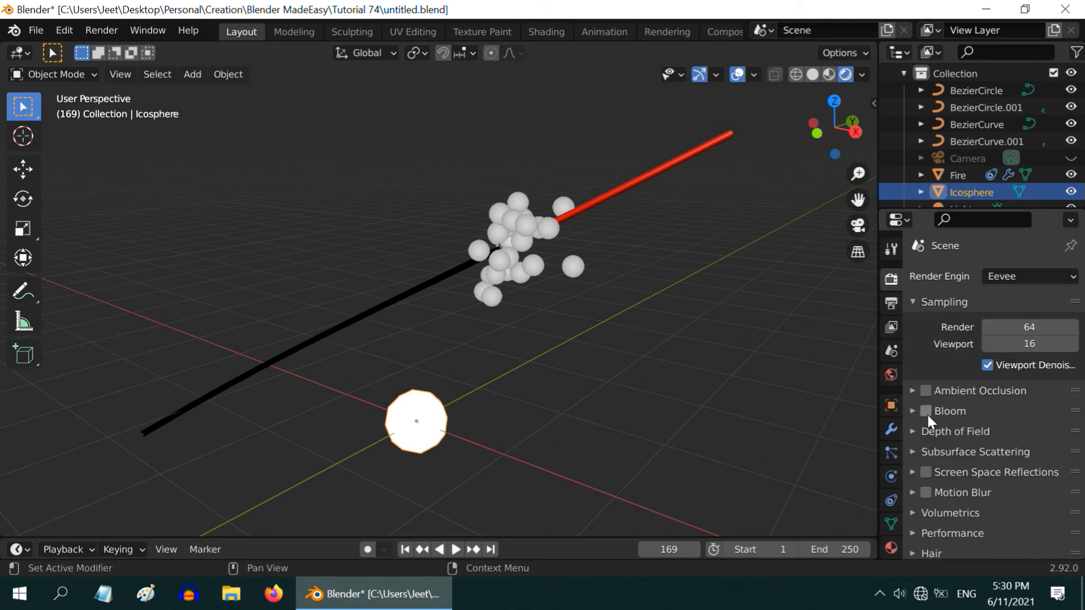
Enable Bloom in Eevee render settings, then reselect Fire for its particle settings.
{"action": "left_click", "coordinate": [926, 411]}
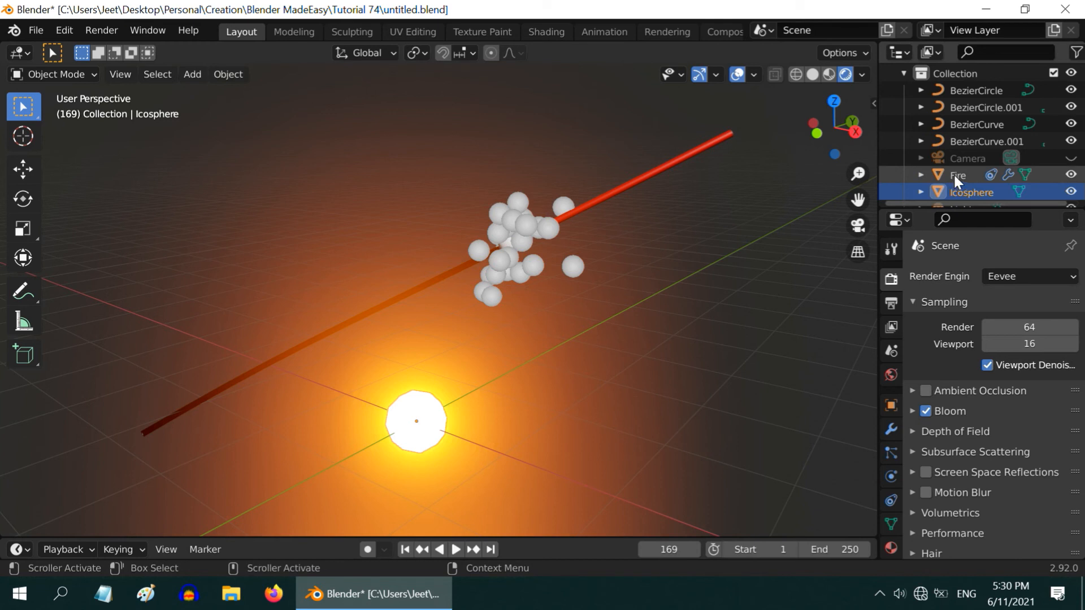
{"action": "left_click", "coordinate": [959, 174]}
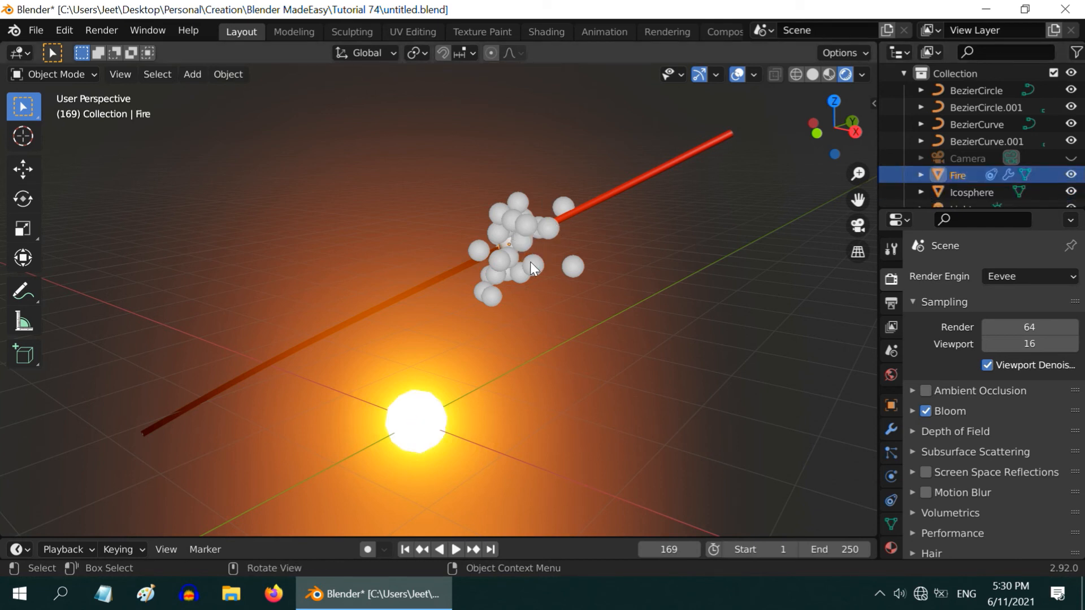
{"action": "left_click", "coordinate": [892, 452]}
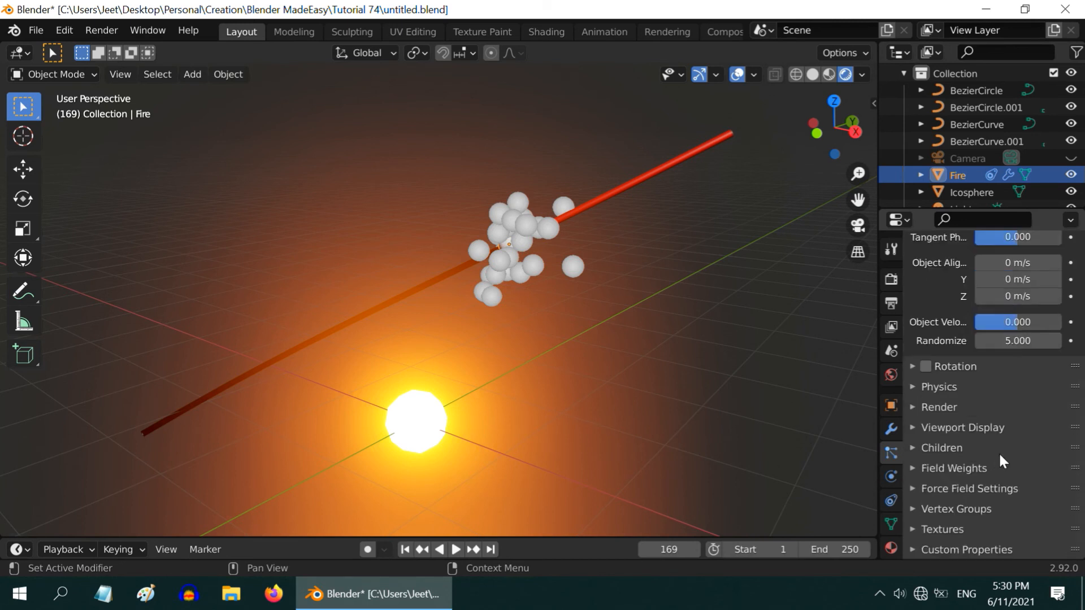
{"action": "mouse_move", "coordinate": [914, 415]}
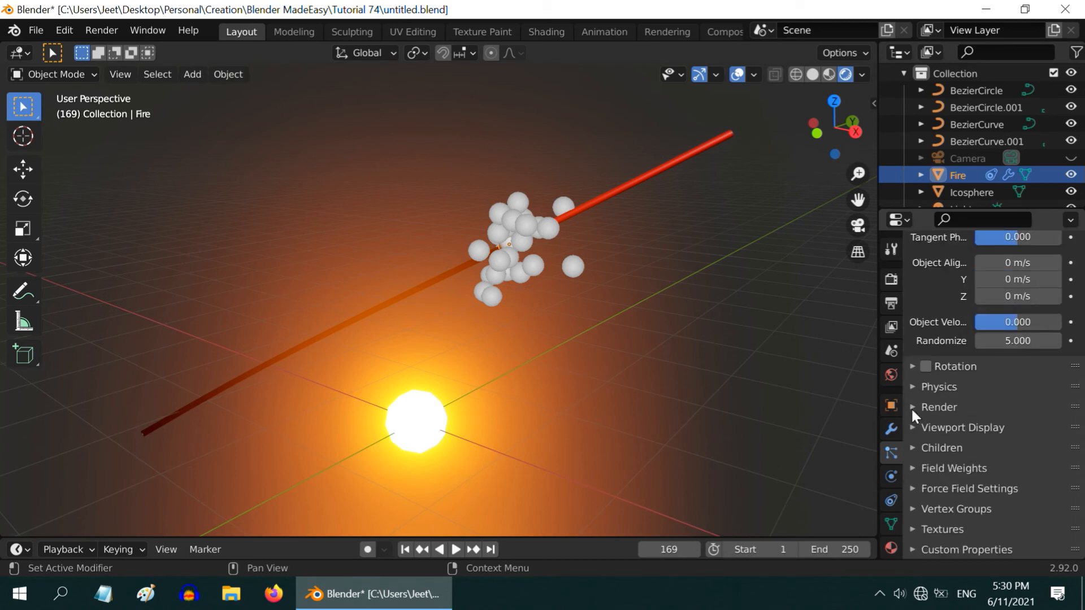
Render Fire's particles as Object instances of the Icosphere.
{"action": "left_click", "coordinate": [939, 407]}
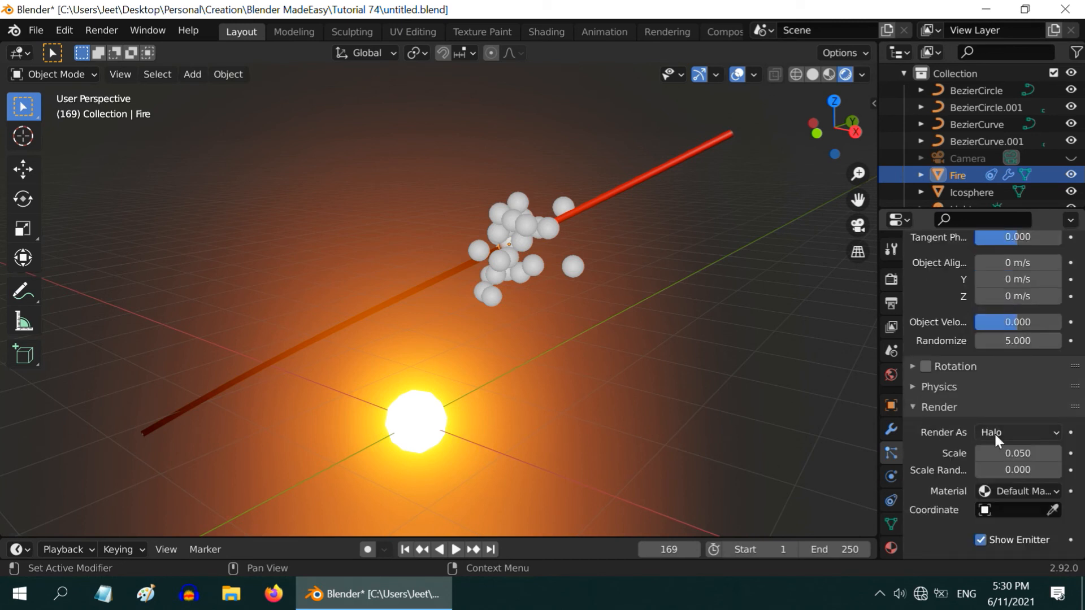
{"action": "left_click", "coordinate": [1017, 433]}
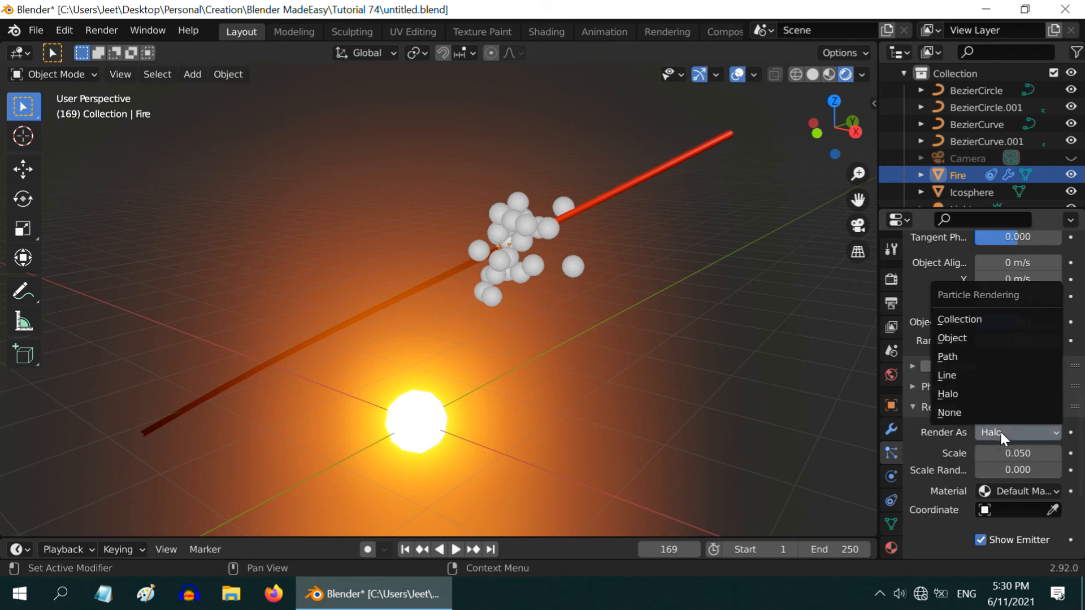
{"action": "left_click", "coordinate": [952, 338]}
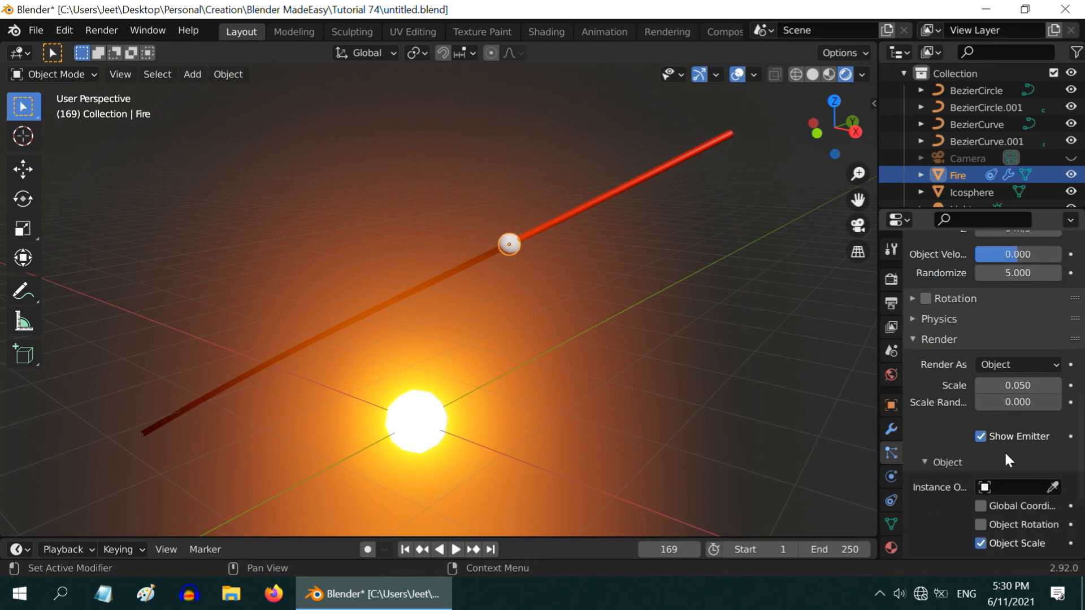
{"action": "scroll", "scroll_direction": "down", "scroll_amount": 3}
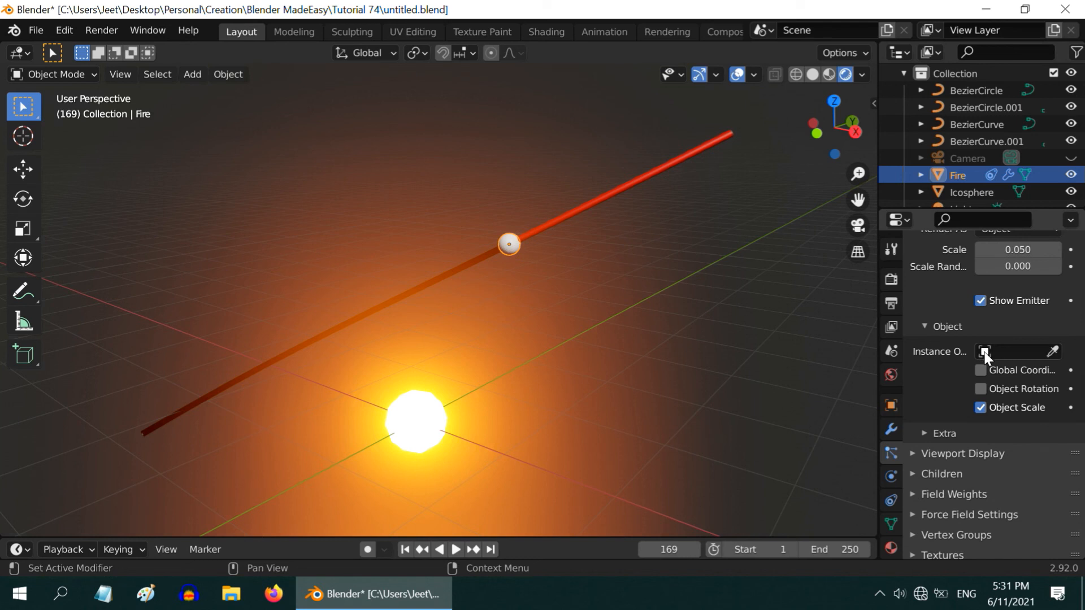
{"action": "left_click", "coordinate": [1019, 350]}
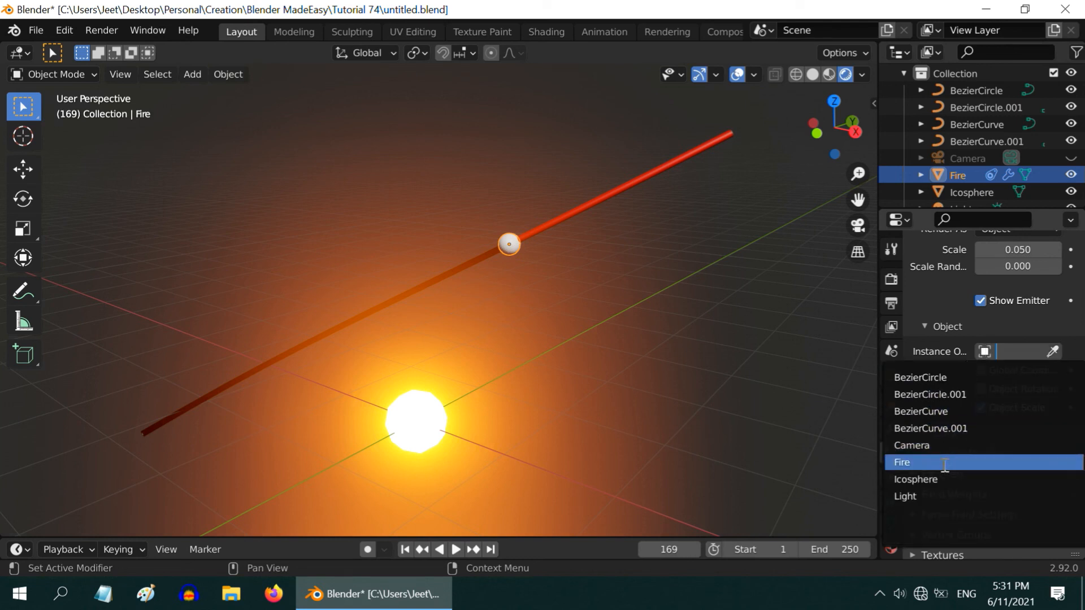
{"action": "left_click", "coordinate": [915, 483]}
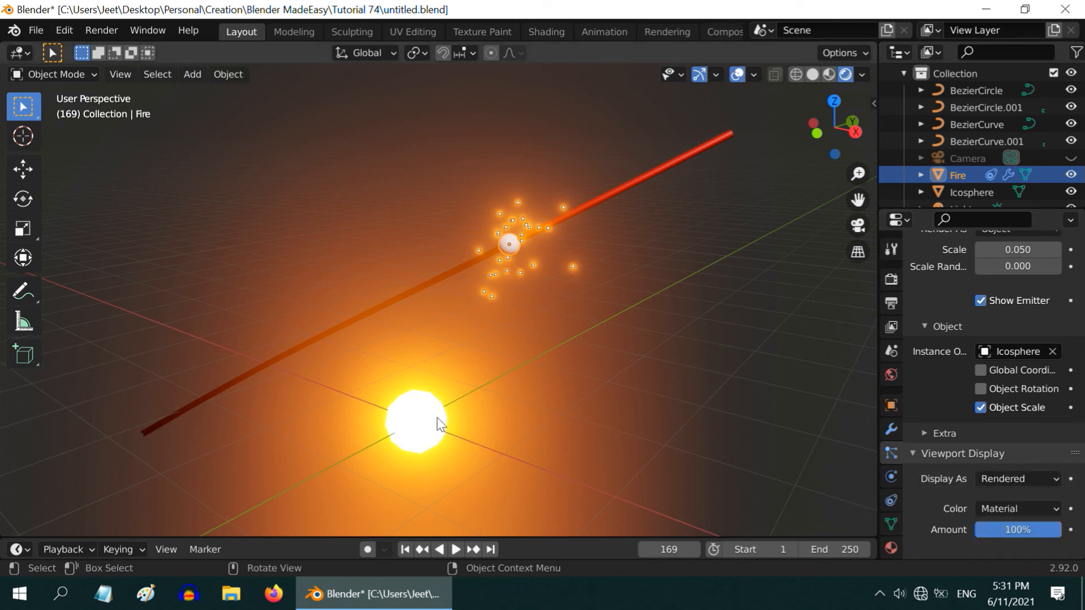
{"action": "mouse_move", "coordinate": [1069, 192]}
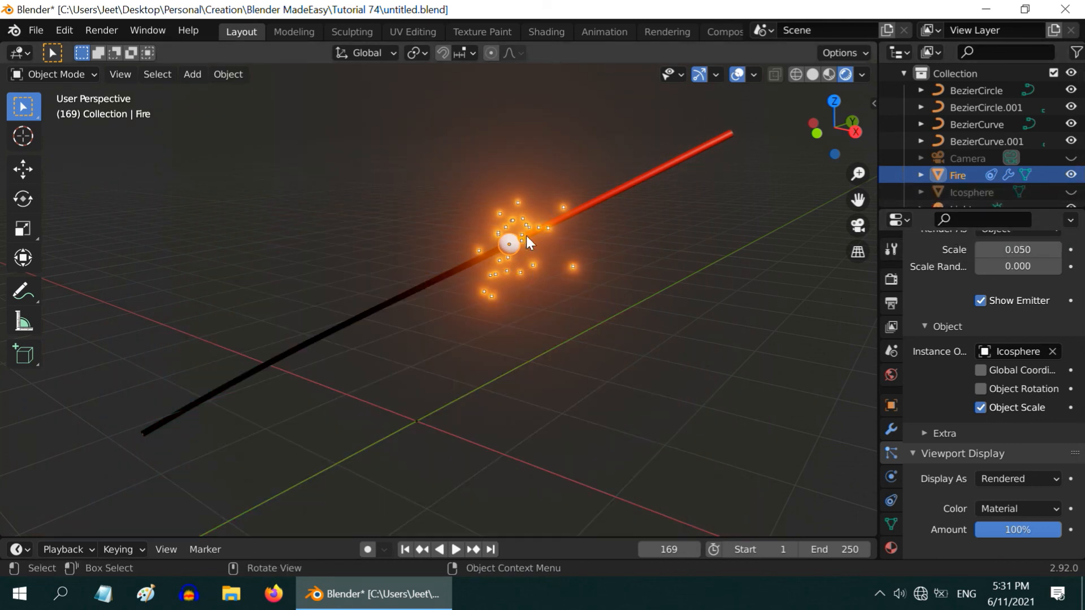
{"action": "mouse_move", "coordinate": [520, 260]}
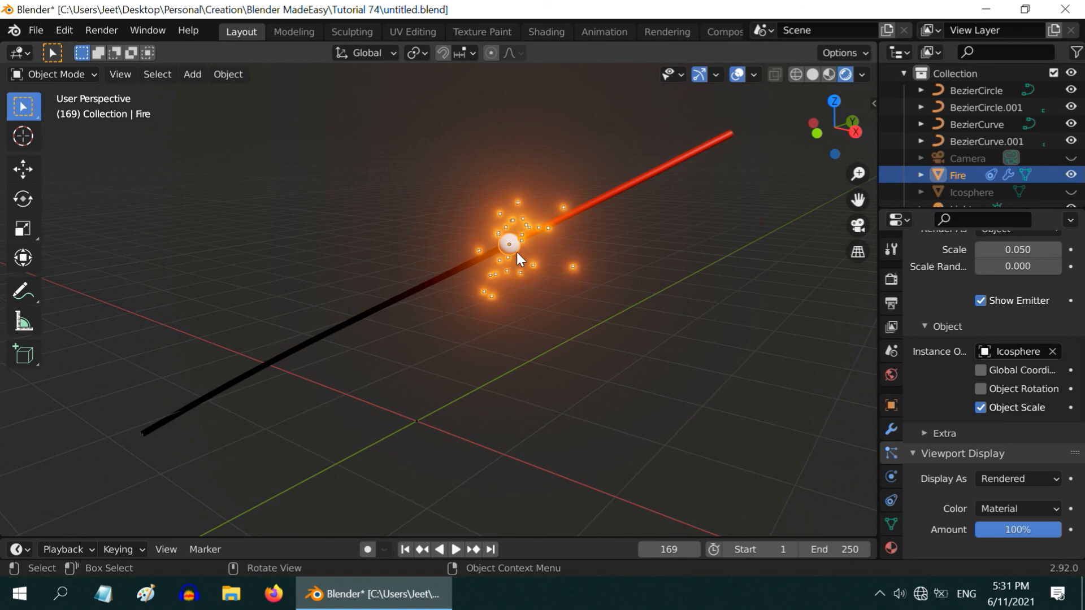
Set the Fire object's Scale X/Y/Z to 0.001 so the bead disappears from the wire.
{"action": "left_click", "coordinate": [978, 125]}
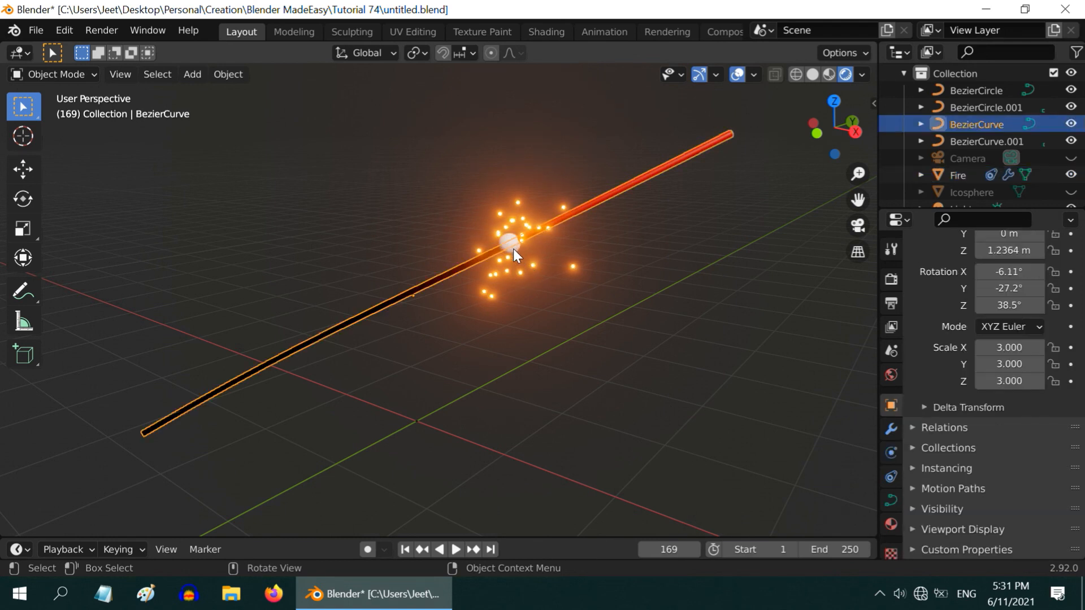
{"action": "left_click", "coordinate": [960, 175]}
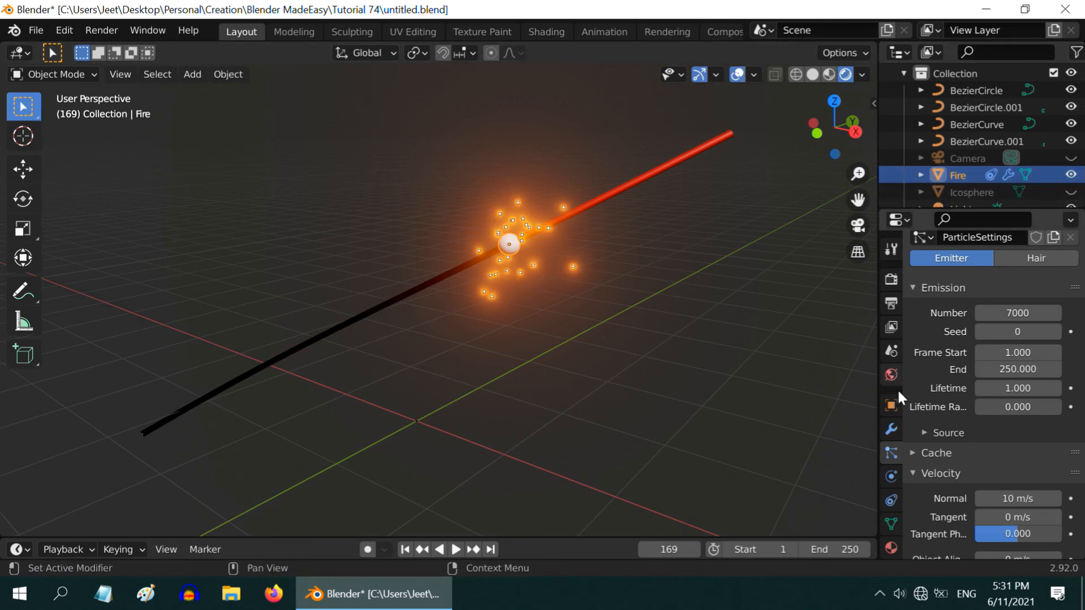
{"action": "left_click", "coordinate": [891, 406]}
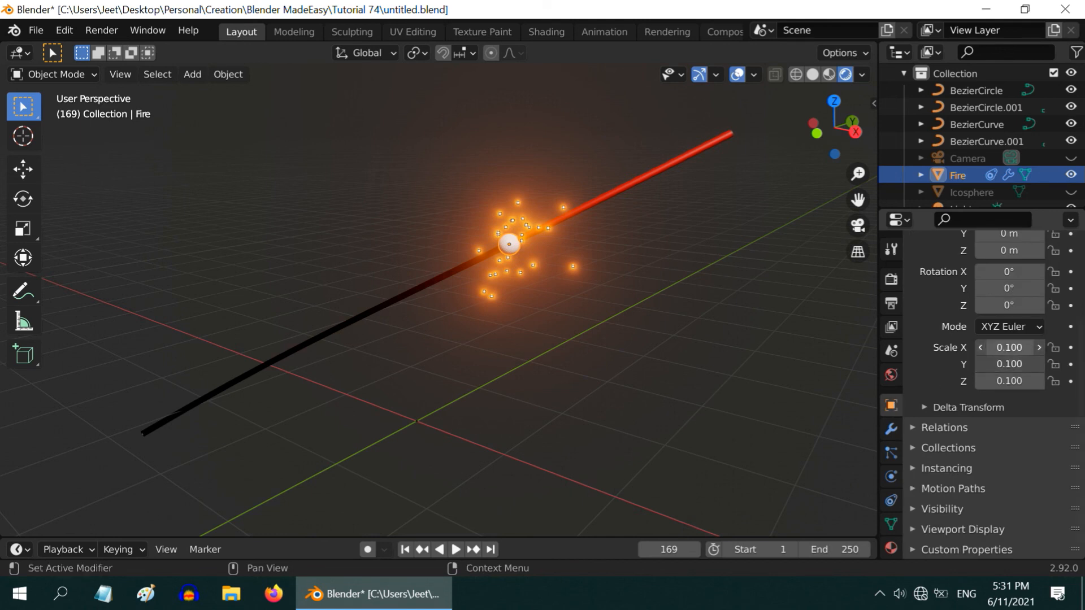
{"action": "type", "text": ".001"}
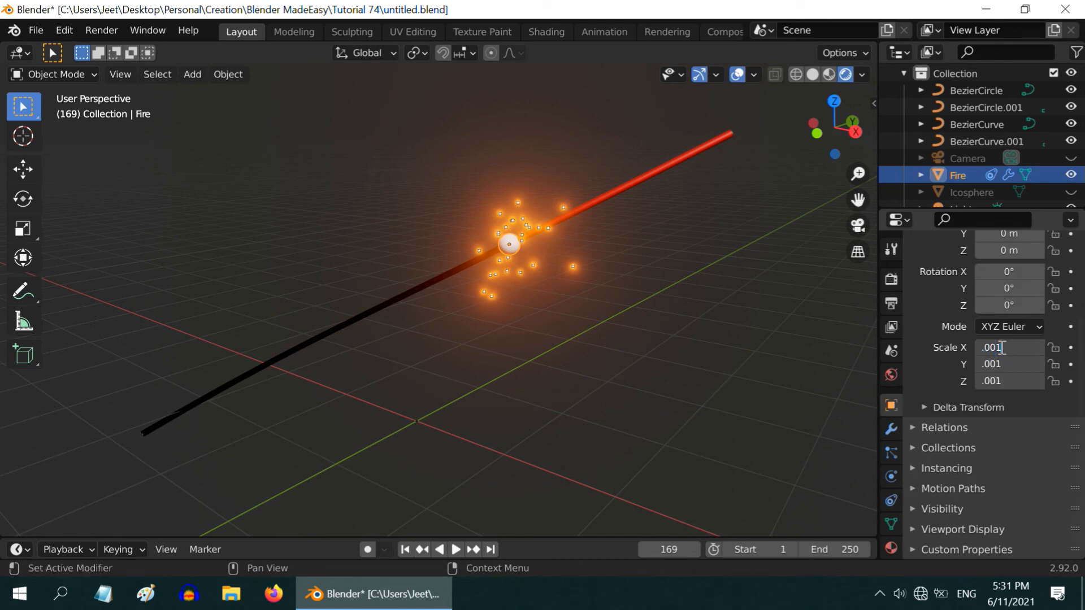
{"action": "key", "text": "Enter"}
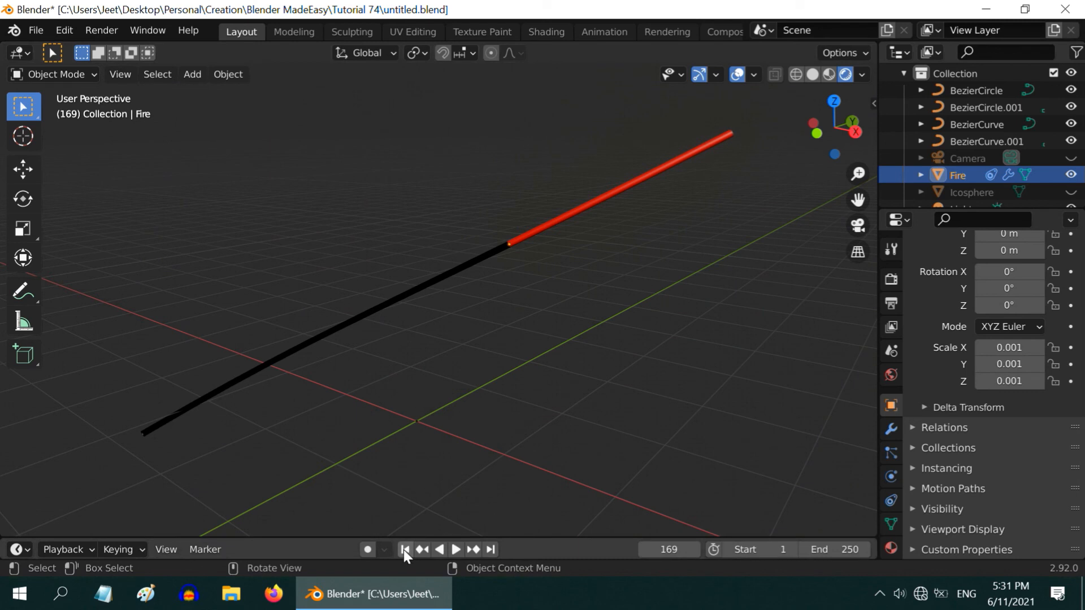